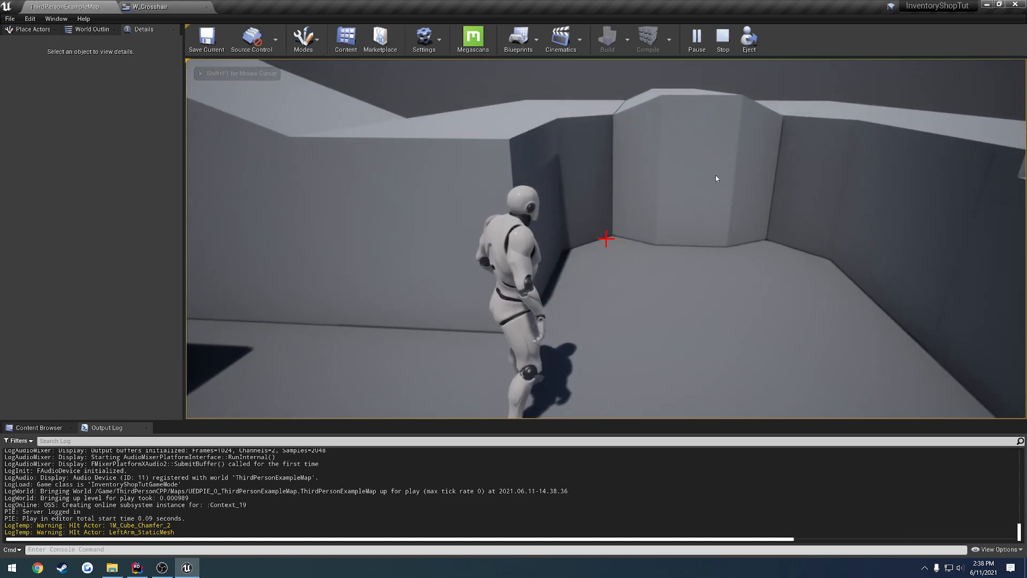
# Step: Stop the third-person map's Play In Editor test and return to level editing
pyautogui.click(722, 39)
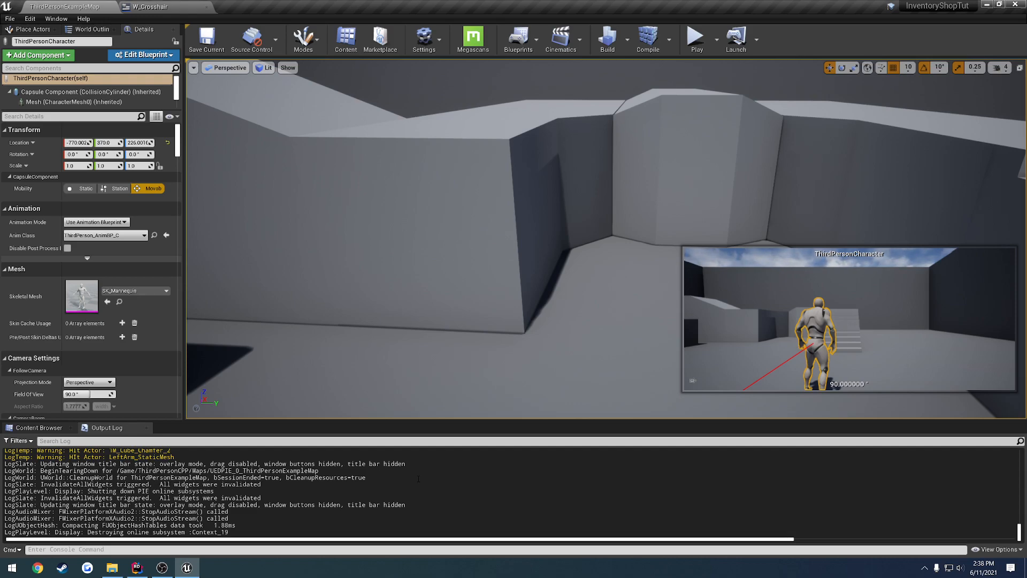
# Step: Create a public Actor-based C++ class named Item inside an Actors source folder
pyautogui.click(37, 427)
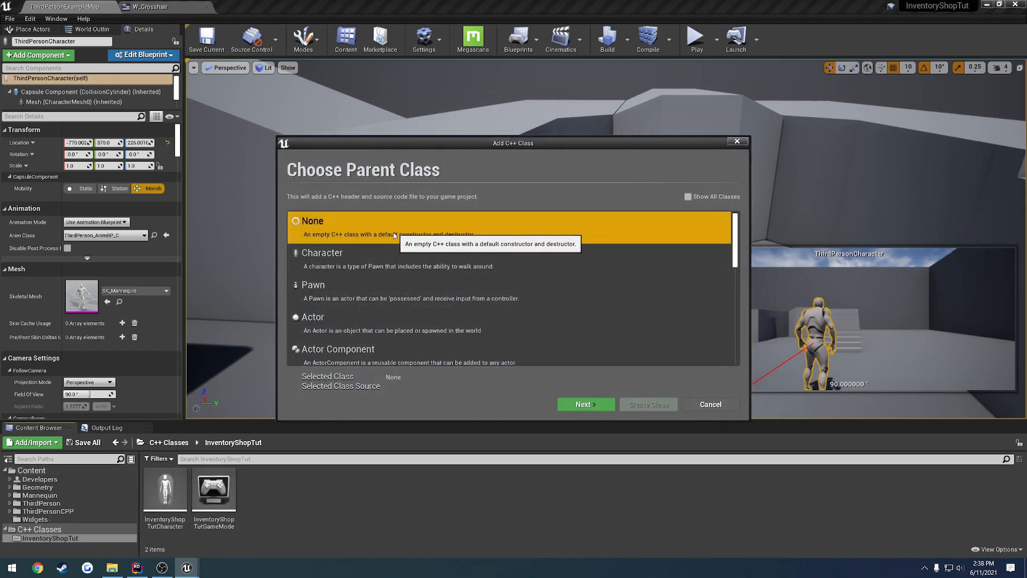
pyautogui.click(583, 403)
pyautogui.write('Item')
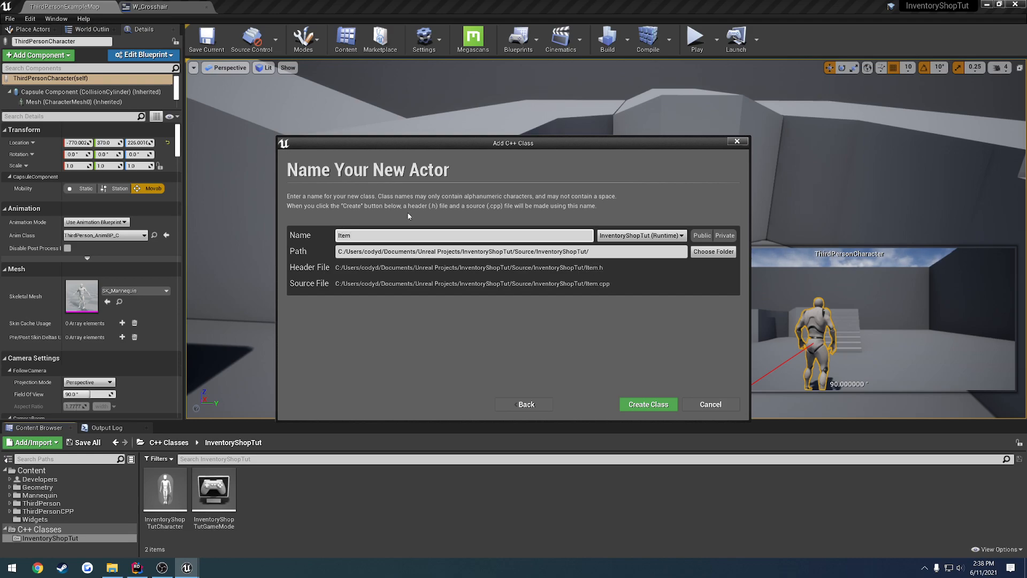
pyautogui.click(700, 235)
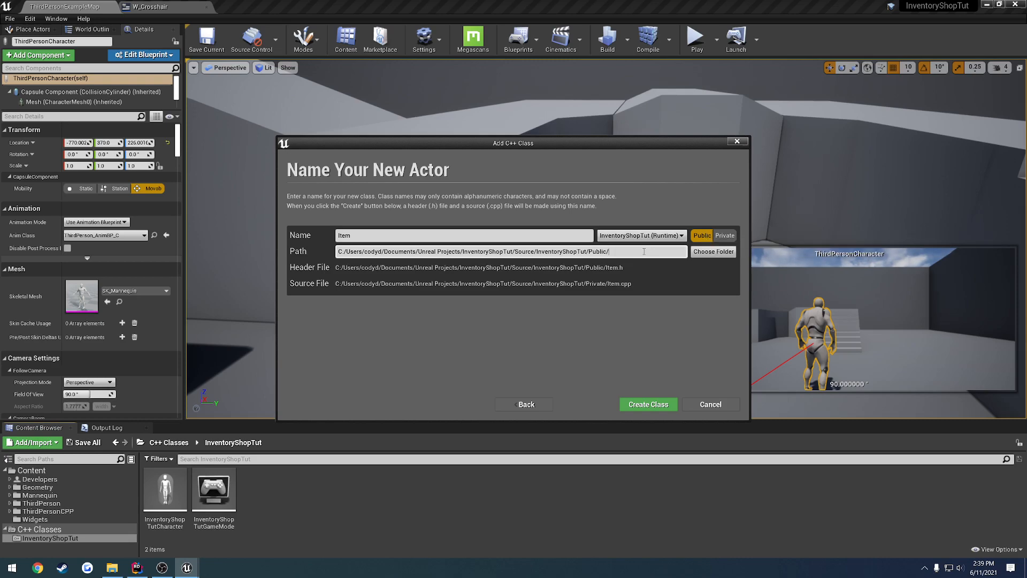
pyautogui.write('Items')
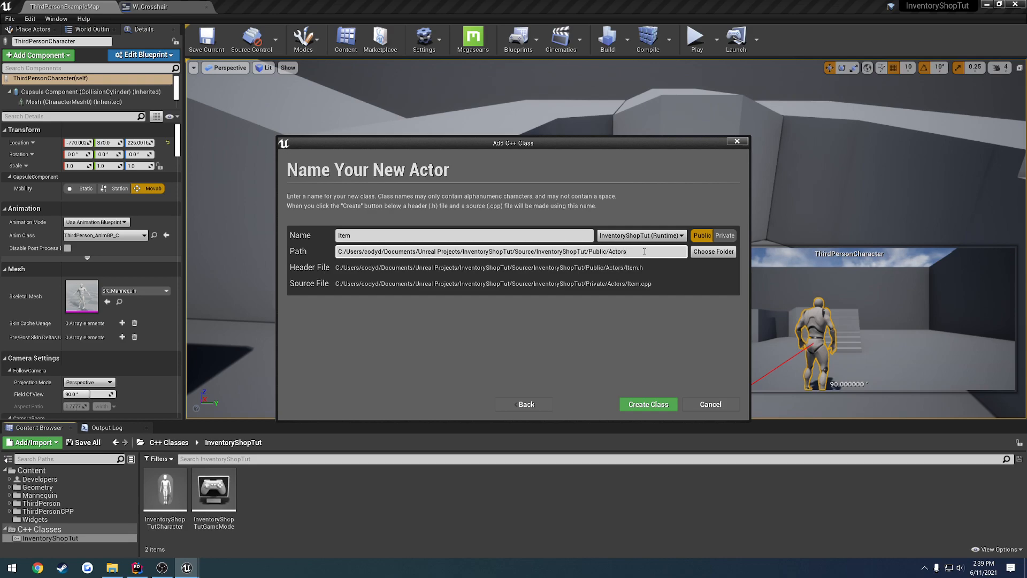
pyautogui.click(647, 404)
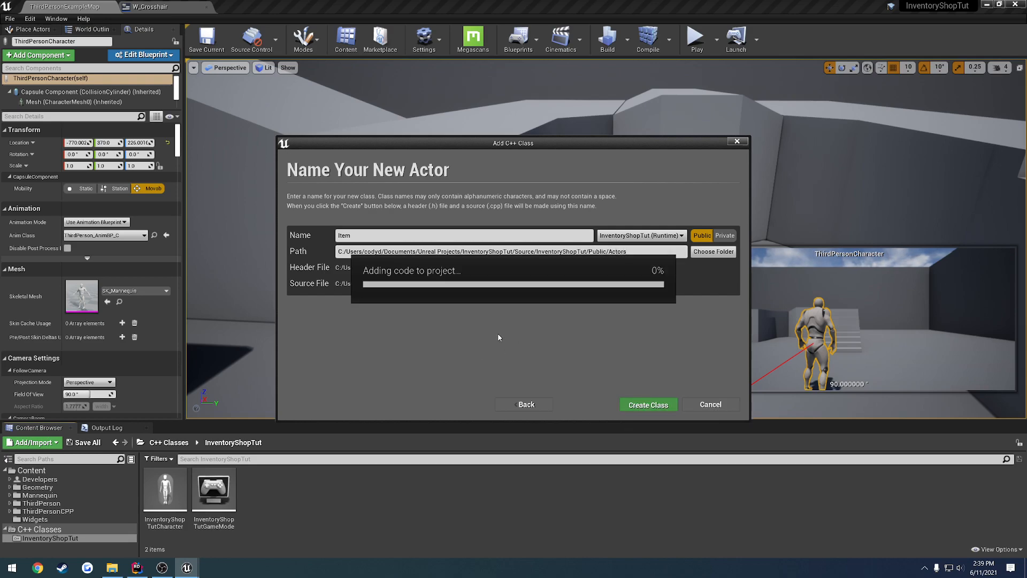
pyautogui.click(647, 404)
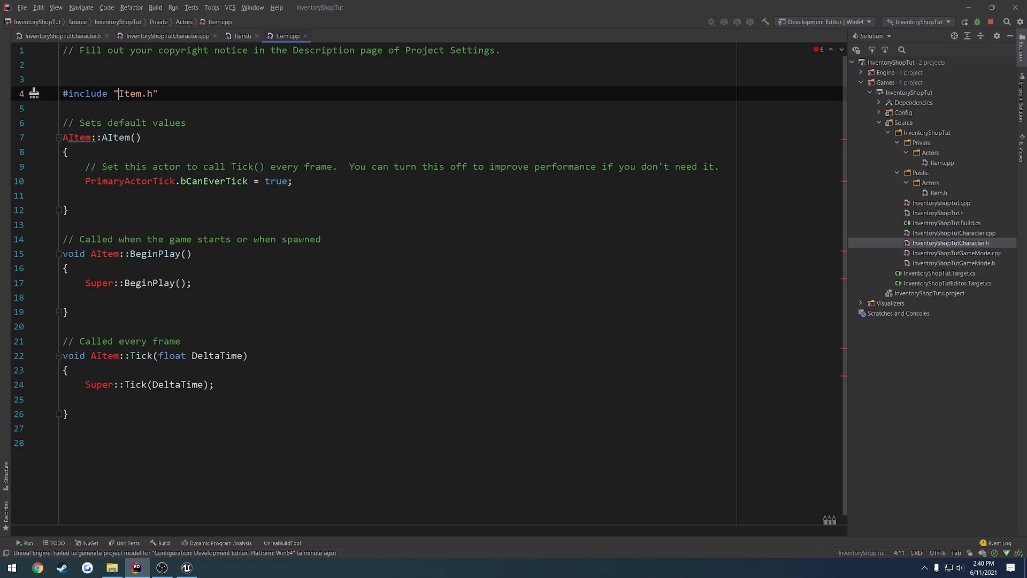
# Step: Change Item.cpp's include to the full "InventoryShopTut/Public/Actors/Item.h" path
pyautogui.doubleClick(134, 93)
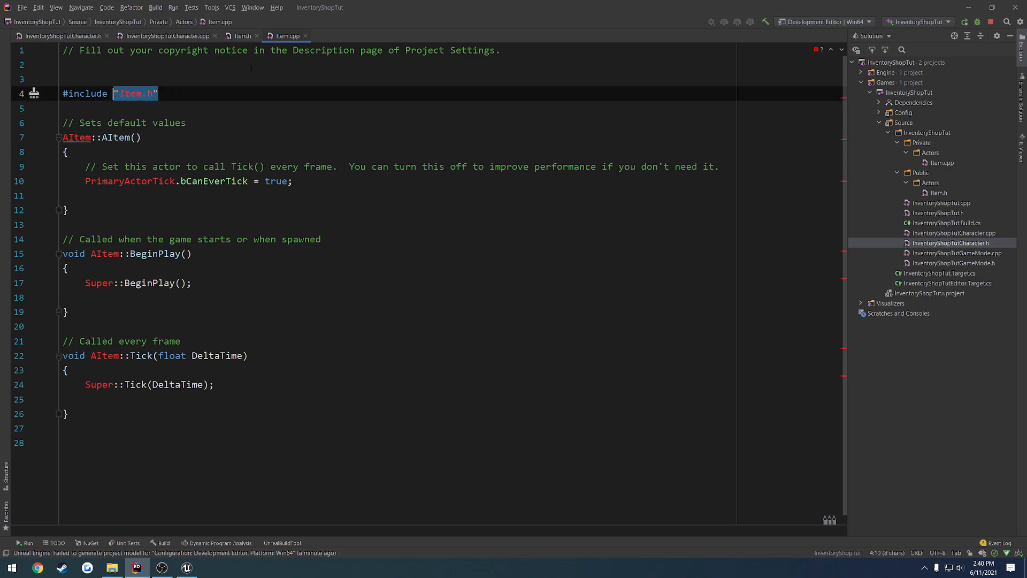
pyautogui.press('Delete')
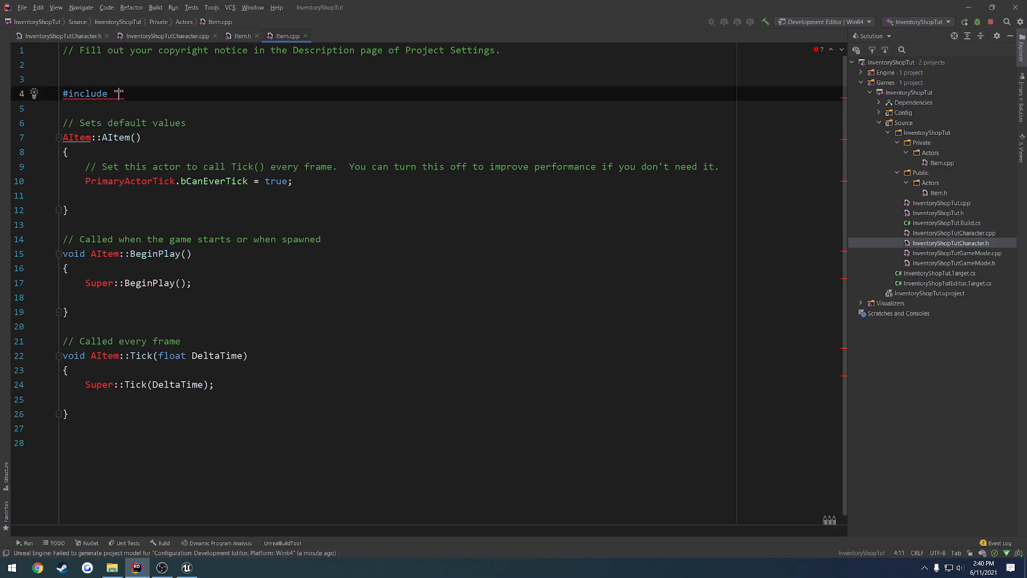
pyautogui.write('Actors')
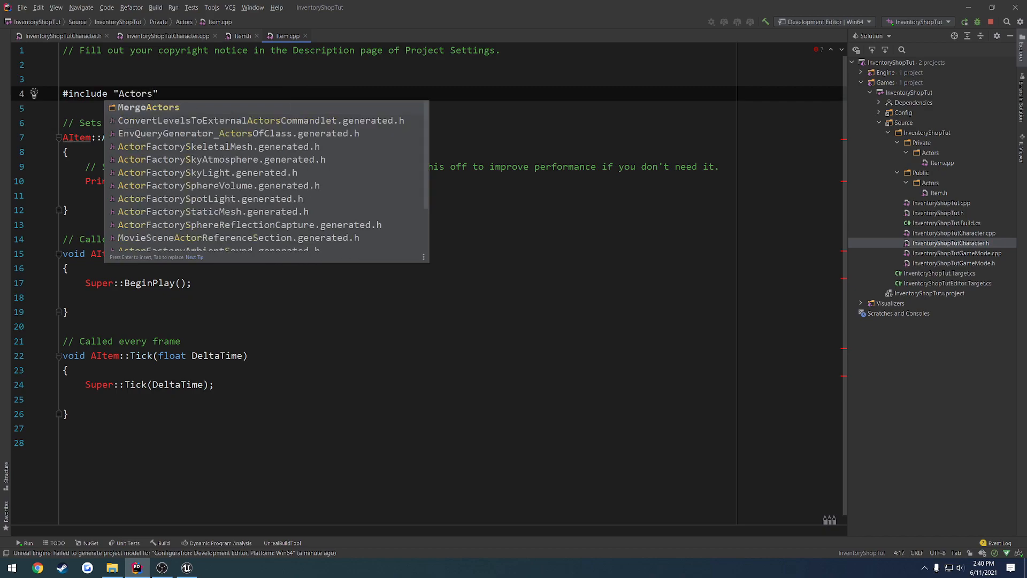
pyautogui.press('Backspace')
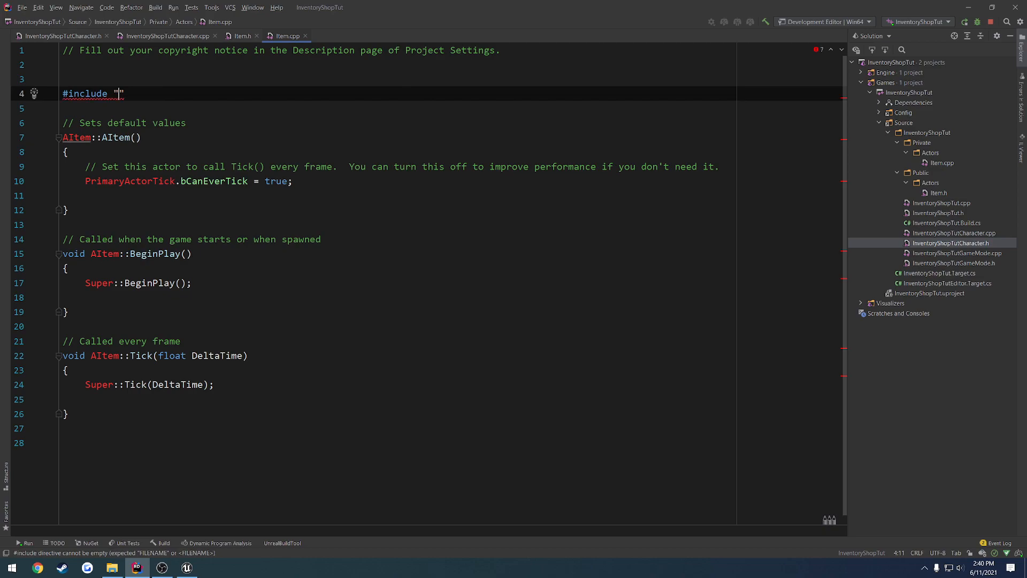
pyautogui.write('InventoryShopTut/Public/Actors/')
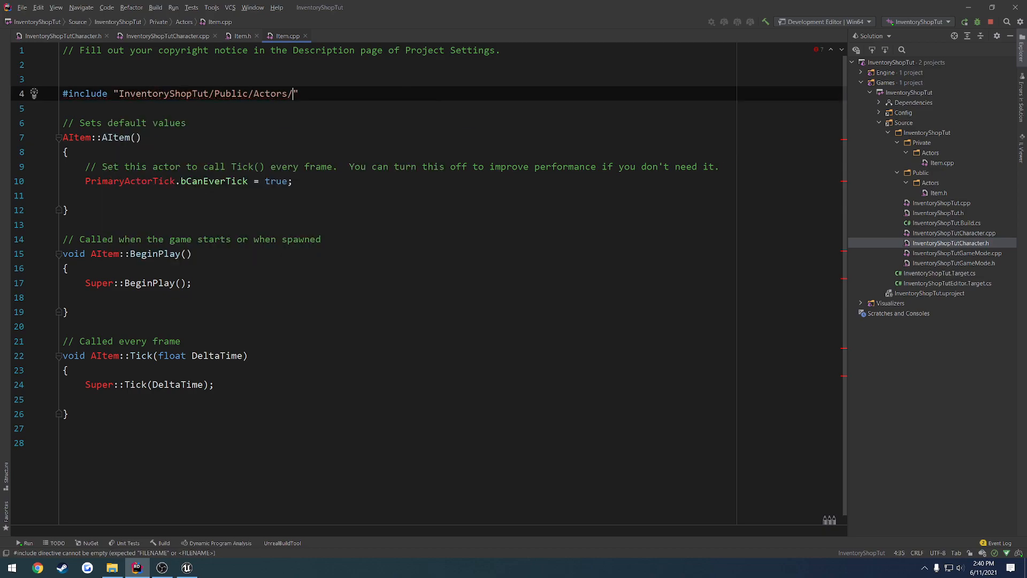
pyautogui.write('Item.h')
pyautogui.click(188, 181)
pyautogui.write('fals')
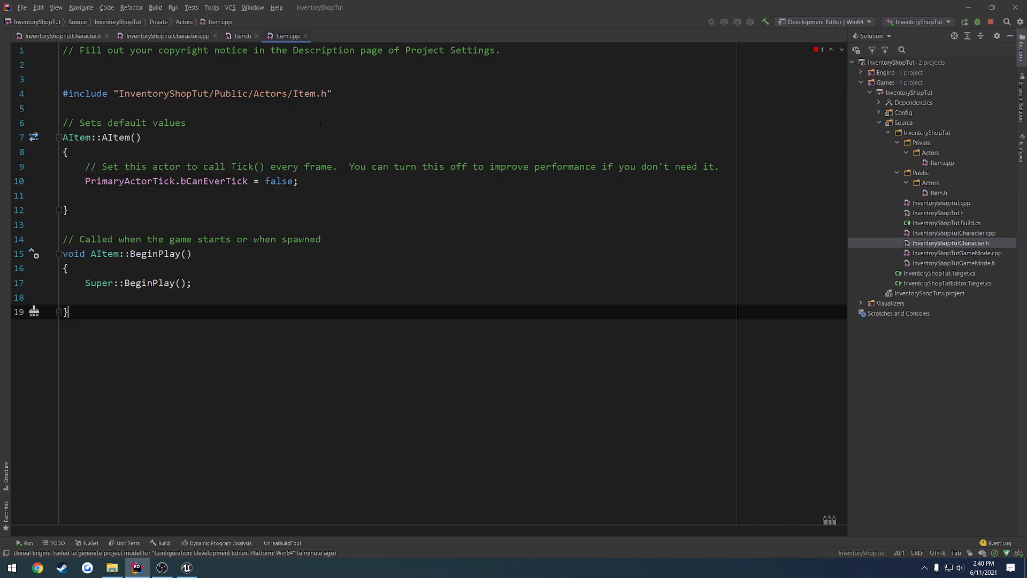
# Step: Delete the public Tick declaration in Item.h, leaving a blank line under protected
pyautogui.click(242, 36)
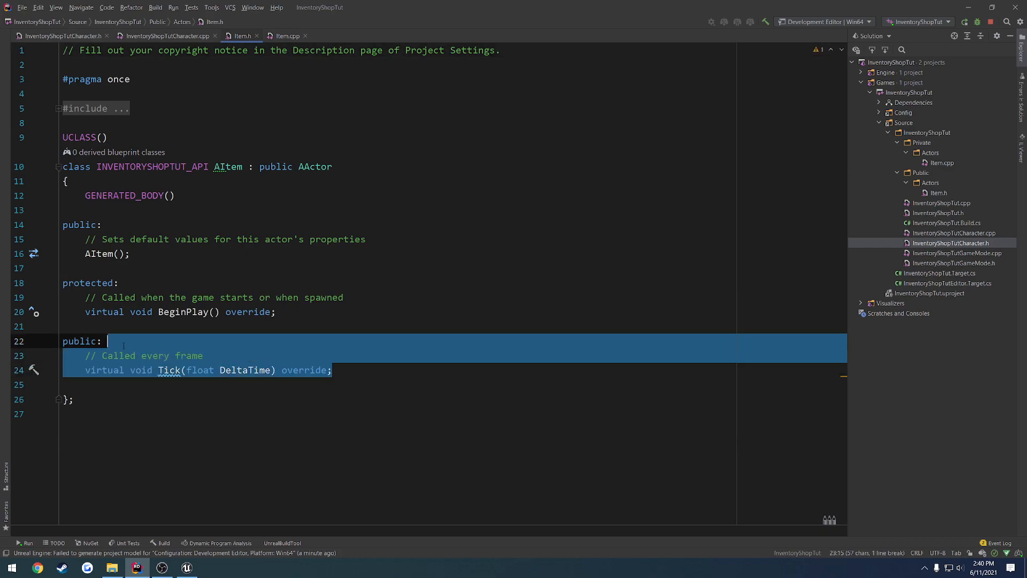
pyautogui.press('Delete')
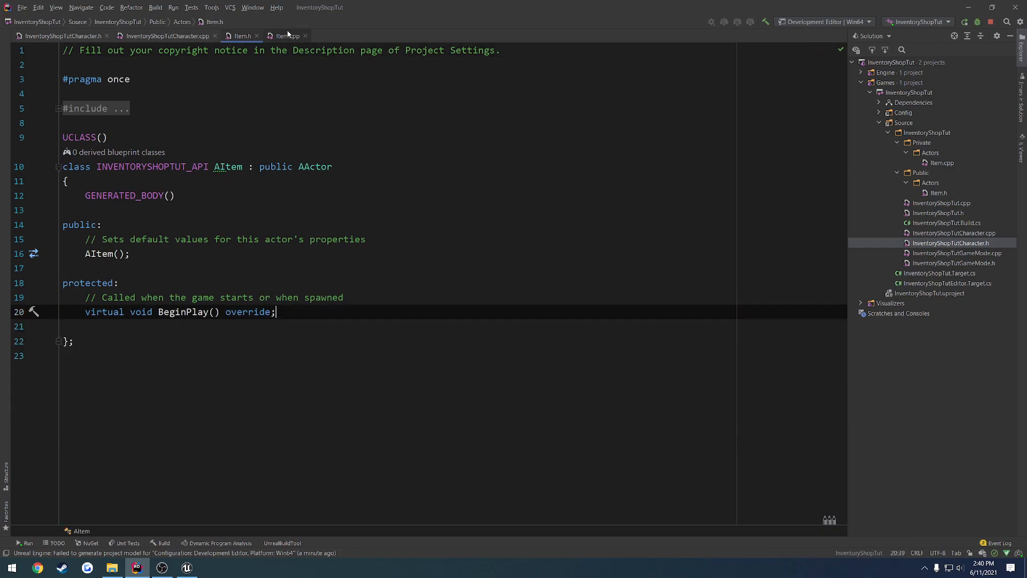
pyautogui.click(286, 35)
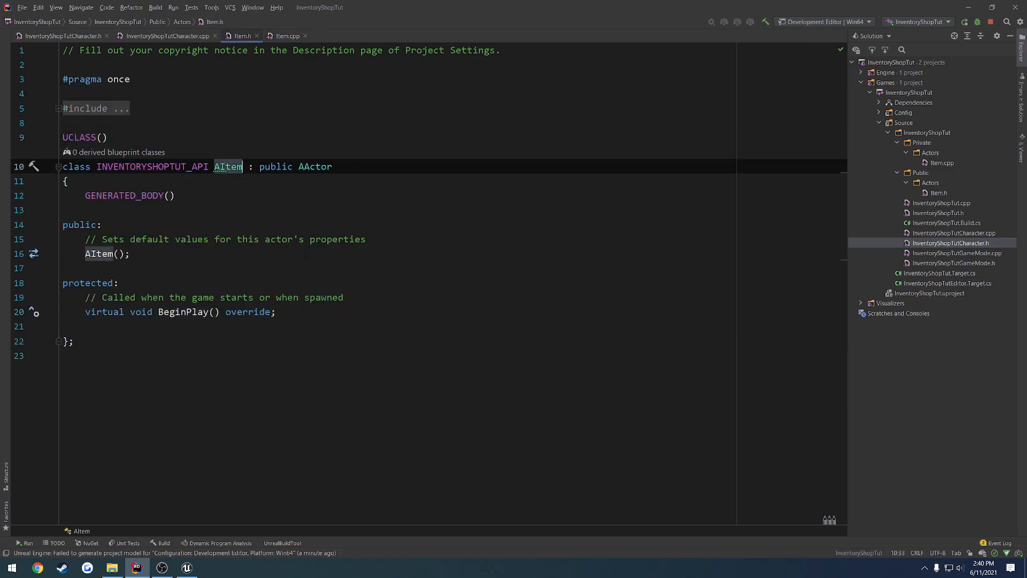
pyautogui.press('enter')
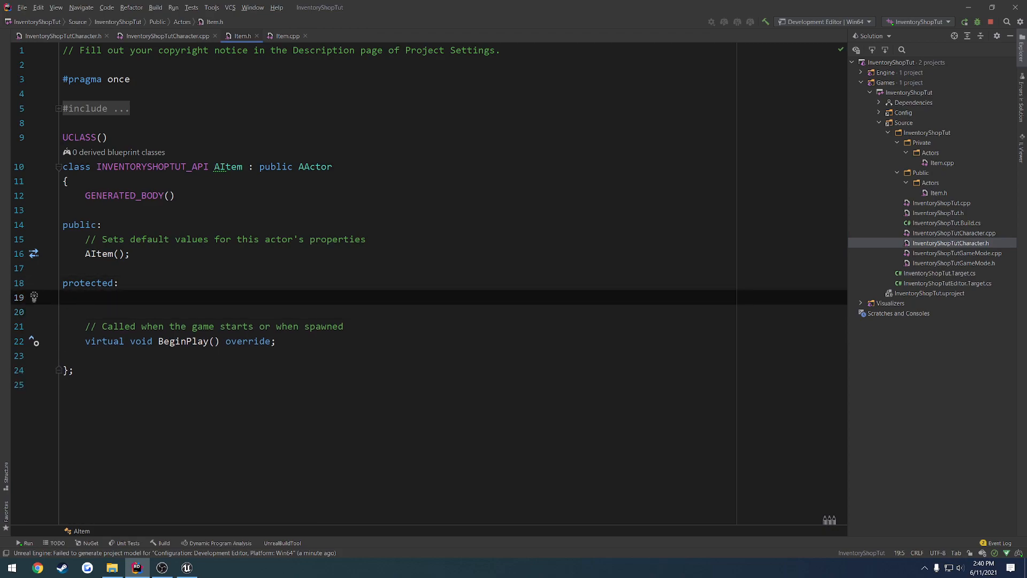
# Step: Declare UPROPERTY(EditDefaultsOnly, Category="TUTORIAL") UStaticMeshComponent* ItemMesh under protected in Item.h
pyautogui.write('USt')
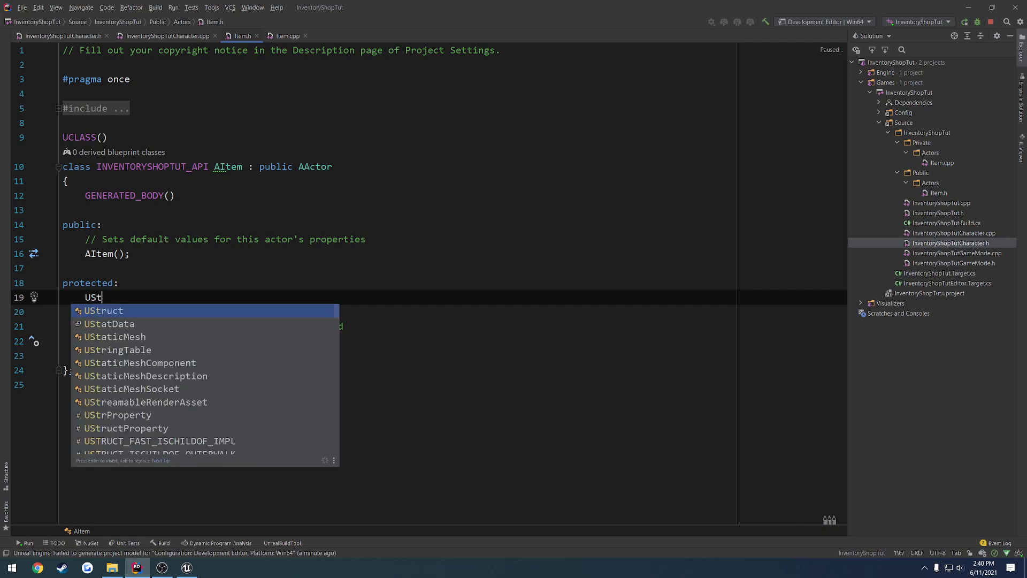
pyautogui.write('aticMeshComponent*')
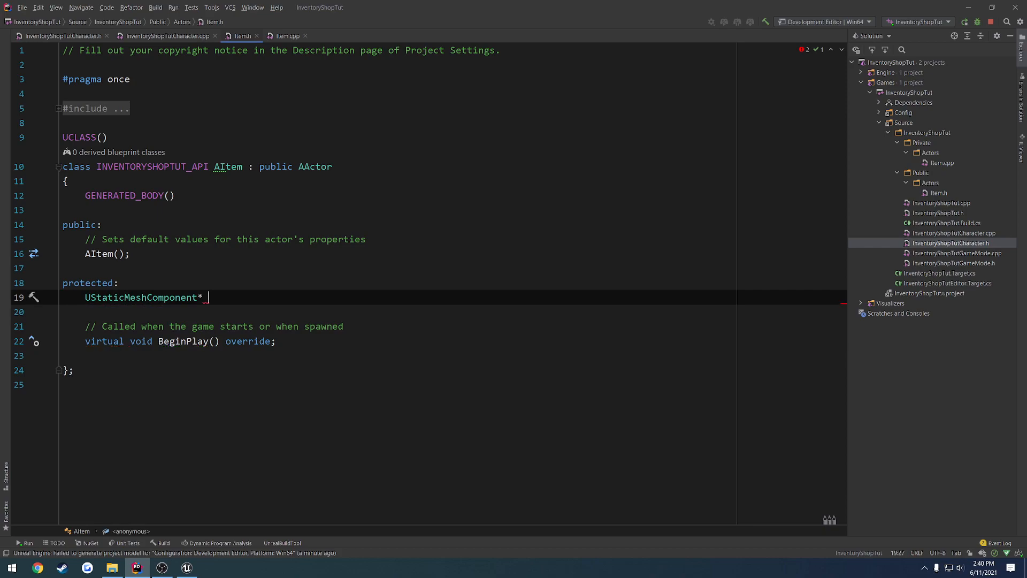
pyautogui.write('ItemMesh;')
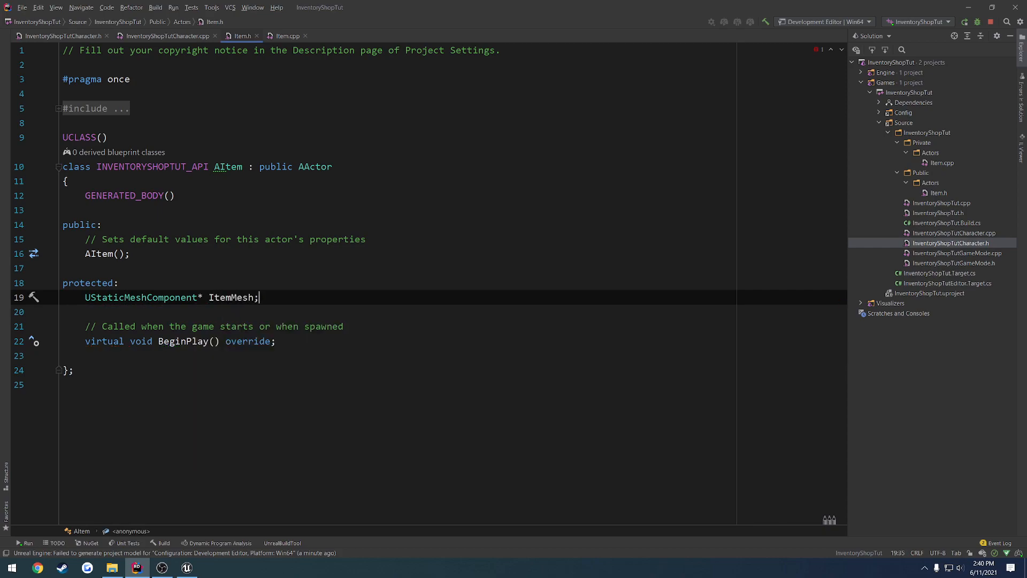
pyautogui.write('URP')
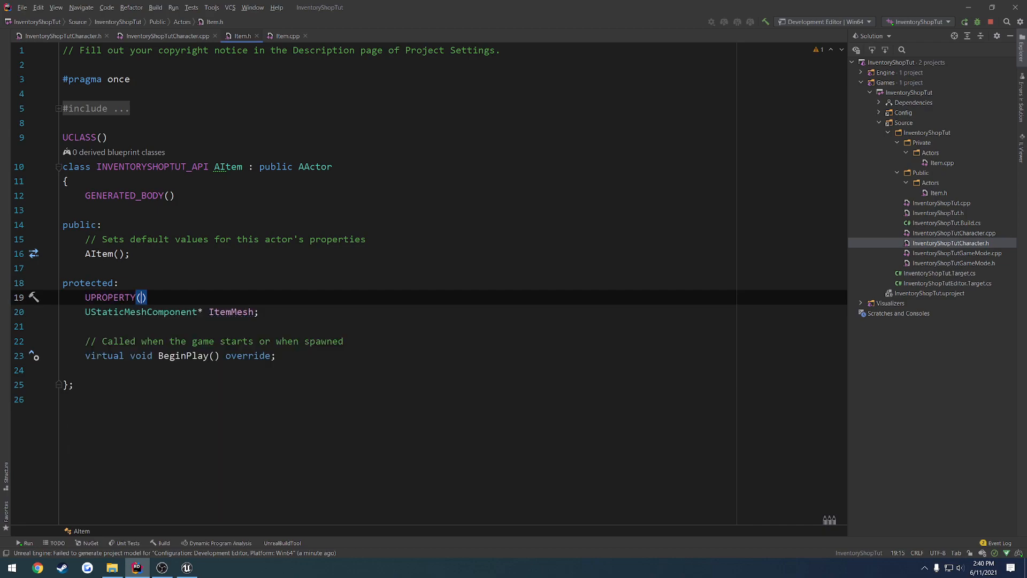
pyautogui.write('EditDe')
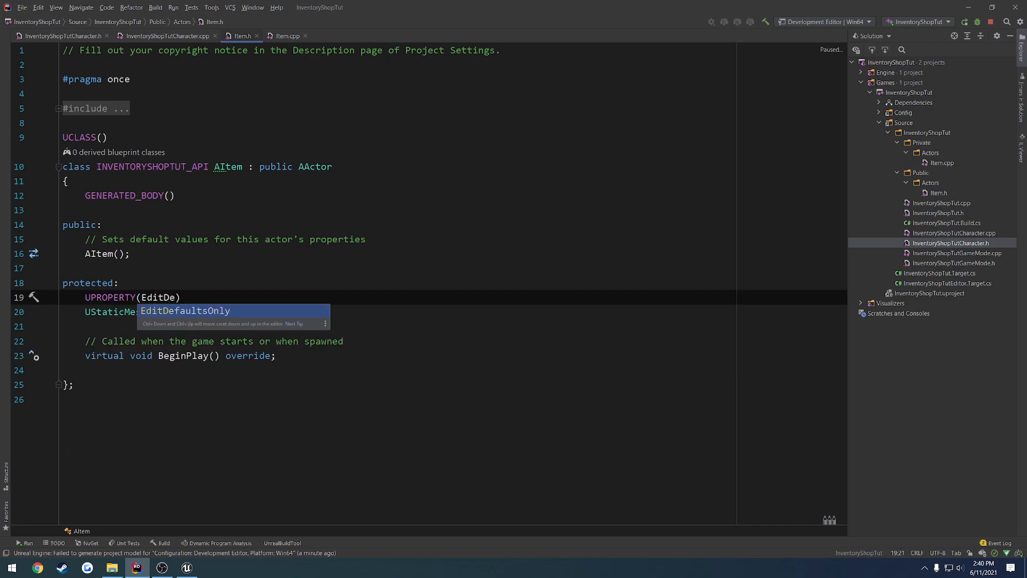
pyautogui.write(', Category +')
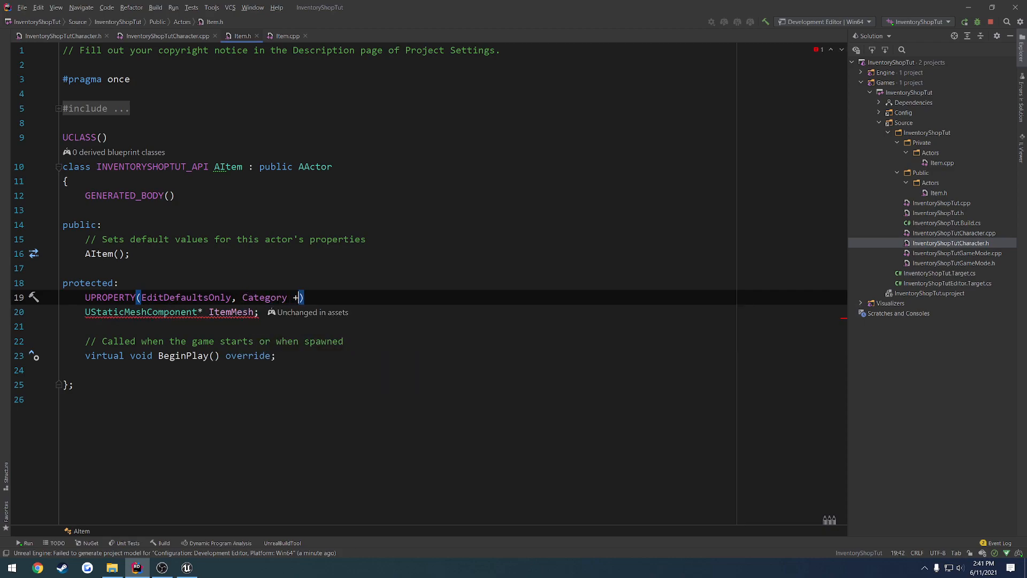
pyautogui.write('= "TU"')
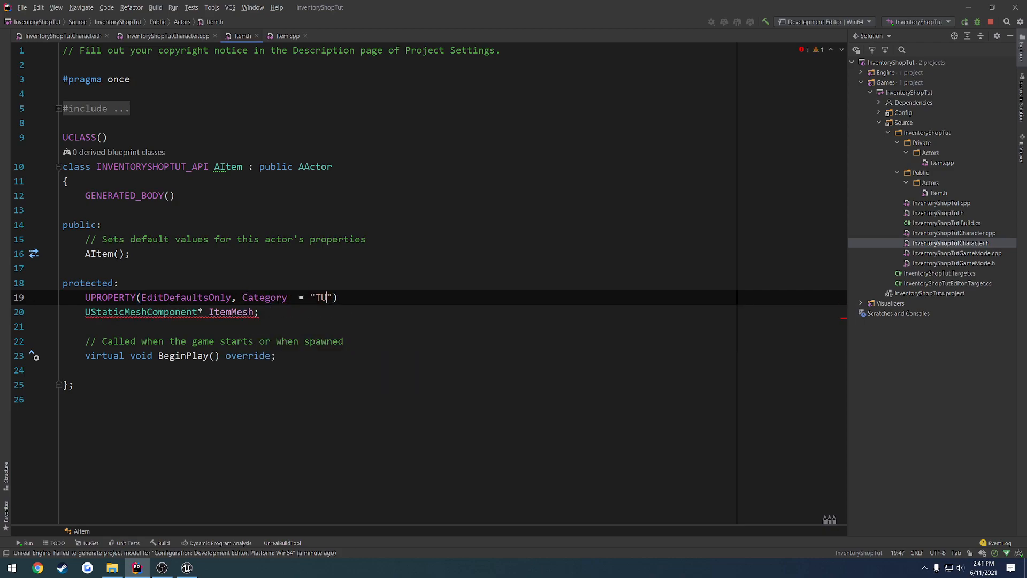
pyautogui.write('TORIAL')
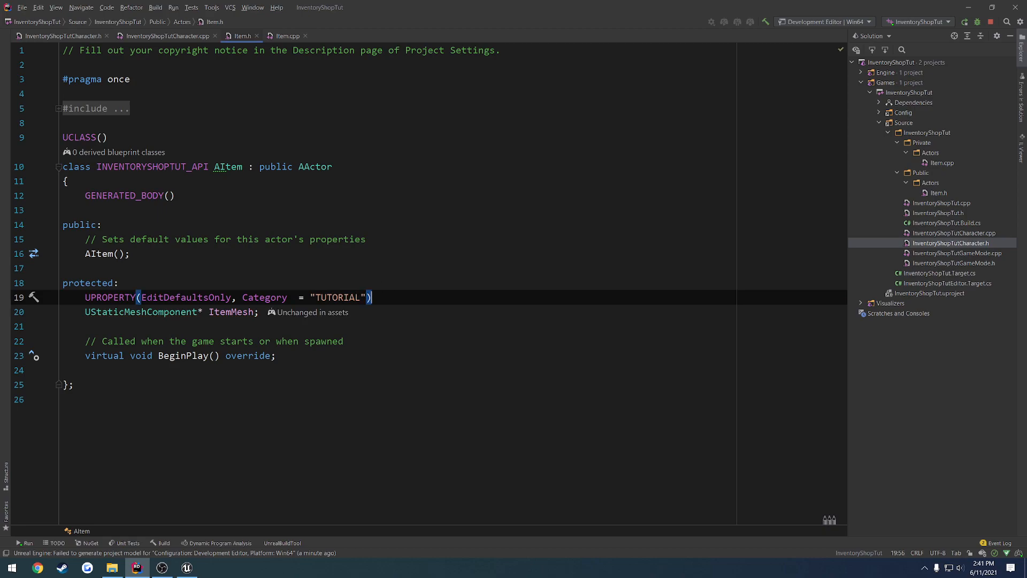
pyautogui.write('class')
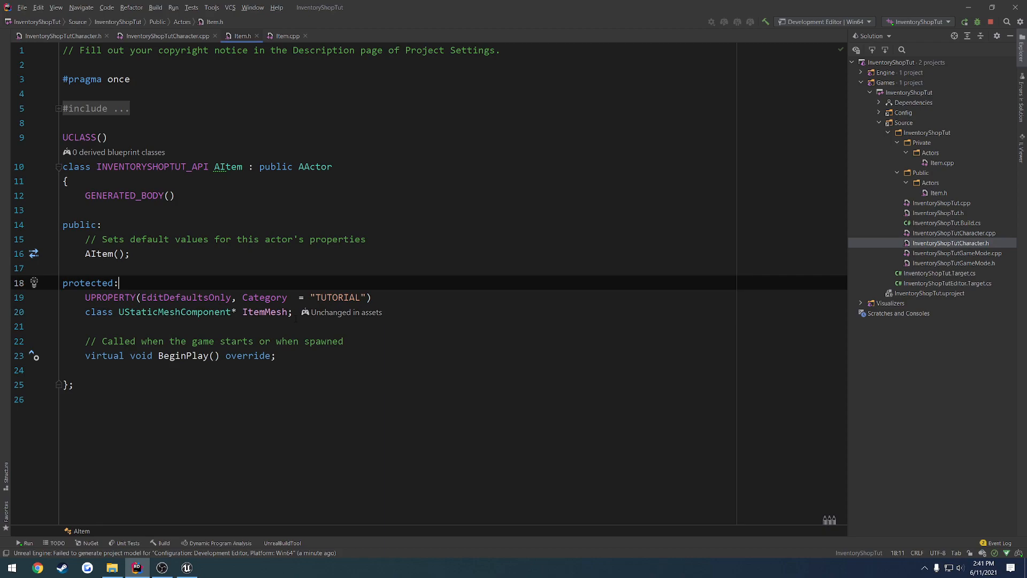
# Step: In Item's constructor, create ItemMesh with CreateDefaultSubobject<UStaticMeshComponent> and assign it to RootComponent
pyautogui.click(287, 35)
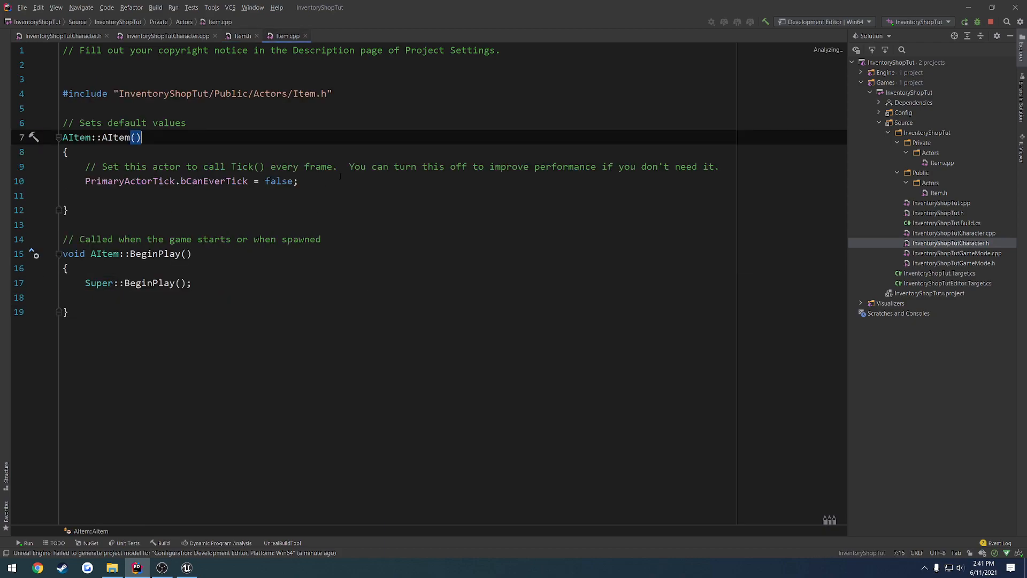
pyautogui.write('ItemMesh')
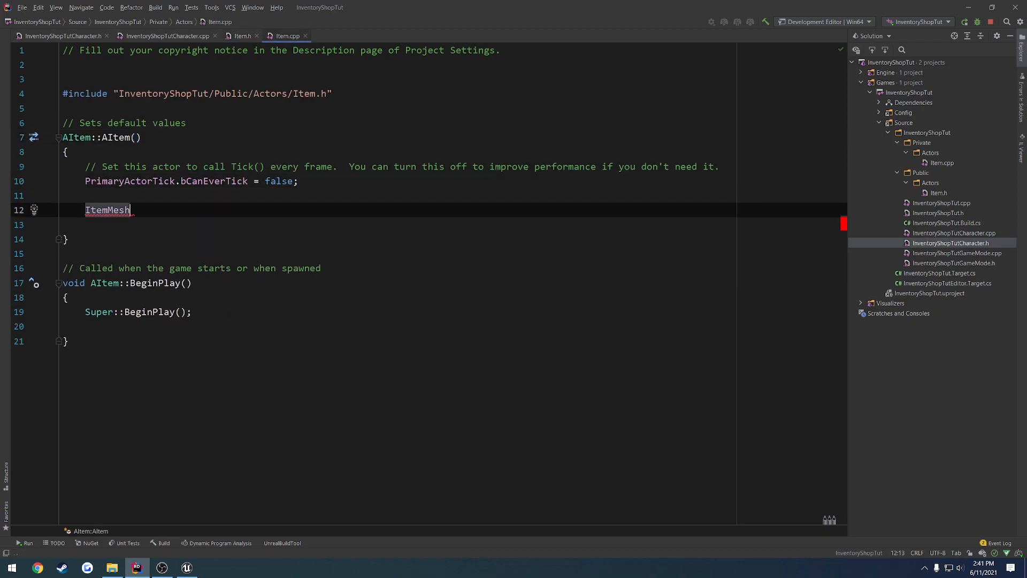
pyautogui.write('= CreateDefaultSubobject')
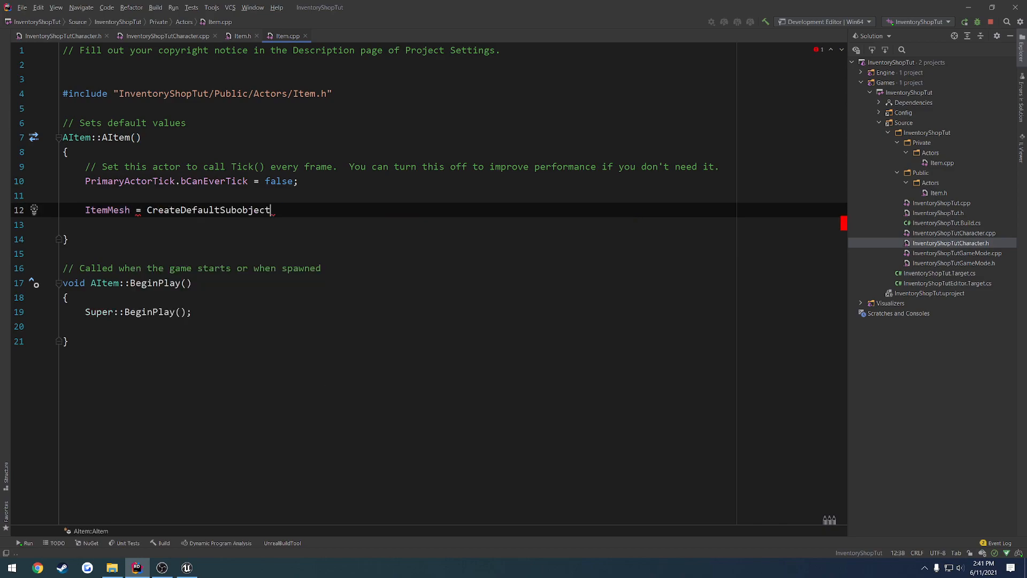
pyautogui.write('<>')
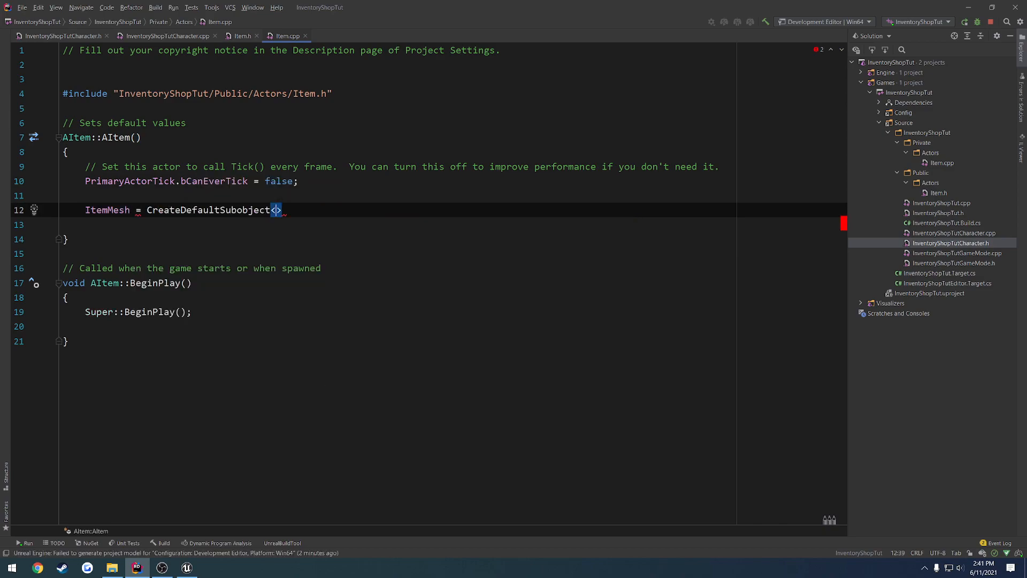
pyautogui.write('UStaticMeshComponent')
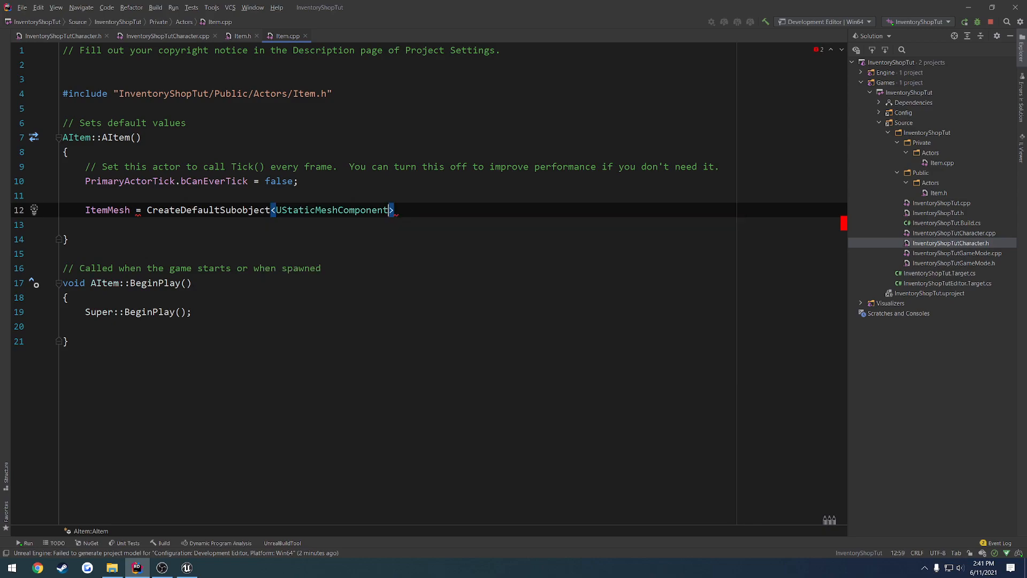
pyautogui.write('()')
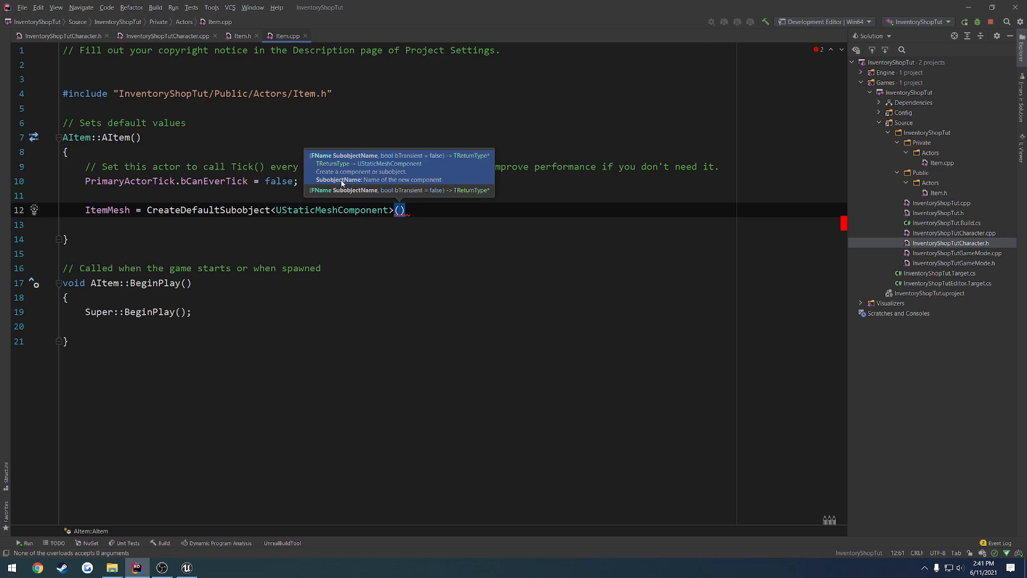
pyautogui.write('TEXT("StaticMesh')
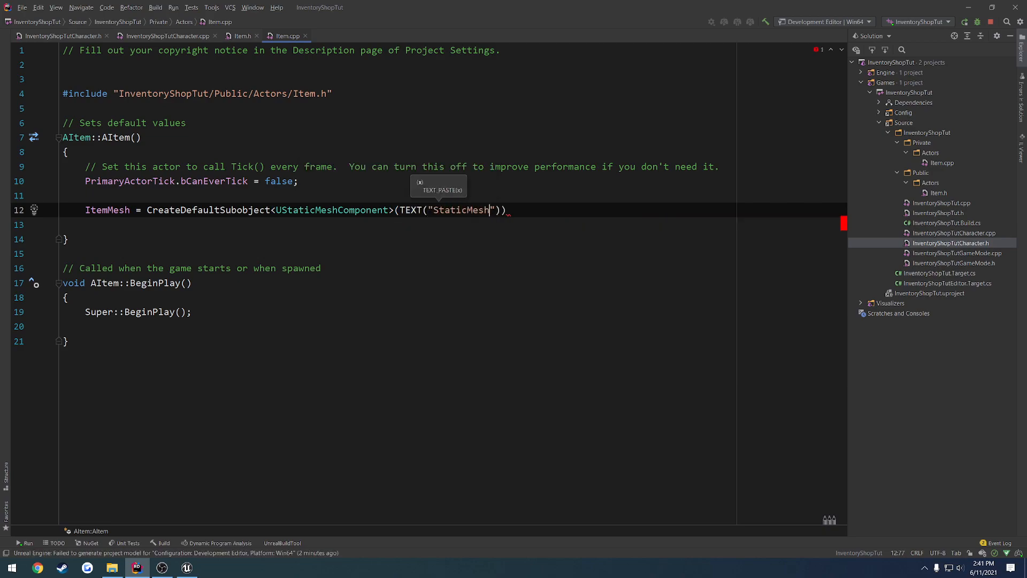
pyautogui.write('Component')
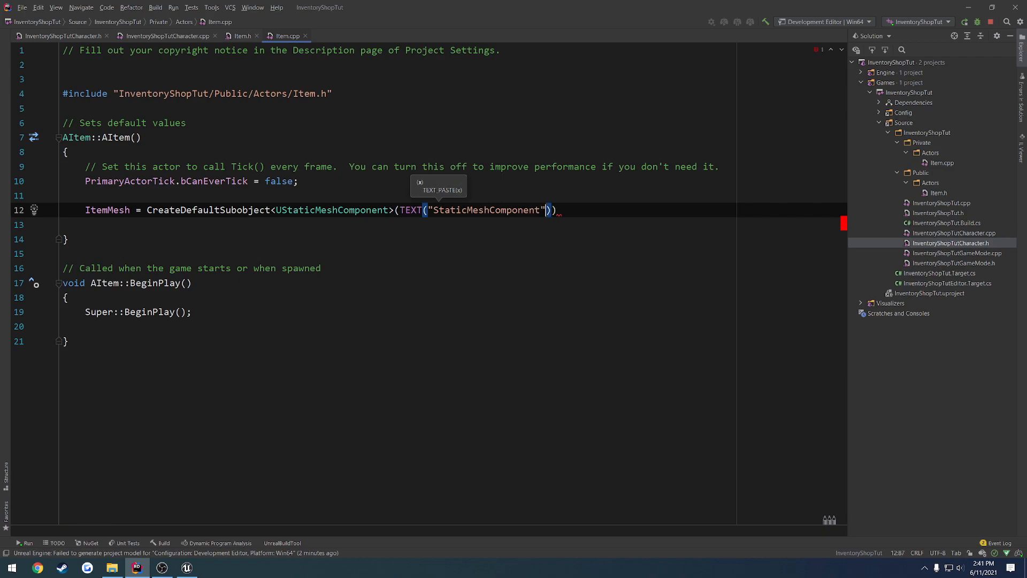
pyautogui.press('Return')
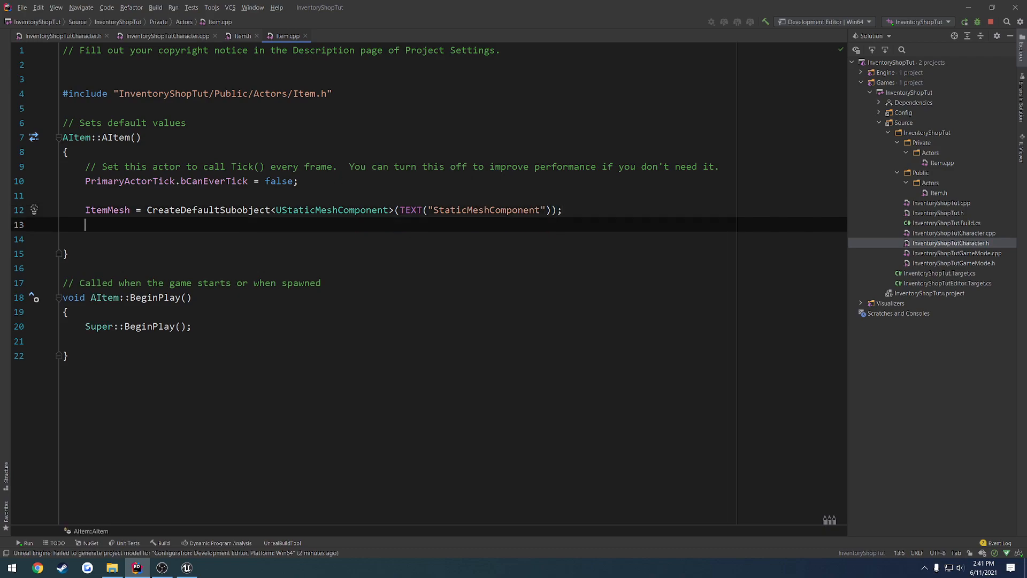
pyautogui.write('RootComponent = ItemMesh;')
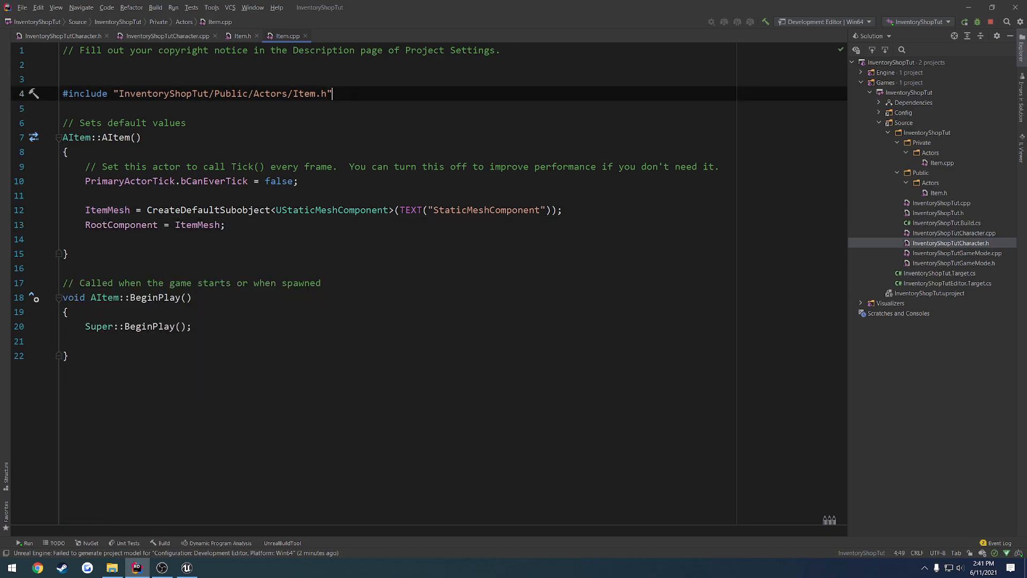
# Step: Start a second #include "Components/S..." line in Item.cpp, then return to Item.h
pyautogui.write('#includ')
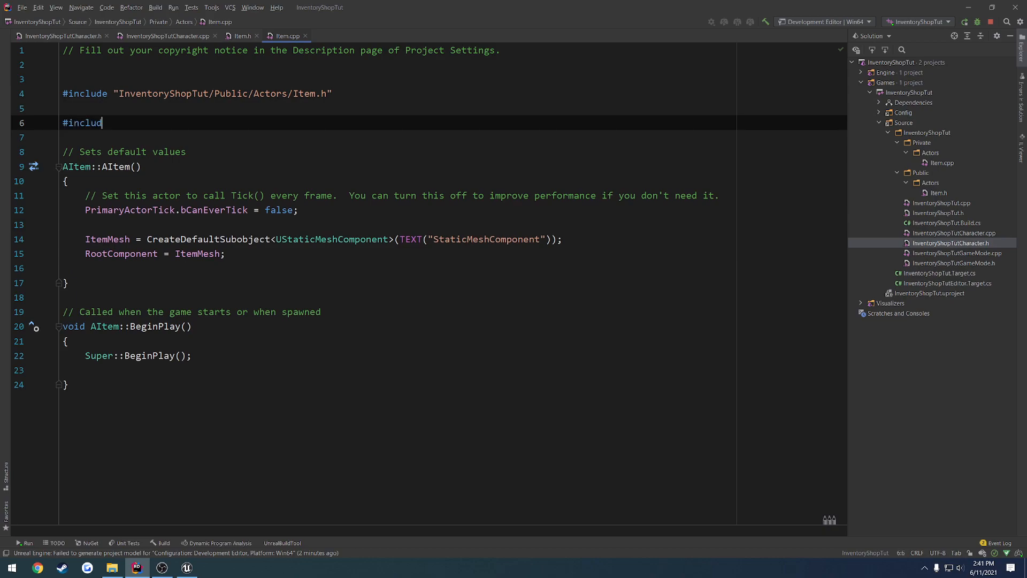
pyautogui.write('e "Component"')
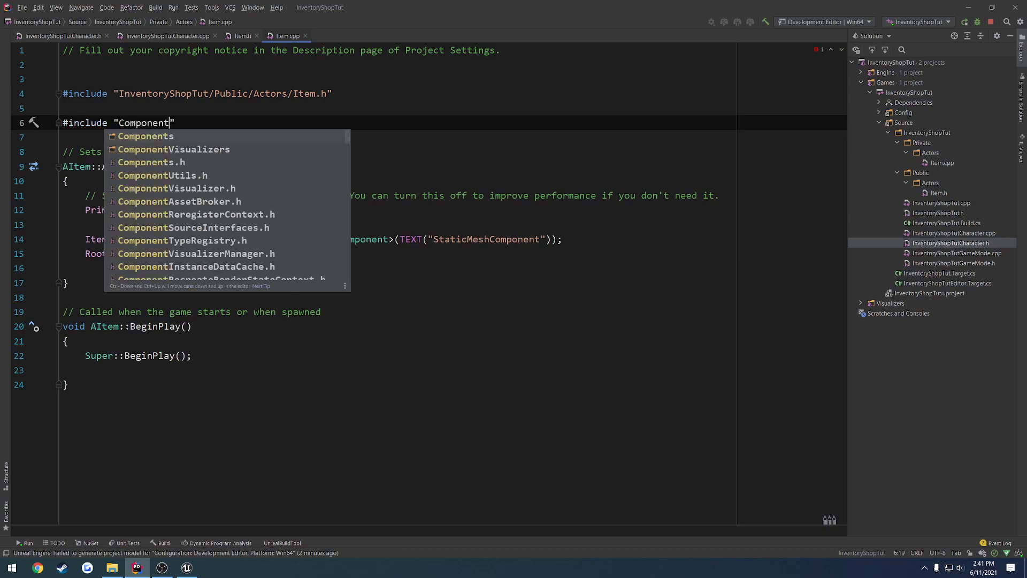
pyautogui.write('s/S')
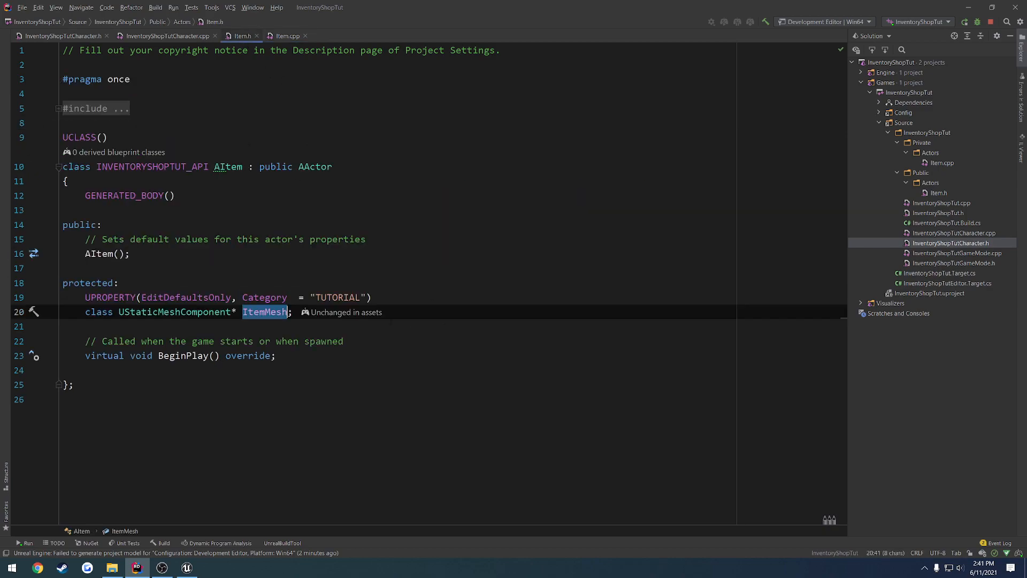
pyautogui.click(293, 312)
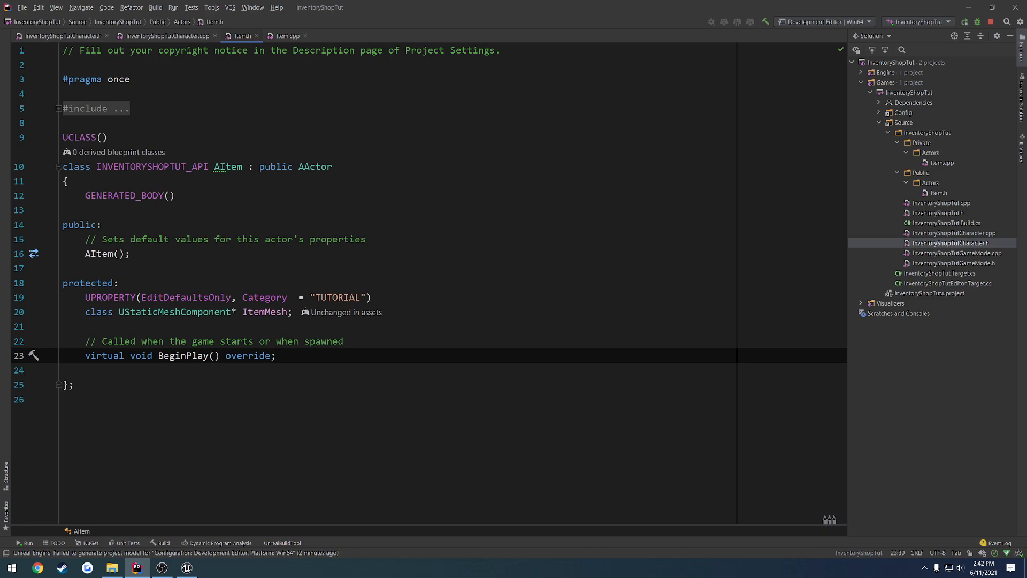
pyautogui.click(167, 35)
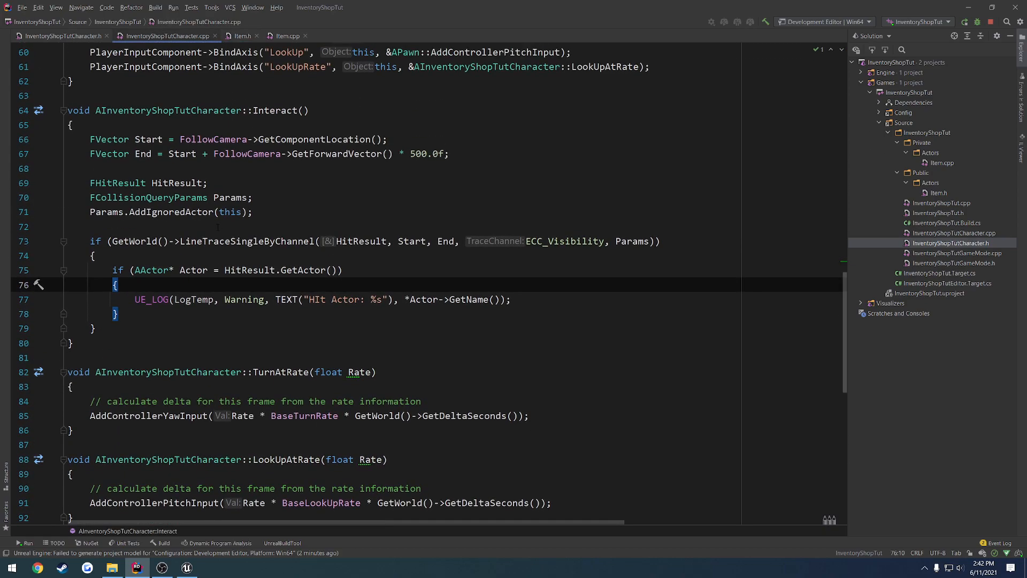
pyautogui.click(93, 254)
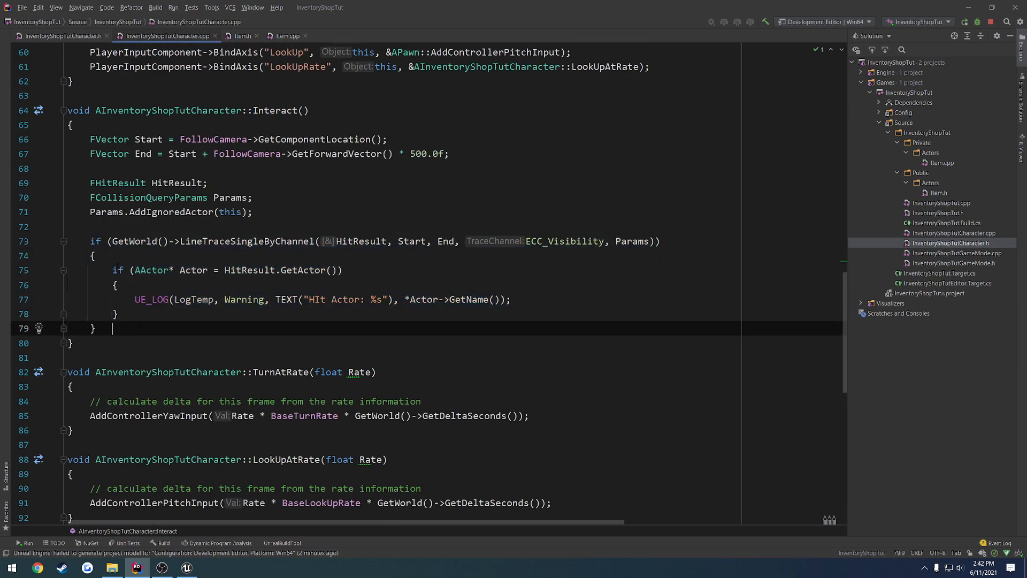
pyautogui.click(339, 269)
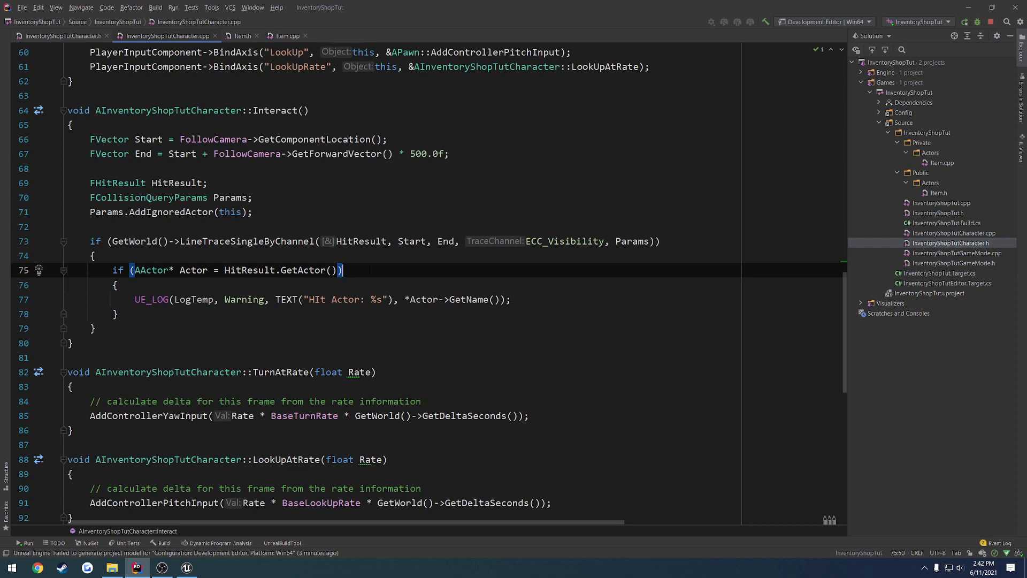
pyautogui.click(242, 35)
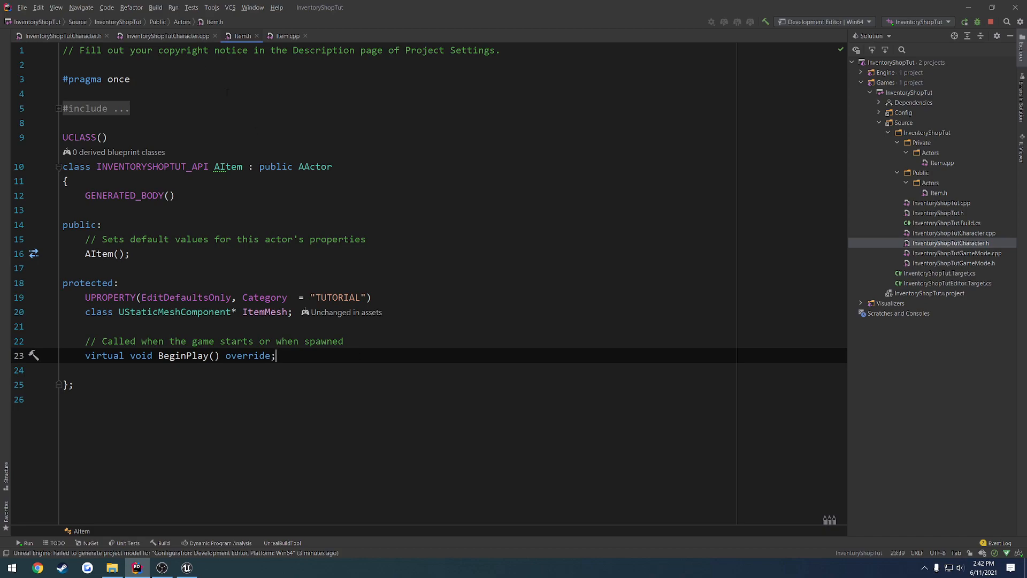
pyautogui.click(167, 35)
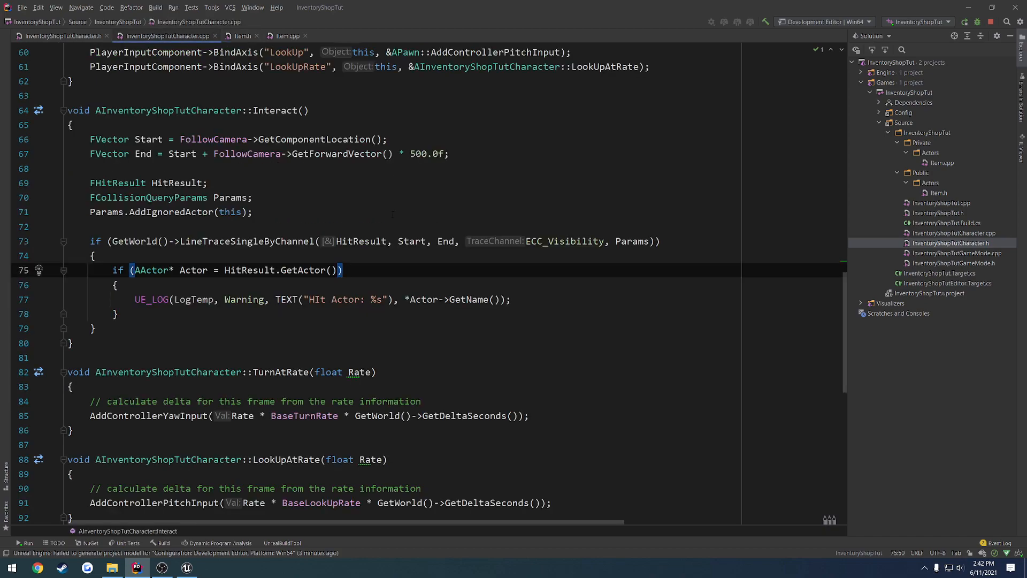
pyautogui.click(241, 35)
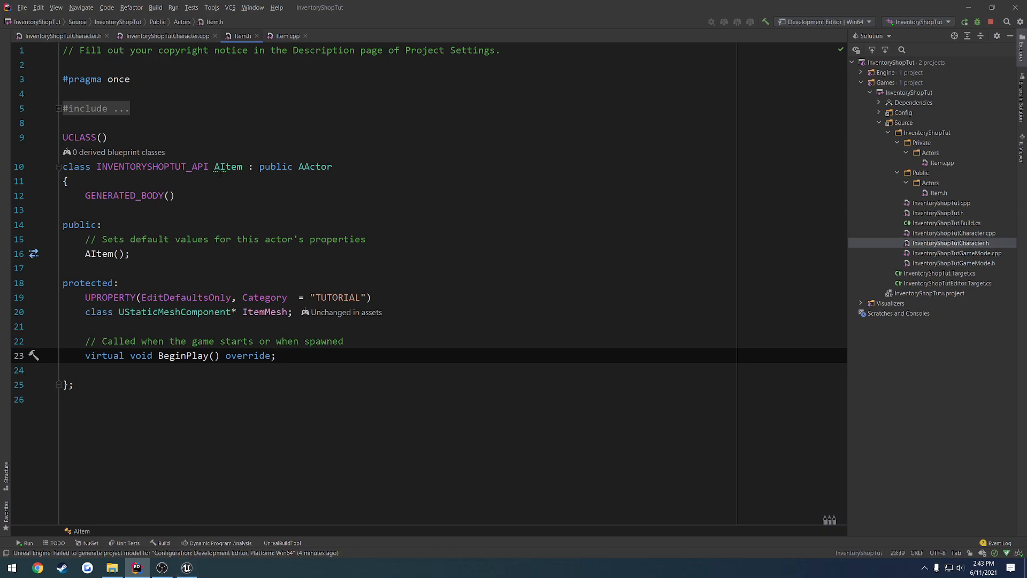
pyautogui.doubleClick(228, 166)
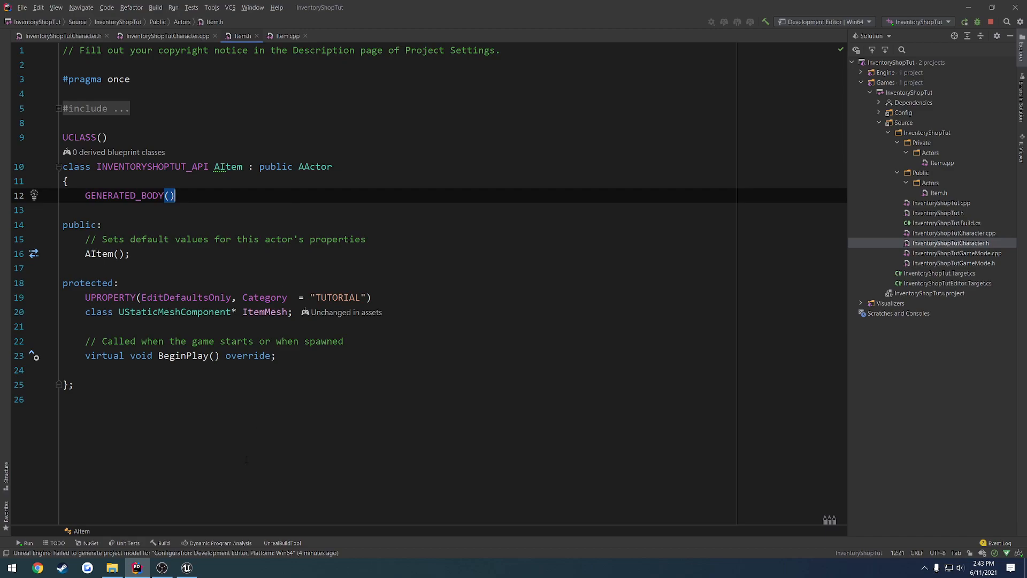
# Step: Create a public Unreal Interface C++ class named InteractableInterface from the Public folder
pyautogui.click(186, 567)
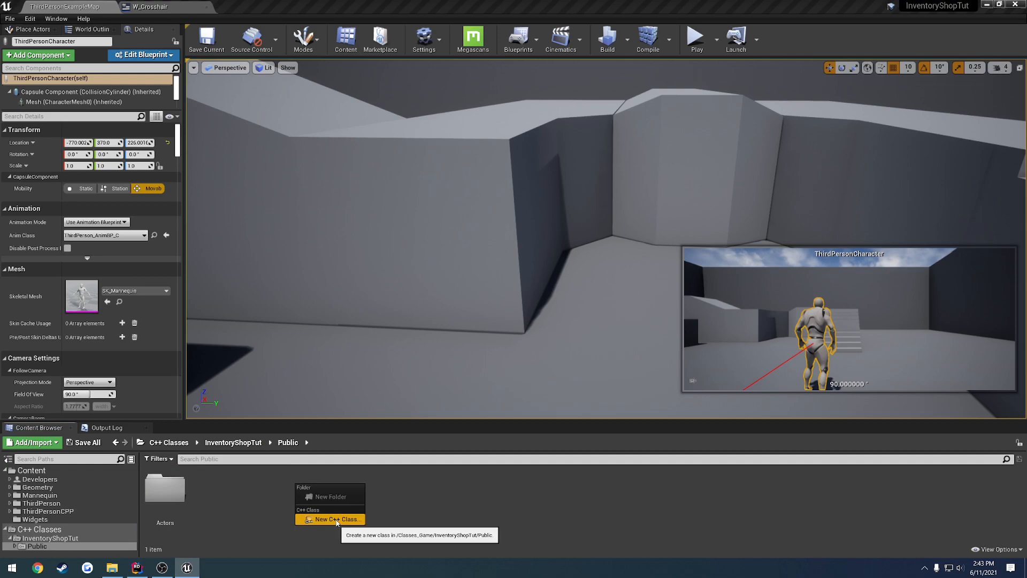
pyautogui.click(334, 519)
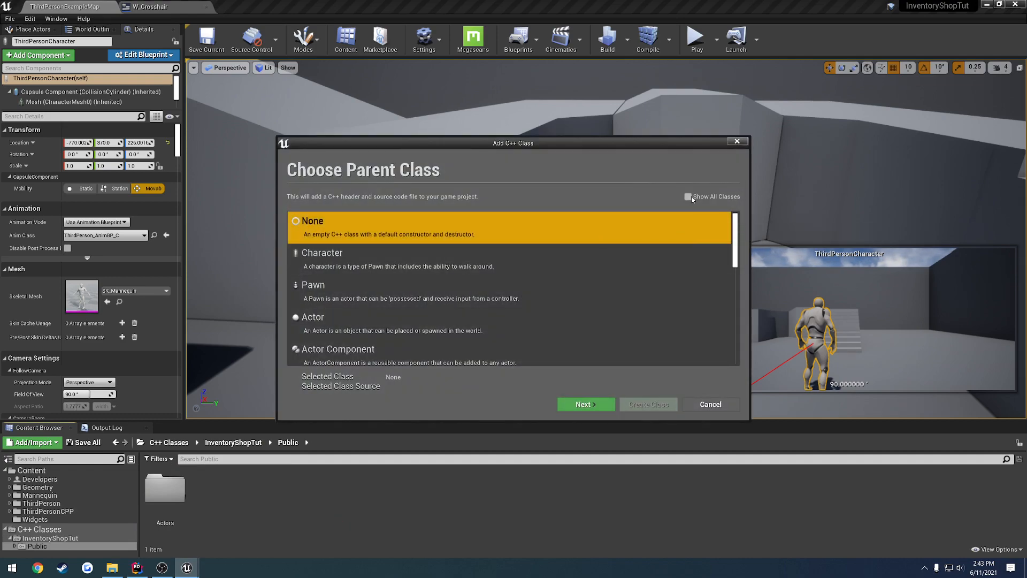
pyautogui.scroll(-3)
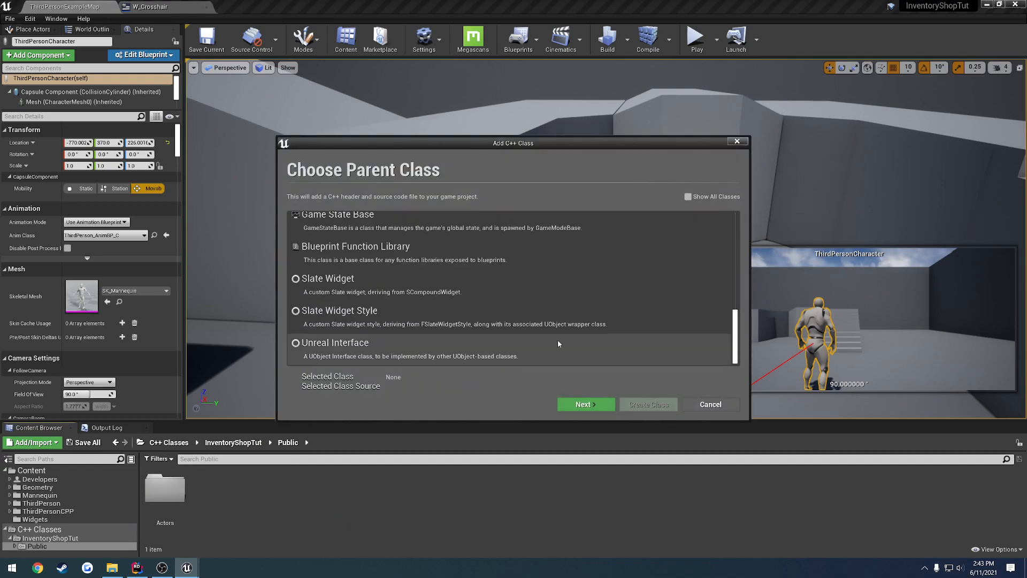
pyautogui.click(335, 342)
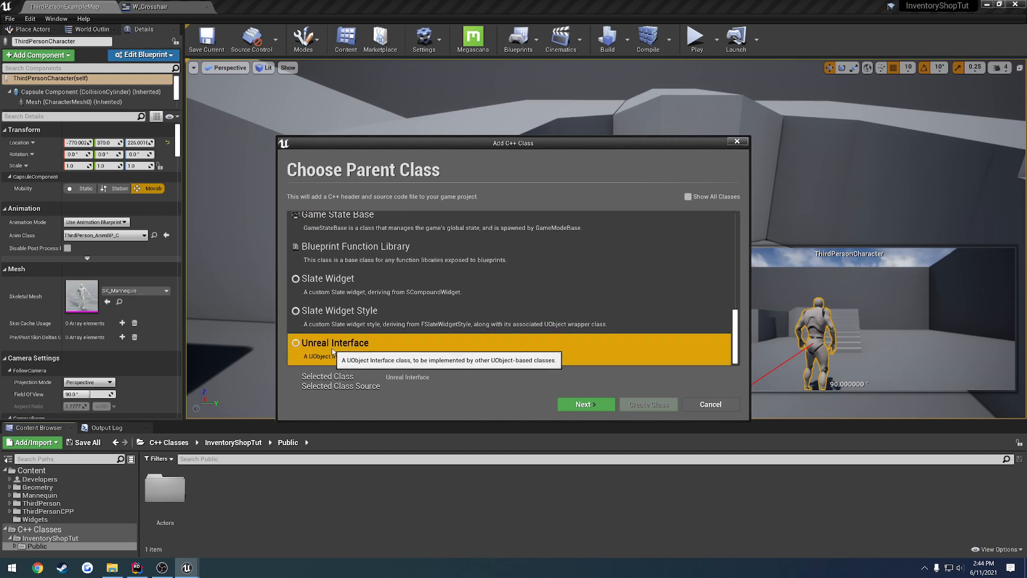
pyautogui.click(584, 403)
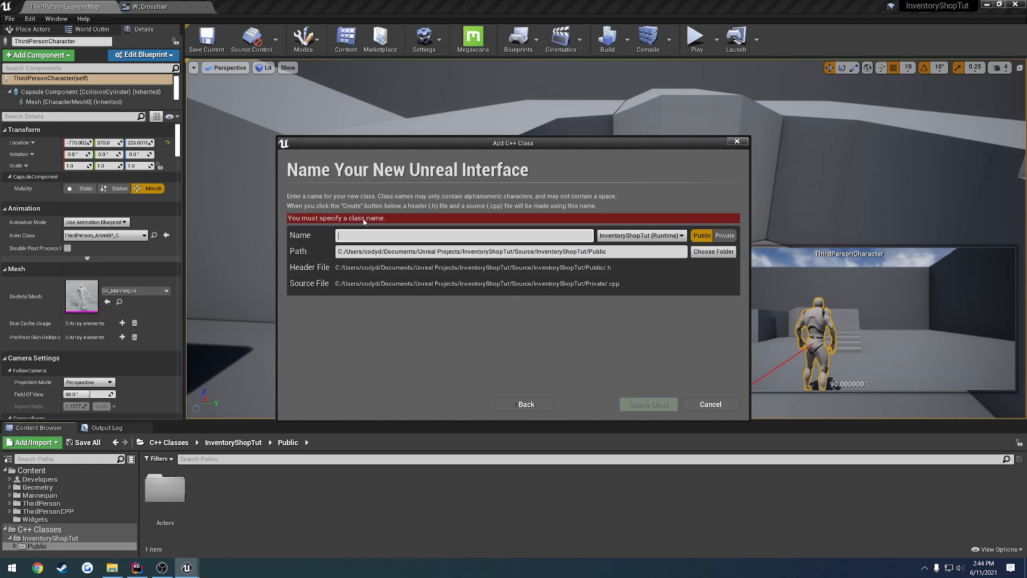
pyautogui.write('InteractableInterface')
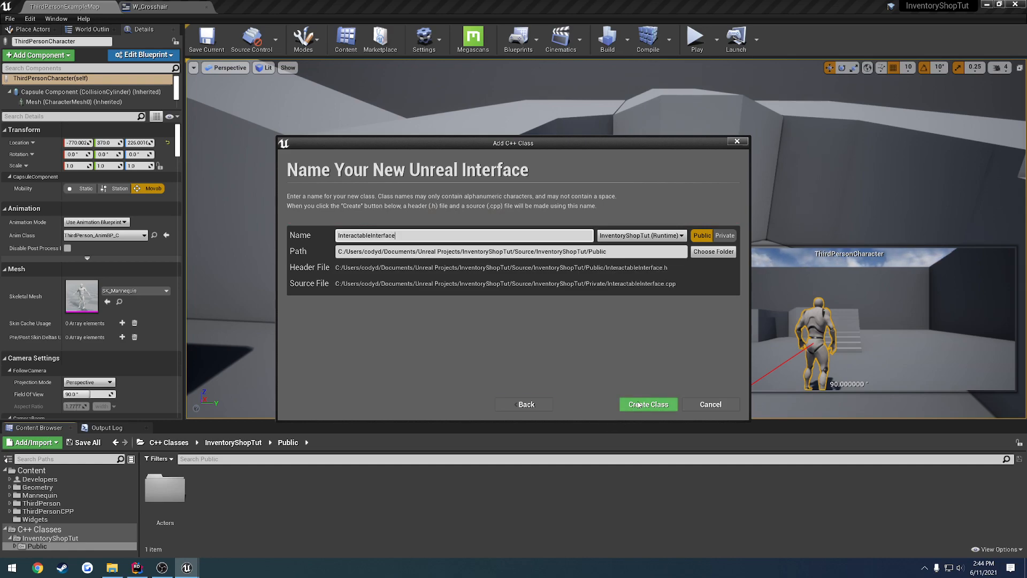
pyautogui.click(647, 404)
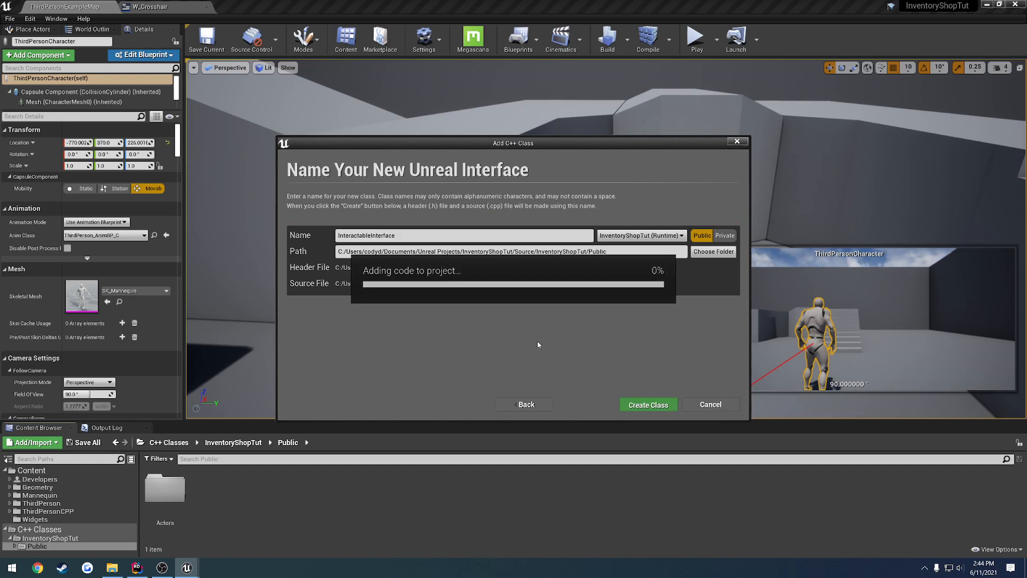
pyautogui.click(647, 405)
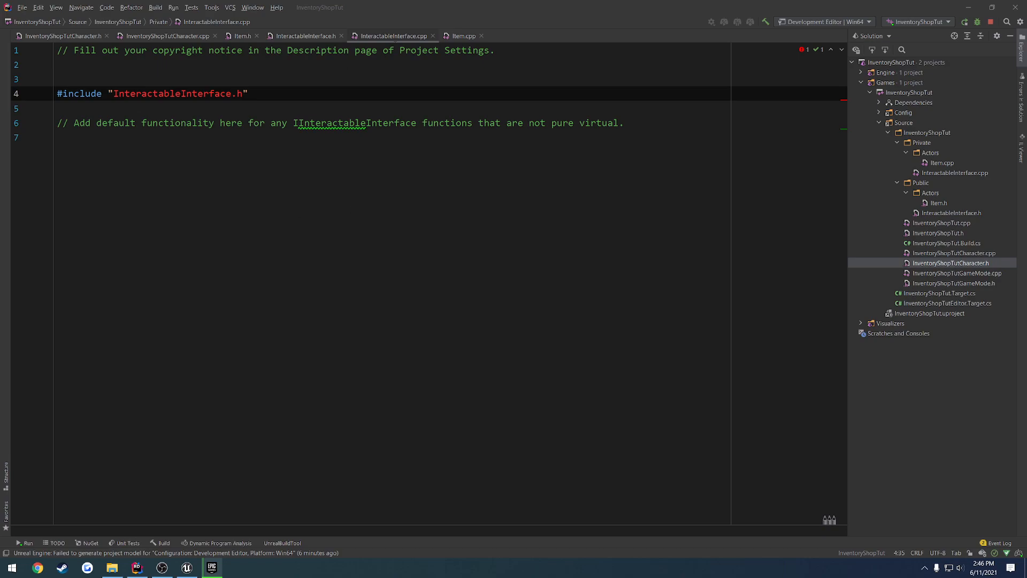
# Step: Replace the header name in InteractableInterface.cpp's include with the InventoryShopTut/ path
pyautogui.doubleClick(177, 94)
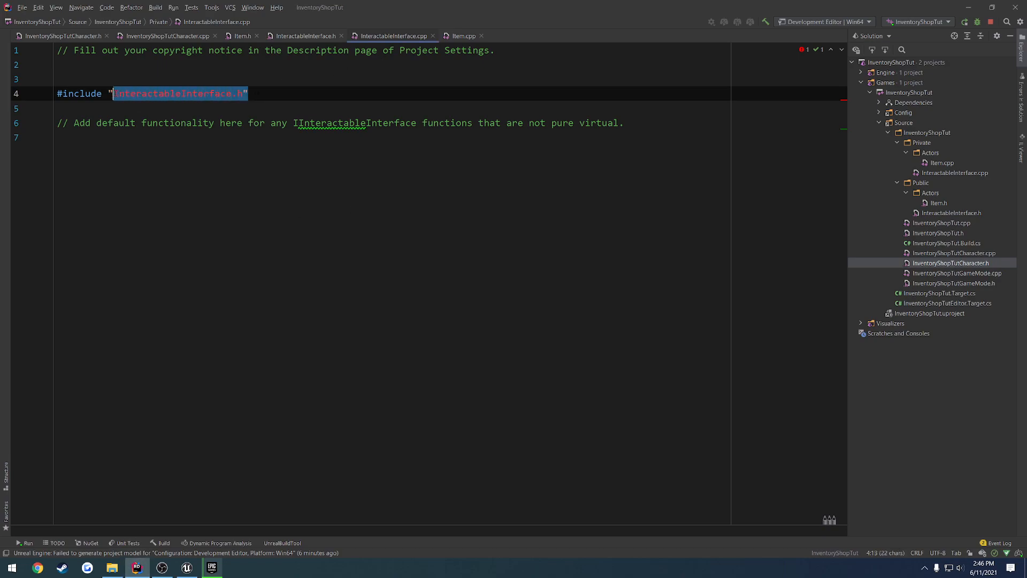
pyautogui.press('Delete')
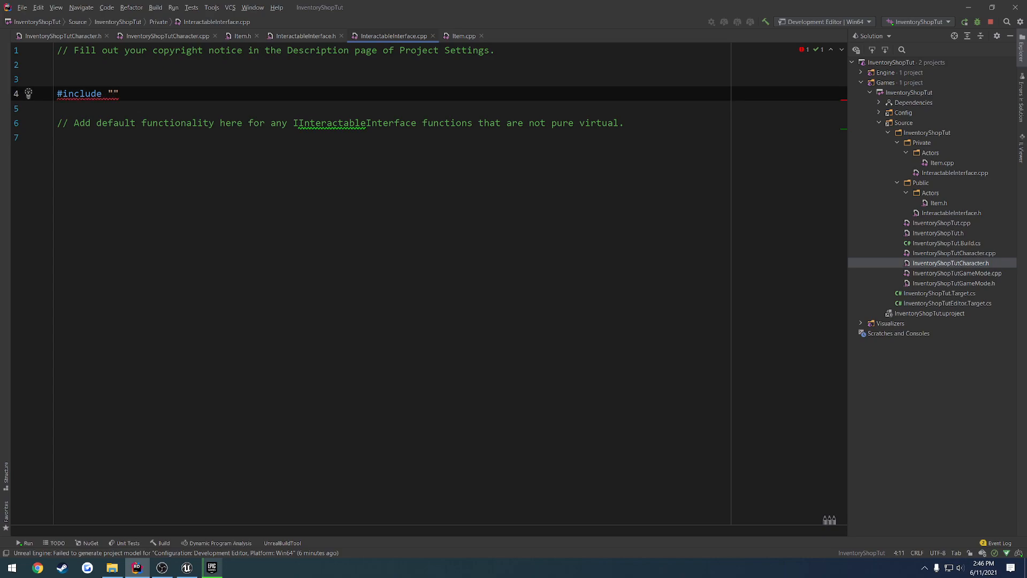
pyautogui.write('InventoryShopTut/')
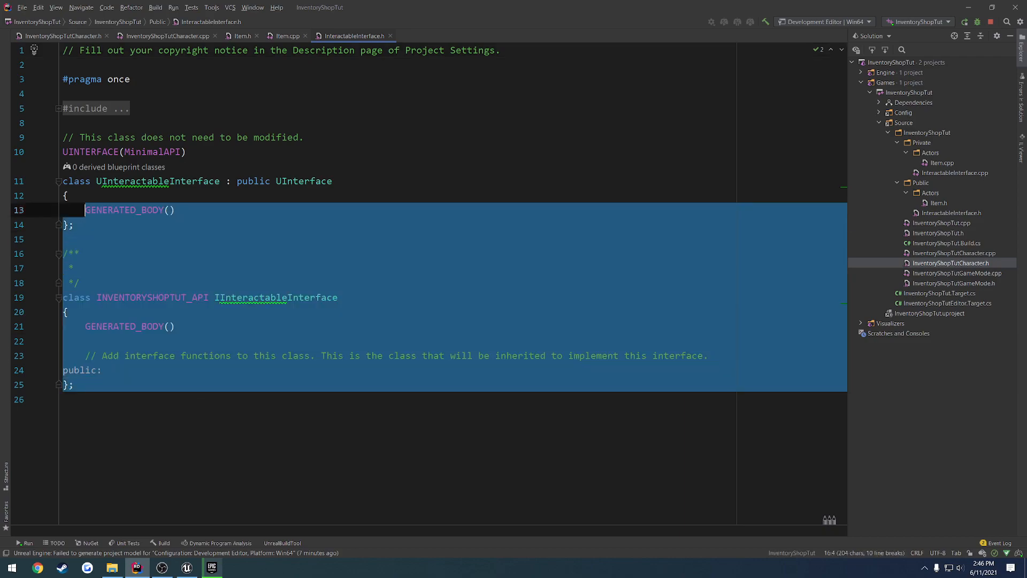
# Step: Declare virtual void Interact() = 0; in IInteractableInterface's public section
pyautogui.click(172, 210)
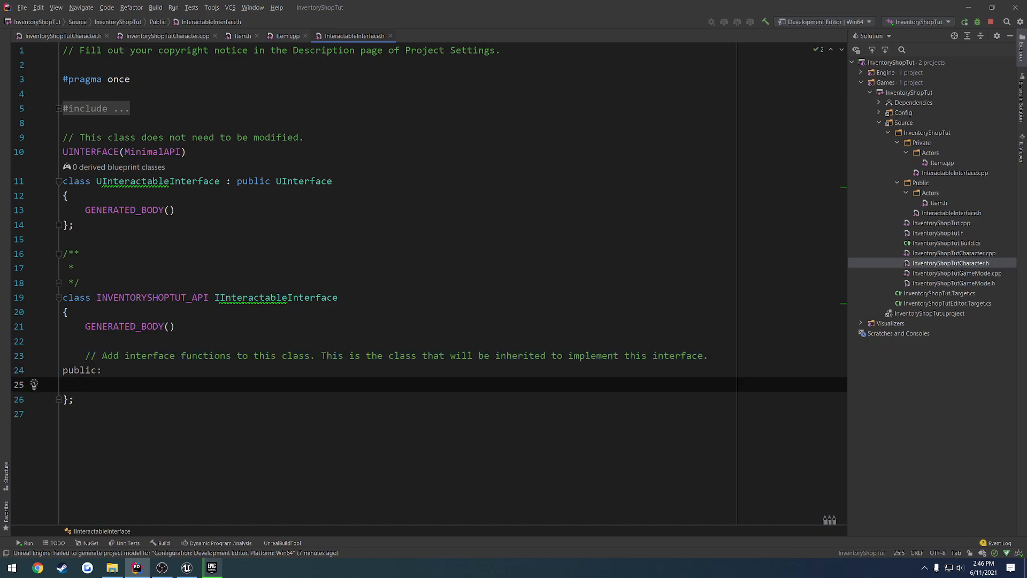
pyautogui.write('virtial')
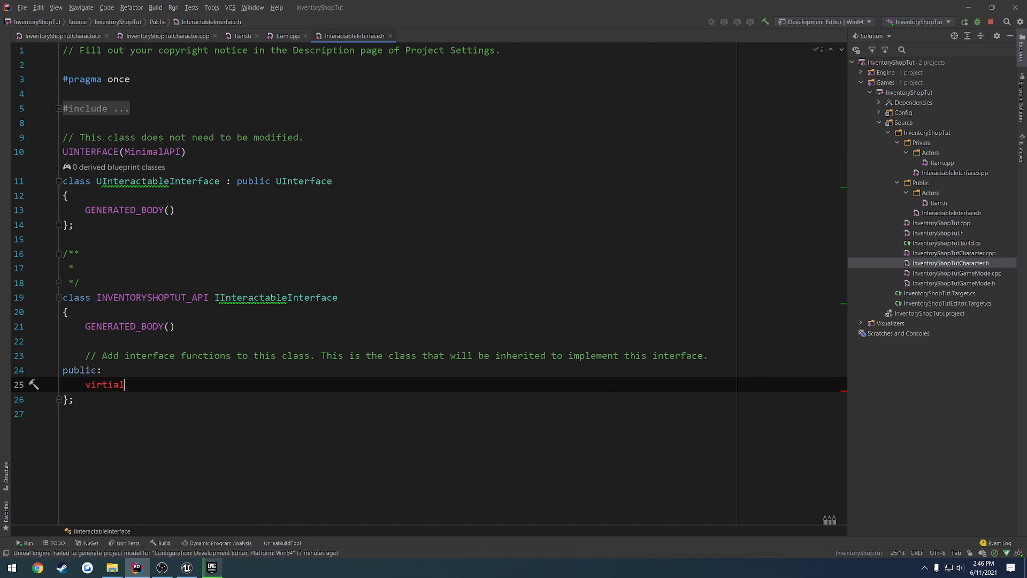
pyautogui.write('void Interact(')
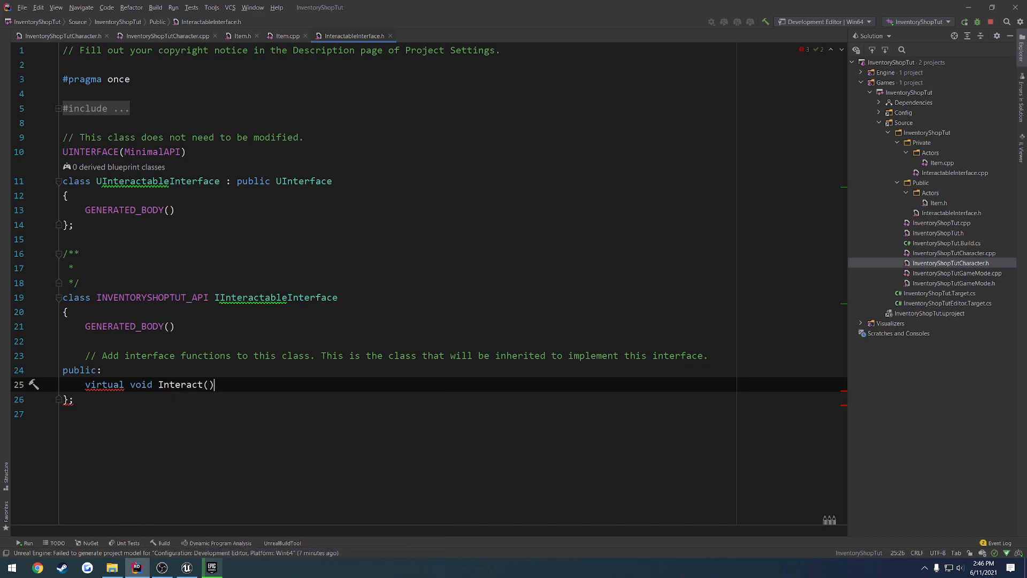
pyautogui.write('{}')
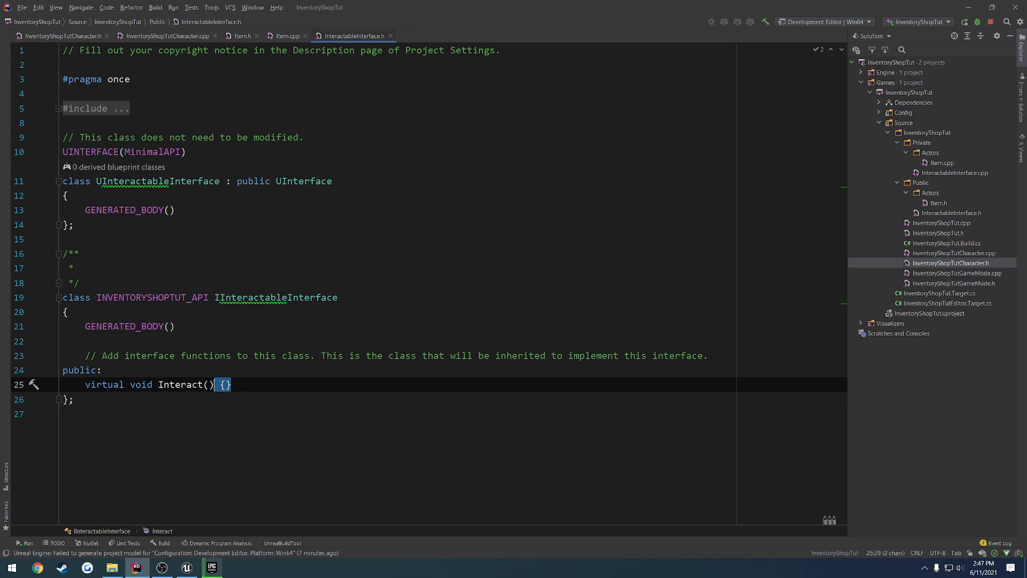
pyautogui.click(245, 297)
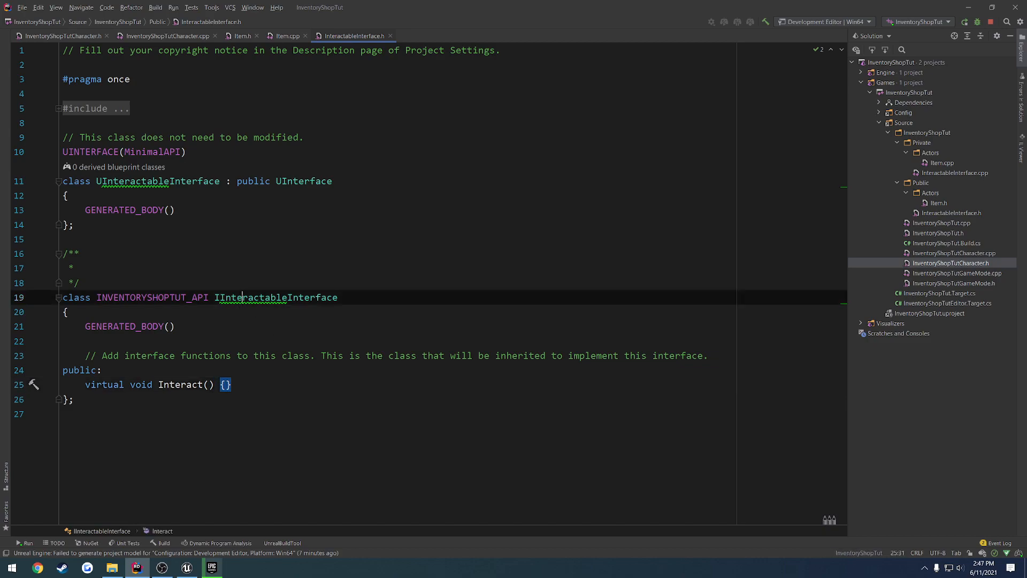
pyautogui.doubleClick(276, 297)
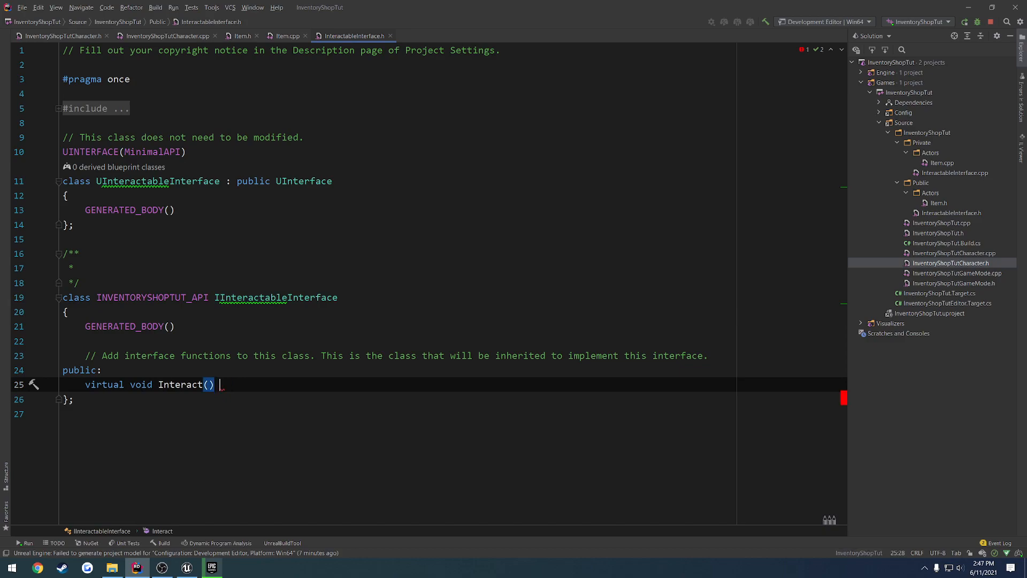
pyautogui.write('= 0;')
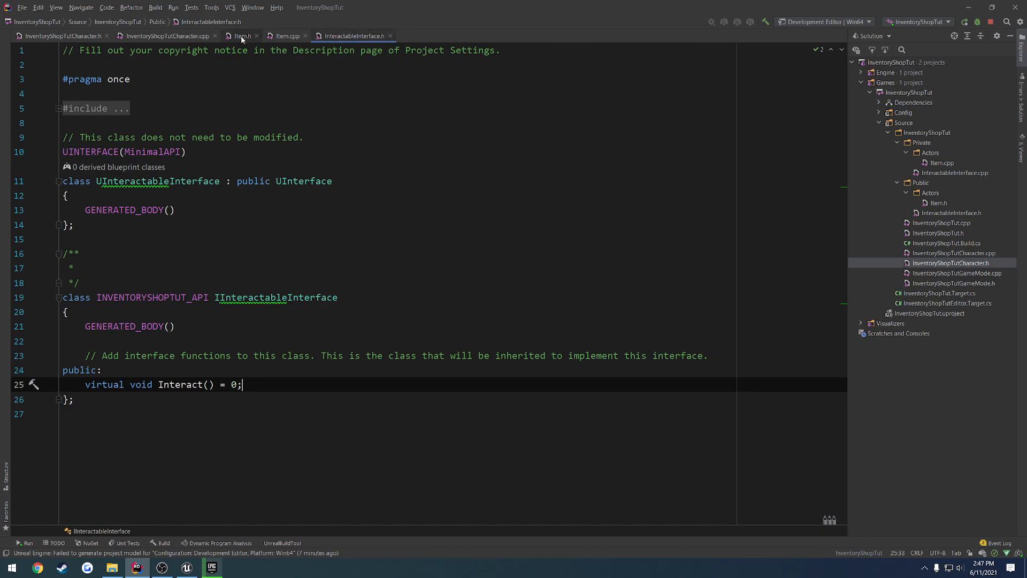
pyautogui.click(240, 35)
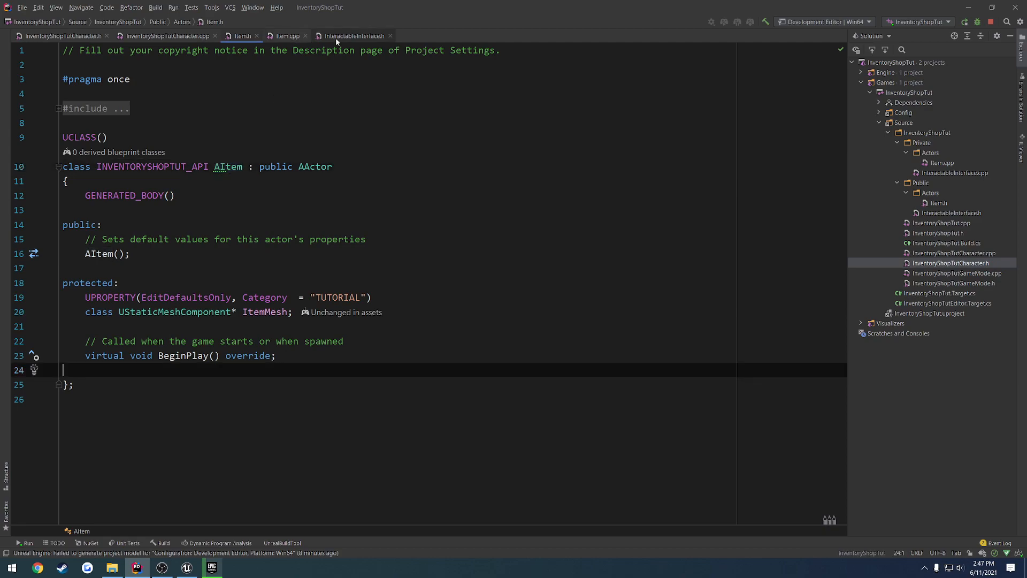
# Step: Declare 'public: virtual void Interact() override;' in Item.h and unfold the include lines
pyautogui.click(352, 35)
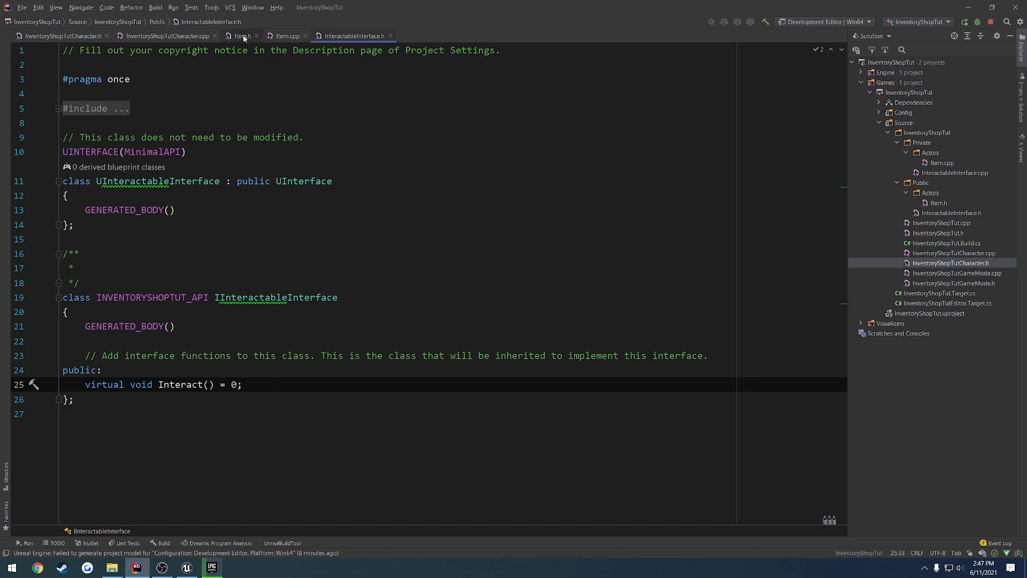
pyautogui.click(240, 36)
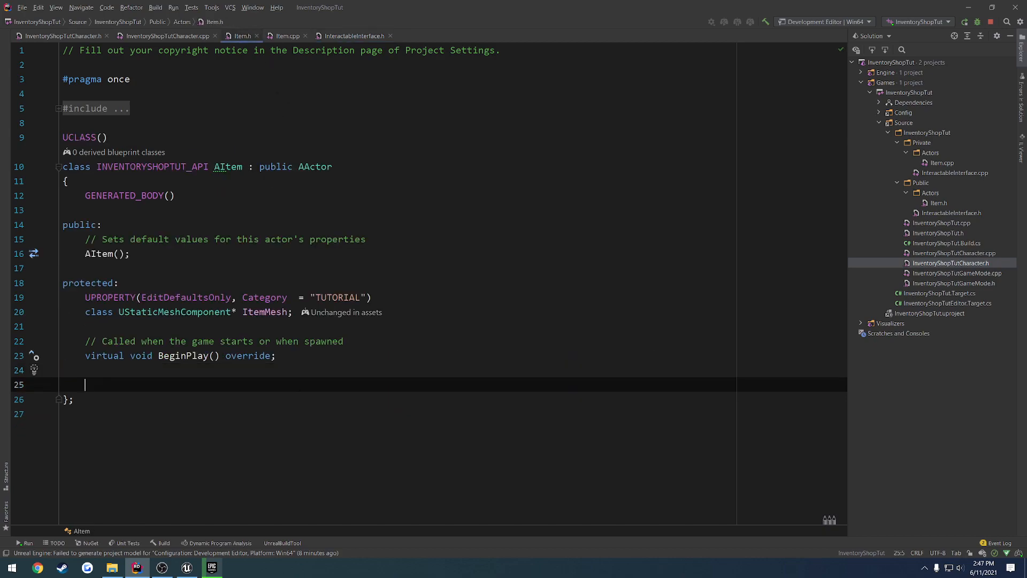
pyautogui.write('public:')
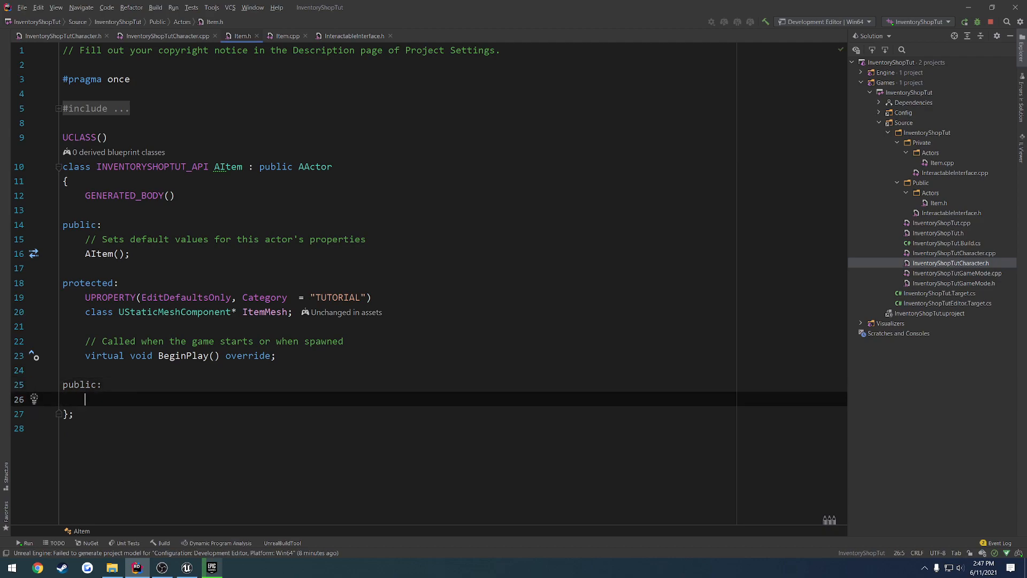
pyautogui.write('virtual  v')
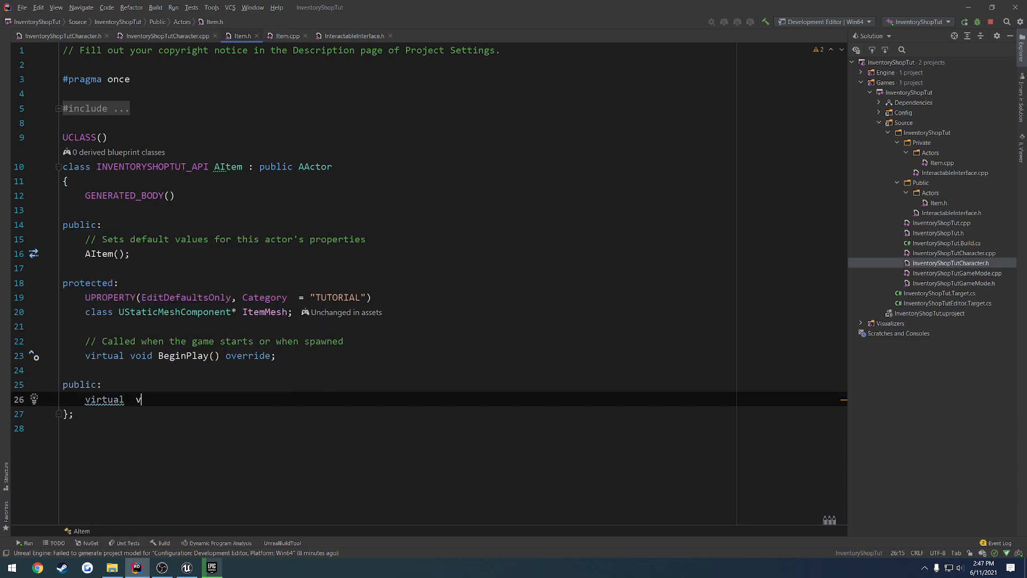
pyautogui.write('oid I')
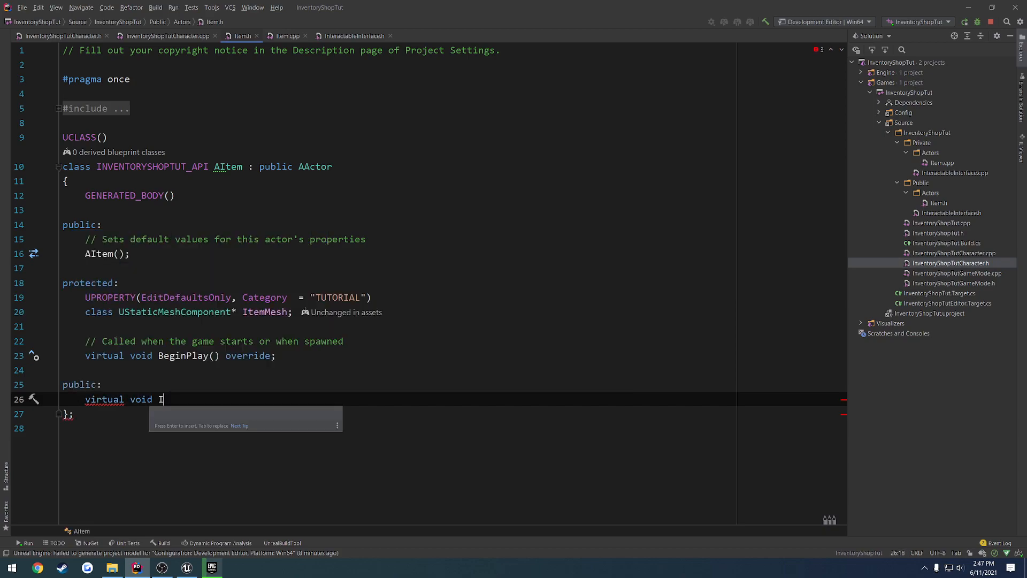
pyautogui.write('nteract')
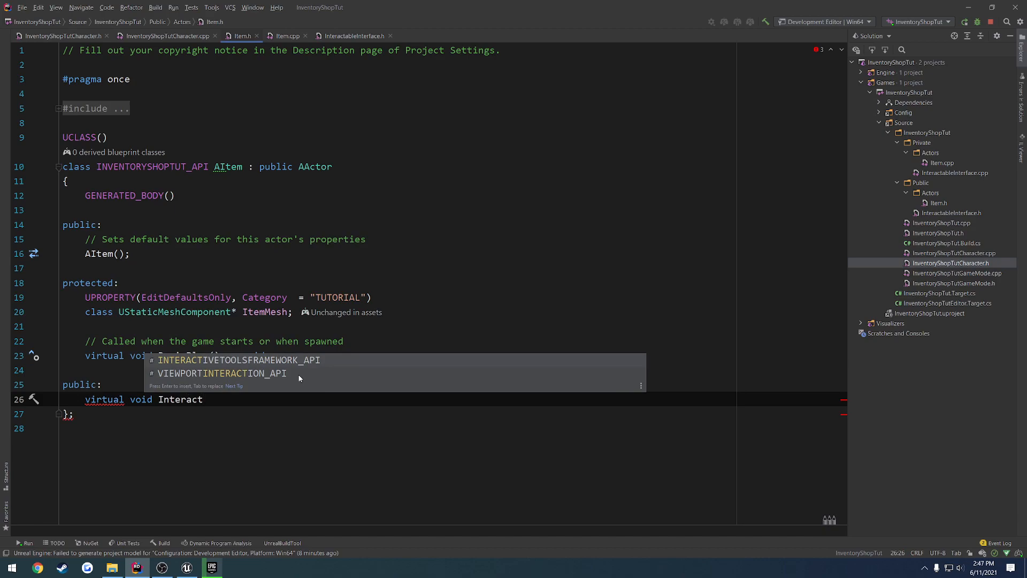
pyautogui.write('() override;')
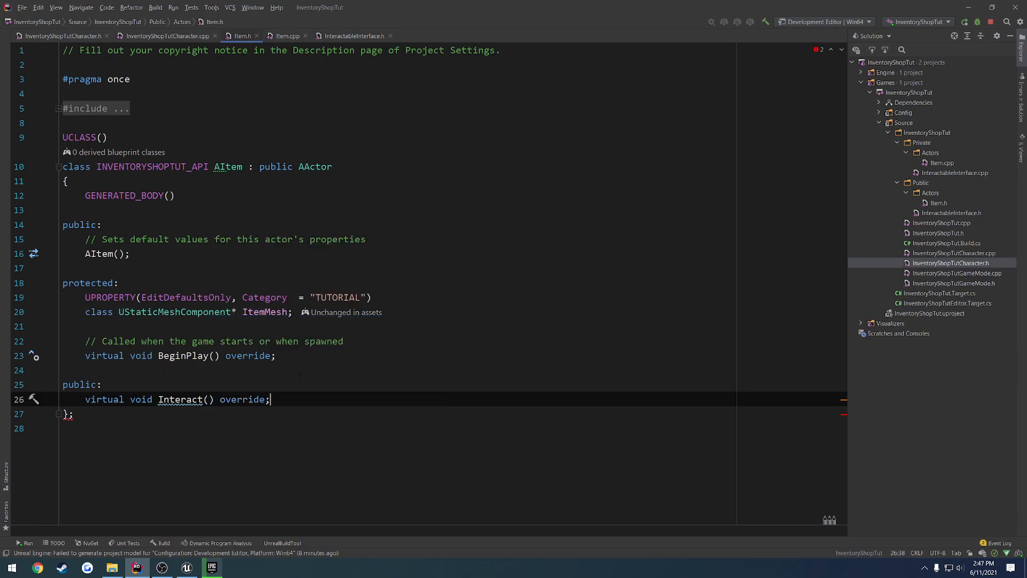
pyautogui.click(102, 384)
pyautogui.write('#include "')
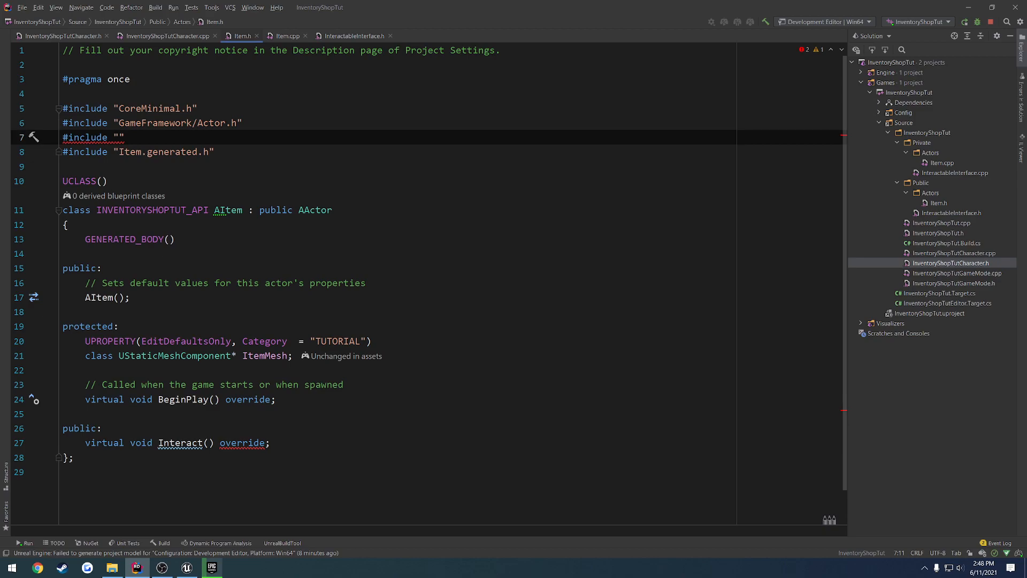
# Step: Include InventoryShopTut/Public/InteractableInterface.h and make AItem publicly inherit IInteractableInterface
pyautogui.write('Intera')
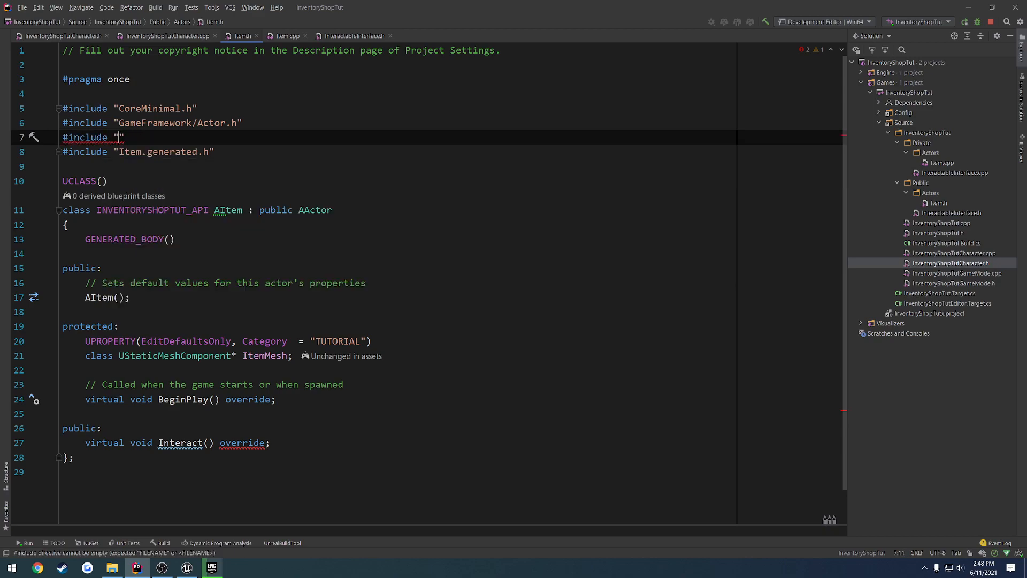
pyautogui.write('Public')
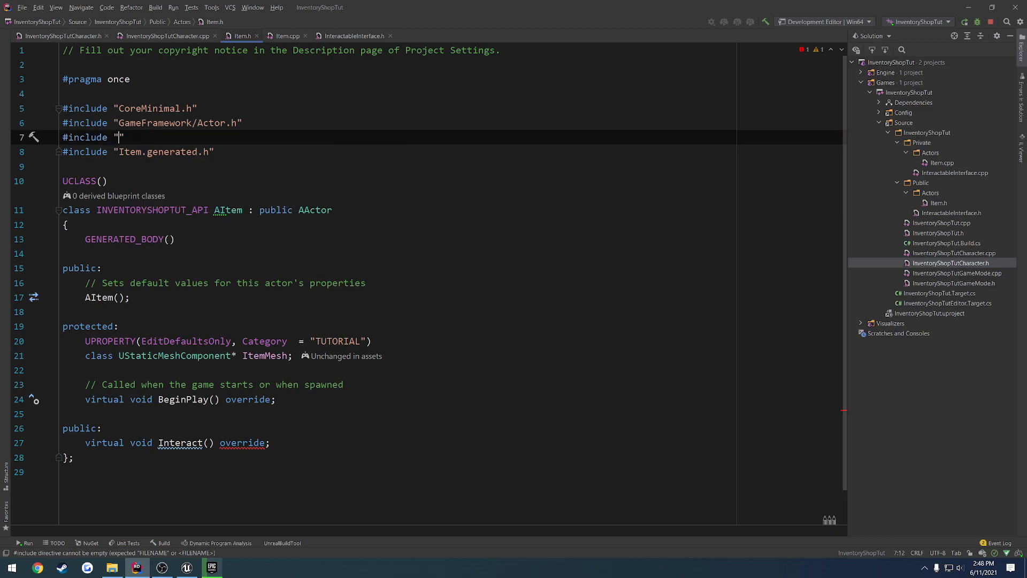
pyautogui.write('InventoryShopTut/Public/')
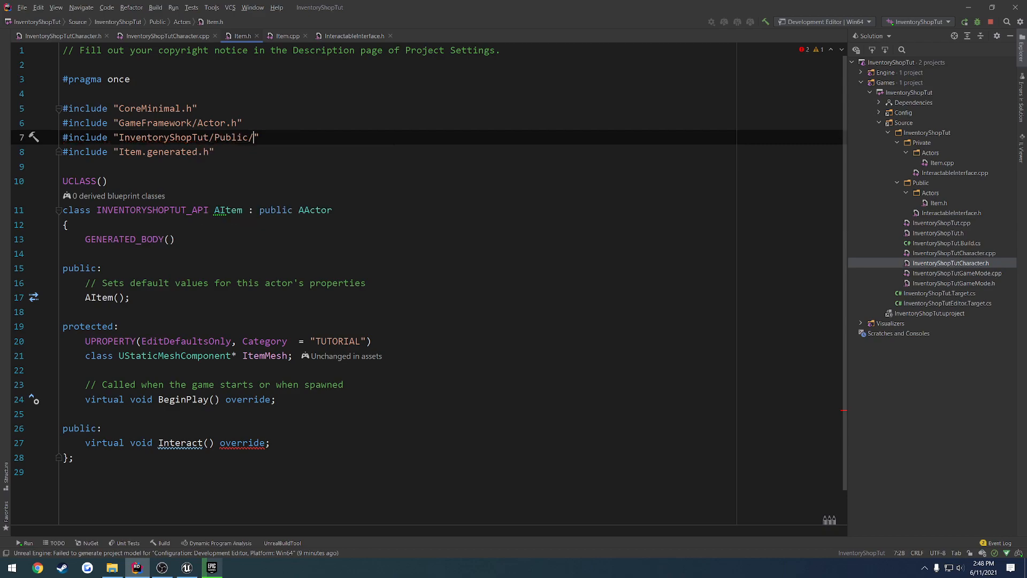
pyautogui.write('InteractableInterface.h"')
pyautogui.click(452, 210)
pyautogui.write(',')
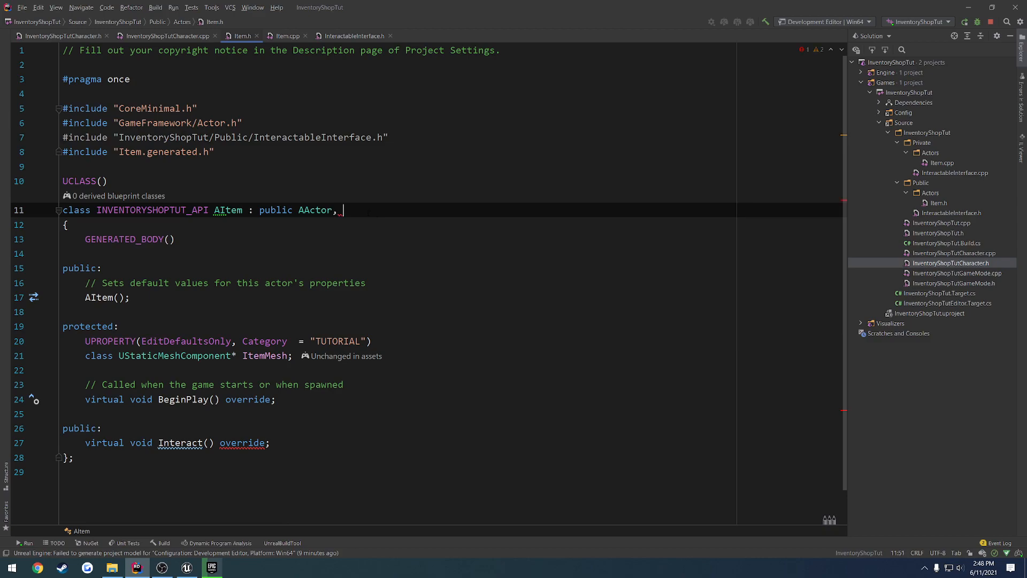
pyautogui.write('IInteractableInterface')
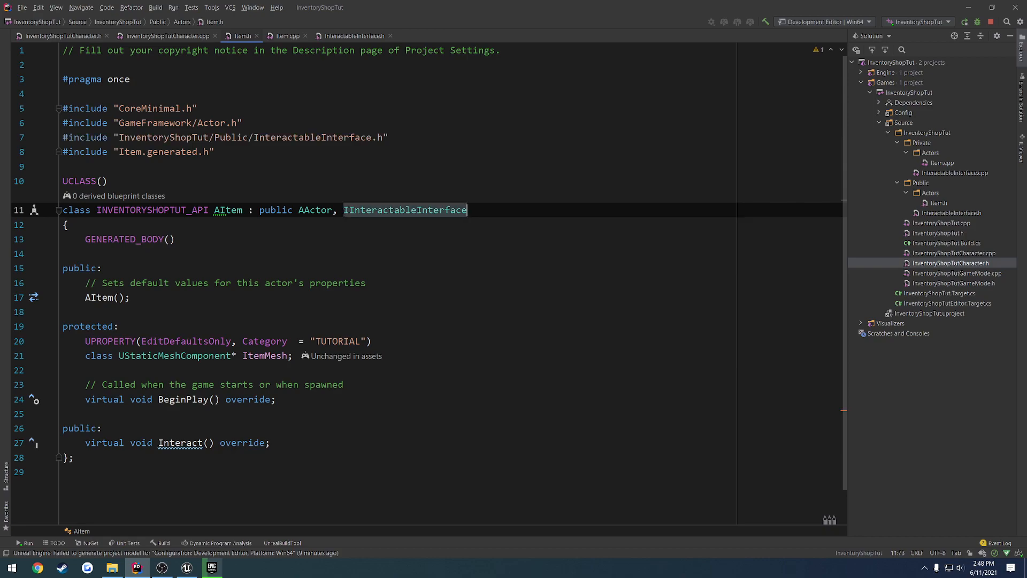
pyautogui.write('public')
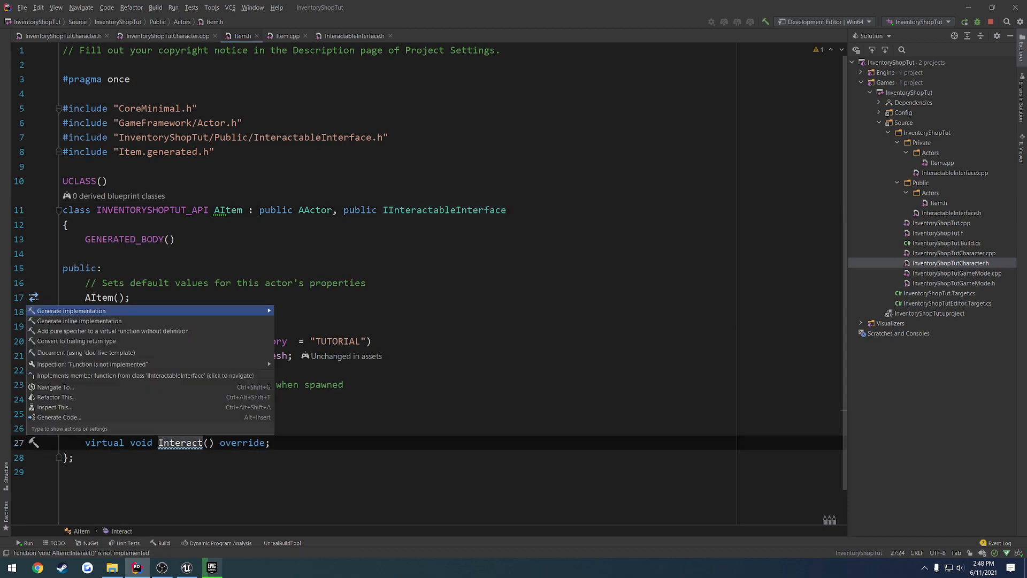
# Step: Generate AItem::Interact in Item.cpp with Destroy(), then return to InventoryShopTutCharacter.cpp
pyautogui.click(71, 310)
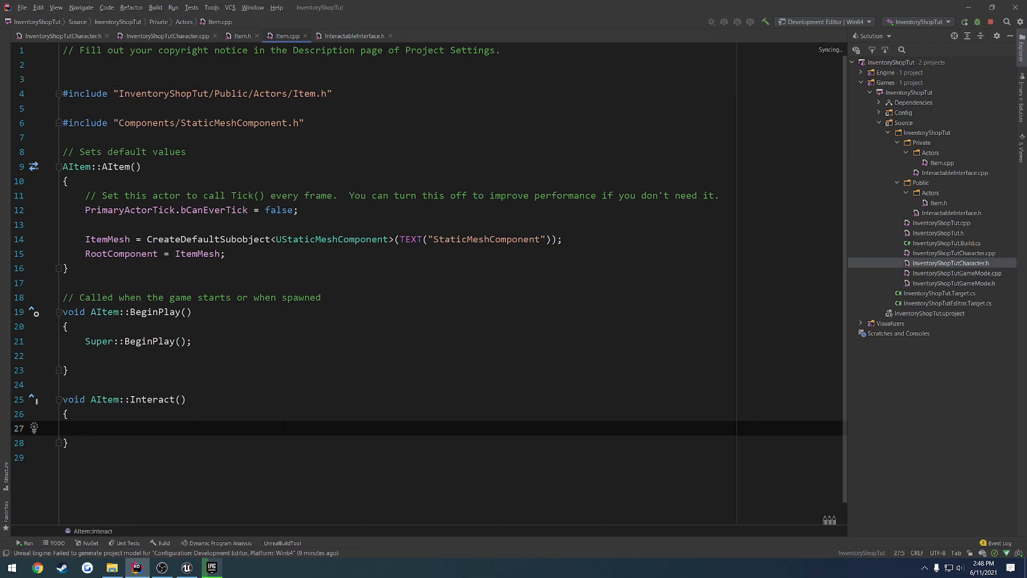
pyautogui.write('Destroy();')
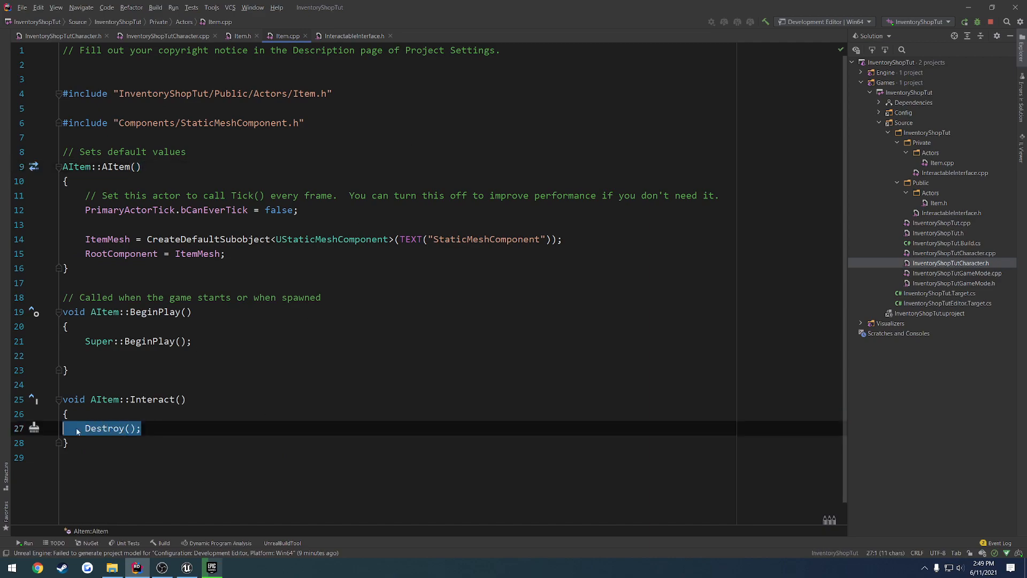
pyautogui.click(166, 36)
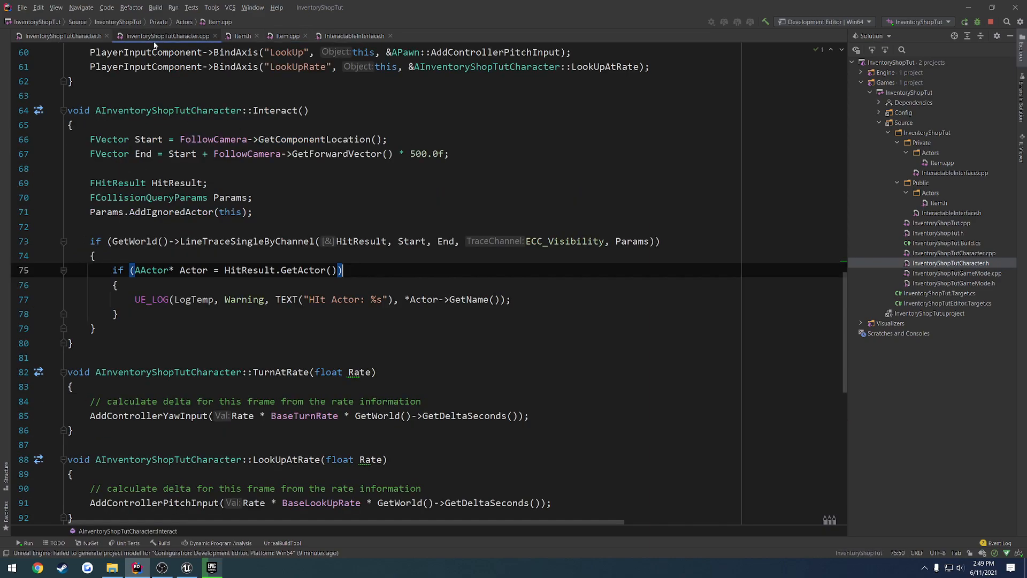
# Step: Add an #include "InventoryShopTut/Public/Actors/..." line at the top of the character source
pyautogui.scroll(3)
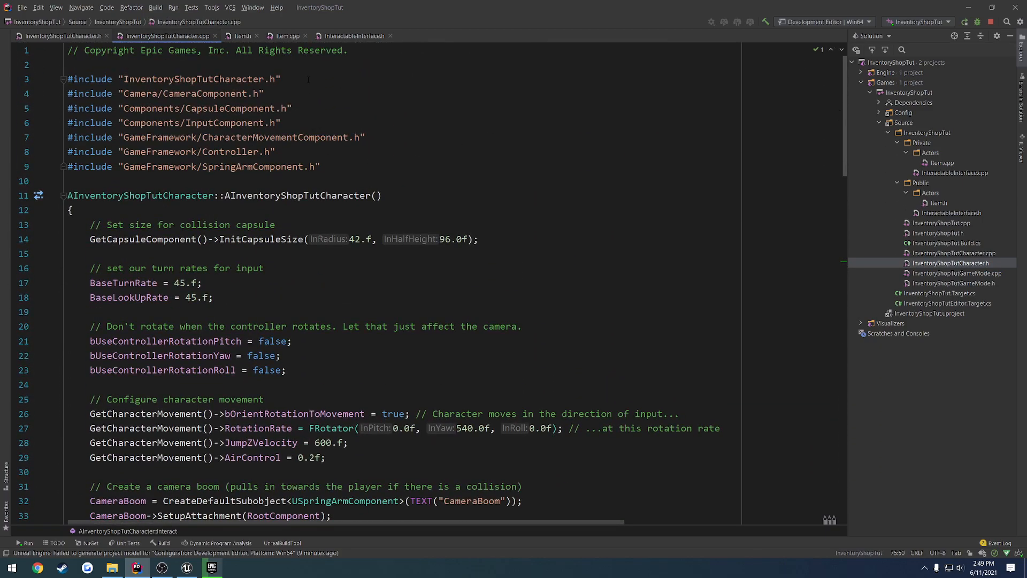
pyautogui.press('enter')
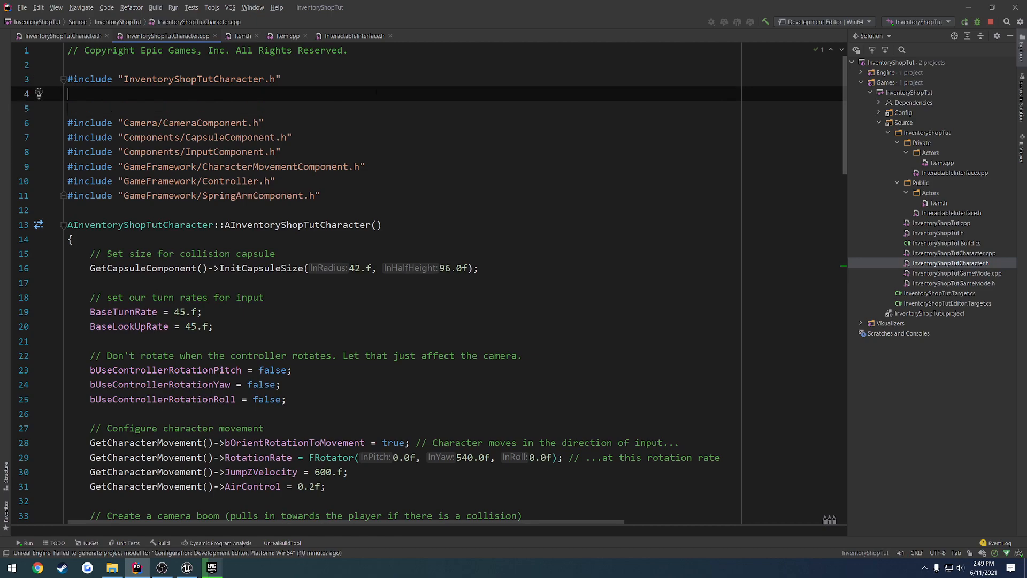
pyautogui.write('#include "')
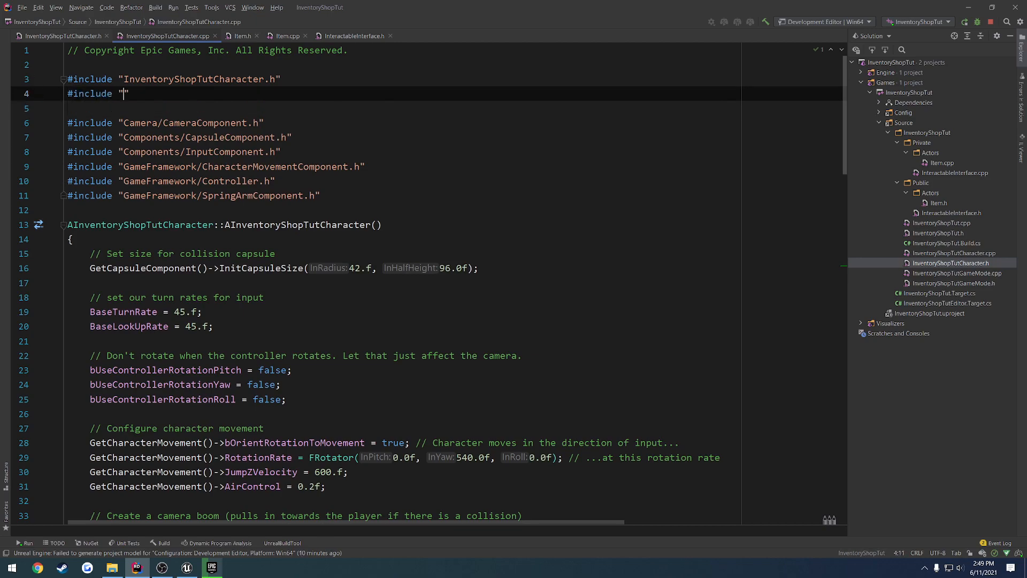
pyautogui.write('I')
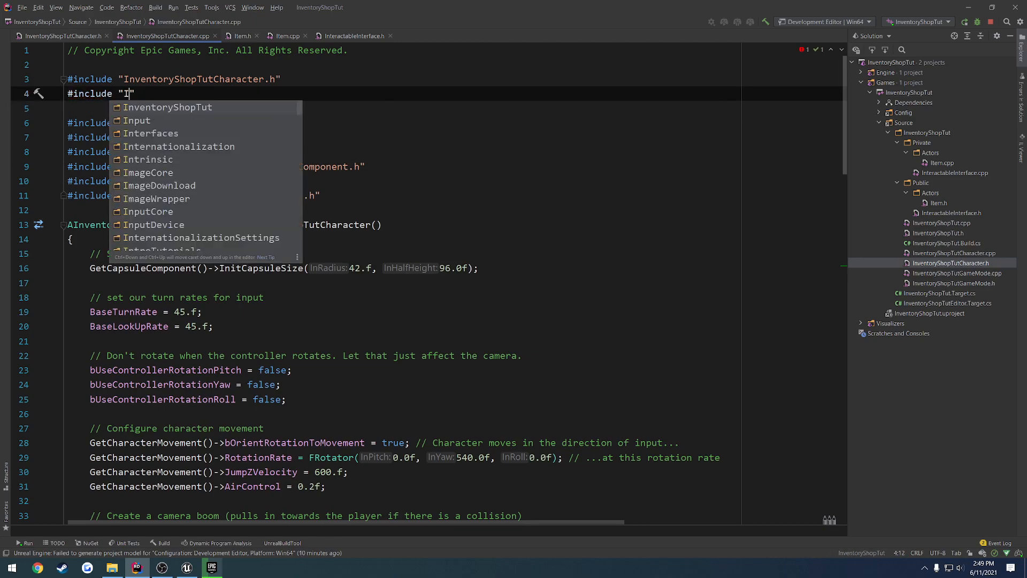
pyautogui.write('nterac')
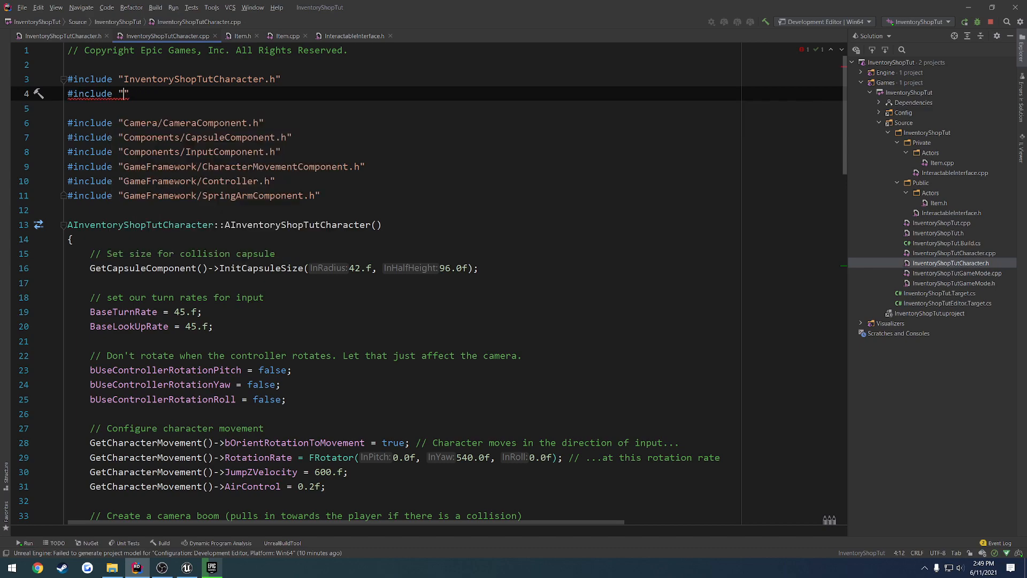
pyautogui.write('InventoryShopTut/Public/Actors/')
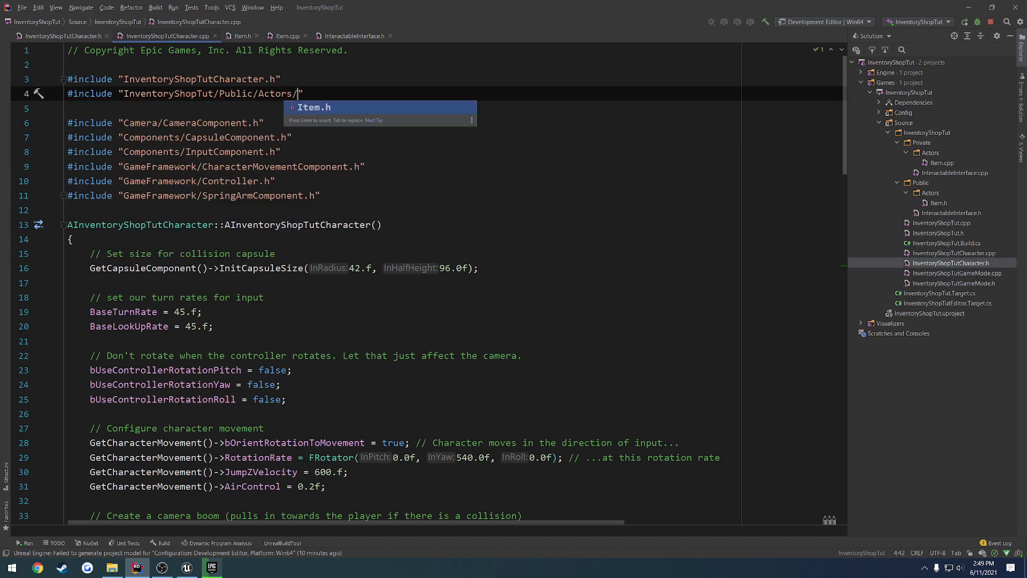
pyautogui.scroll(-3)
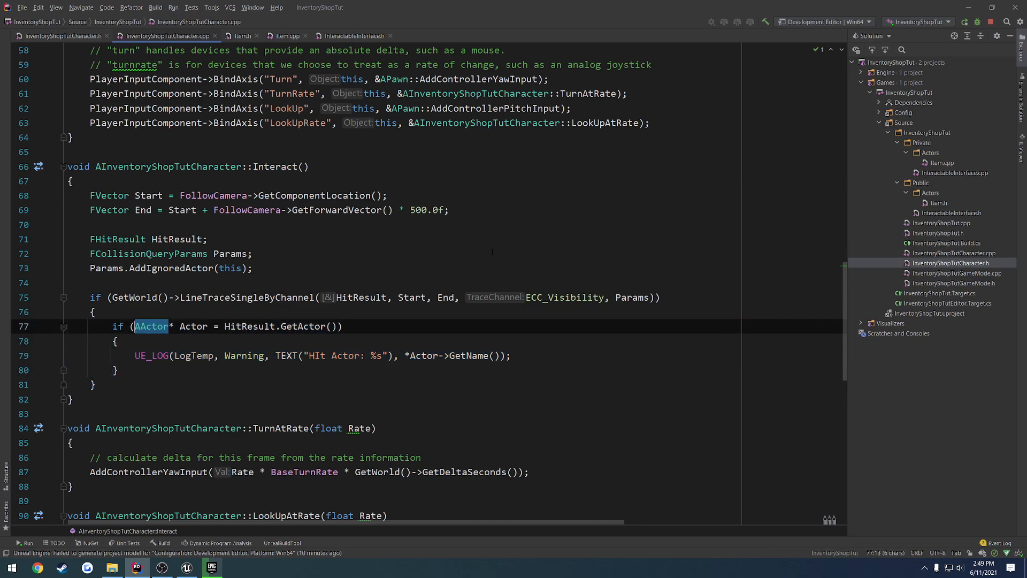
# Step: Cast the hit actor to IInteractableInterface and delete the old UE_LOG line
pyautogui.write('IInteractableInterface')
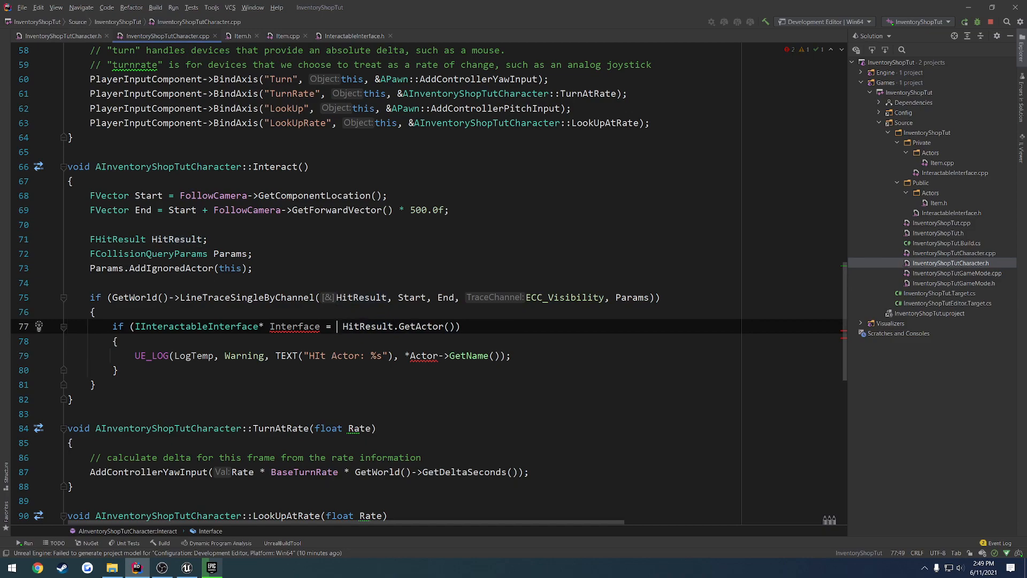
pyautogui.write('Cast<IInteractableInterface>(')
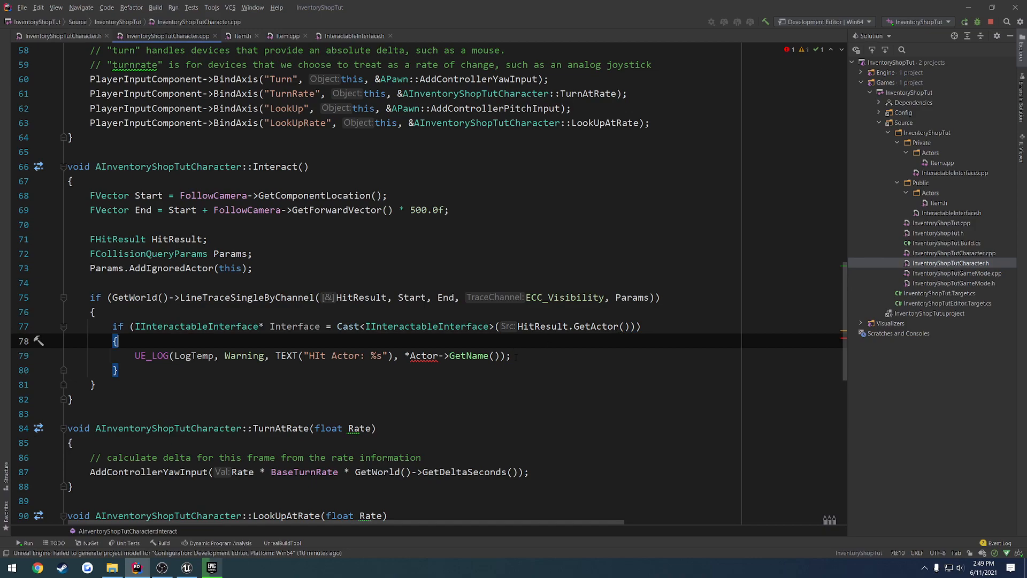
pyautogui.press('Ctrl+shift+k')
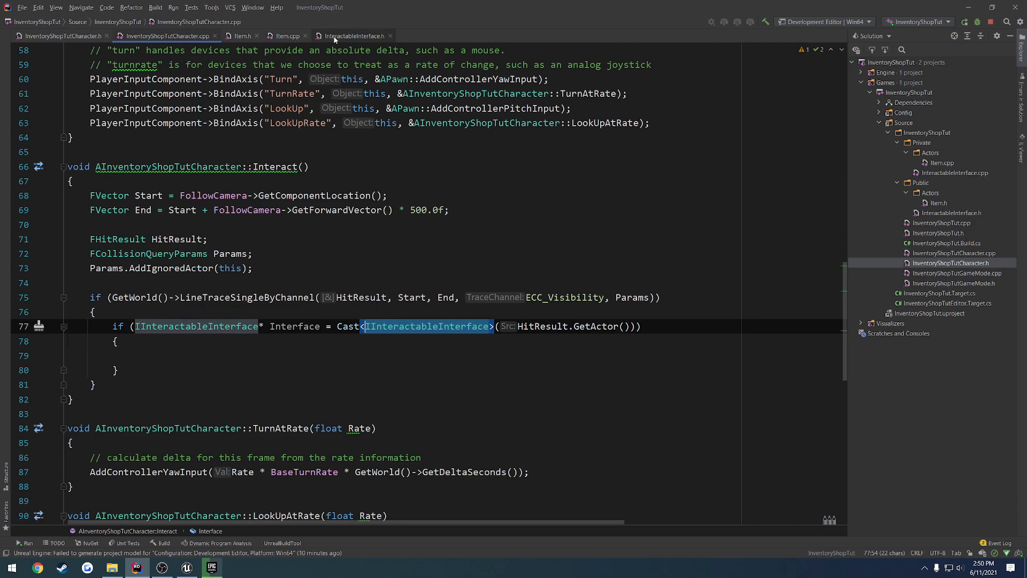
# Step: Call Interface->Interact() inside the if block and build the project
pyautogui.click(135, 355)
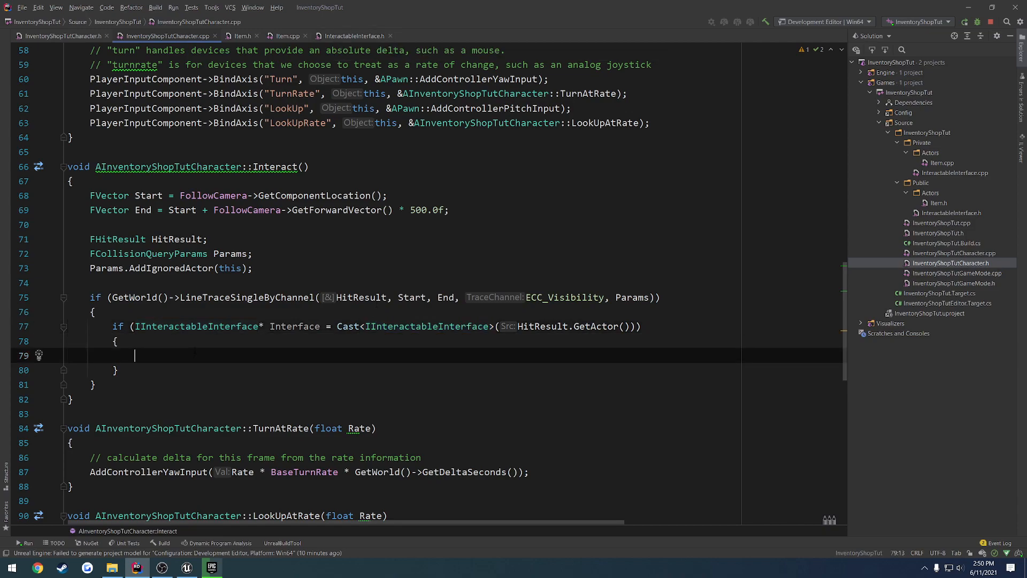
pyautogui.write('Interface->Interact(')
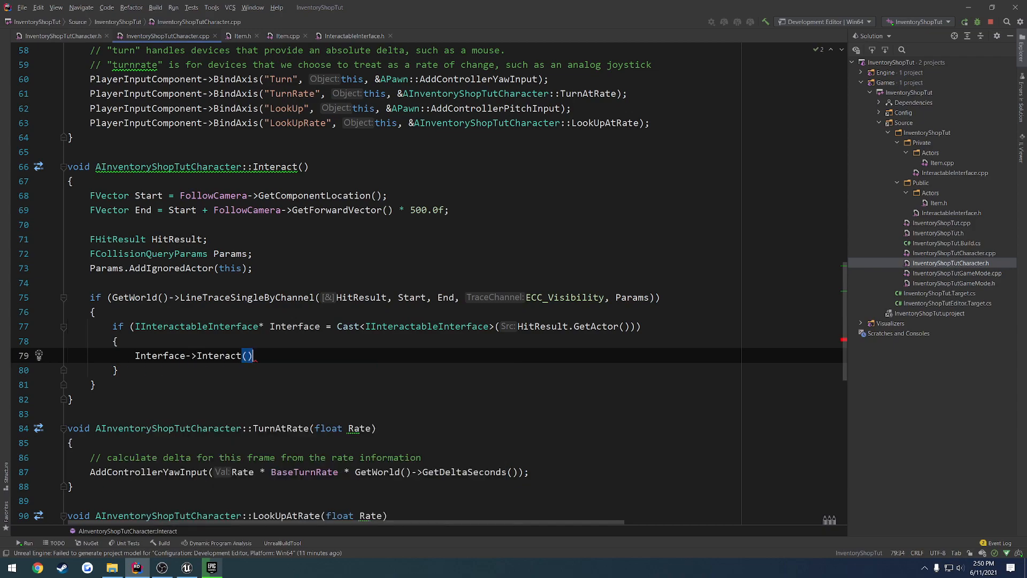
pyautogui.write(';')
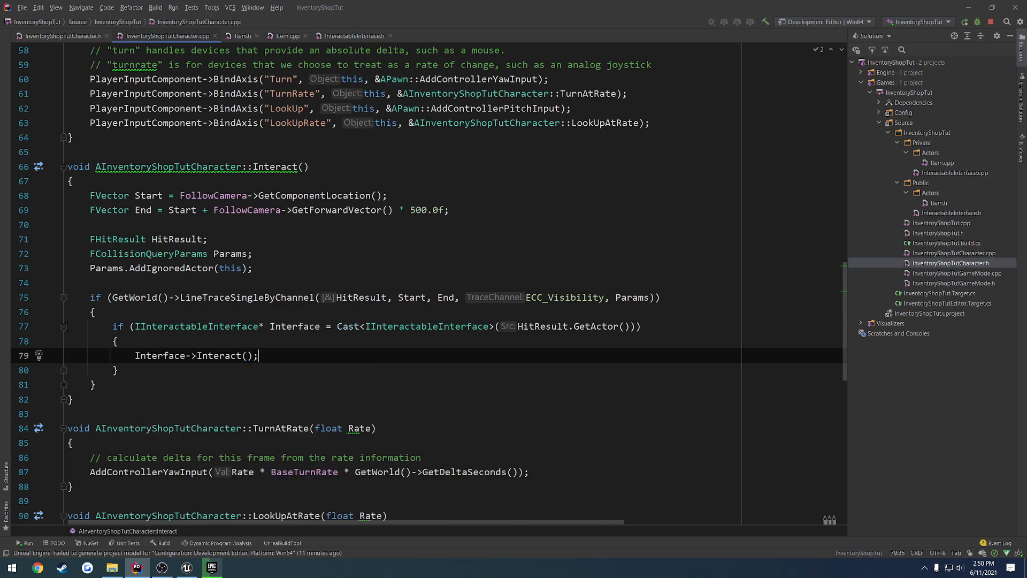
pyautogui.click(211, 567)
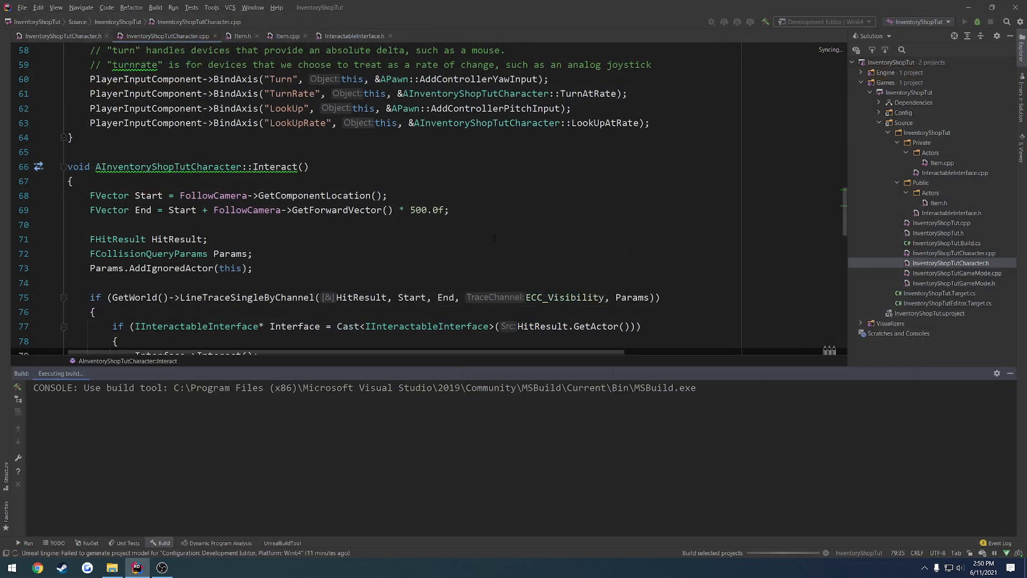
# Step: Create a BP_Item Blueprint from the Item C++ class in the Content folder
pyautogui.click(187, 567)
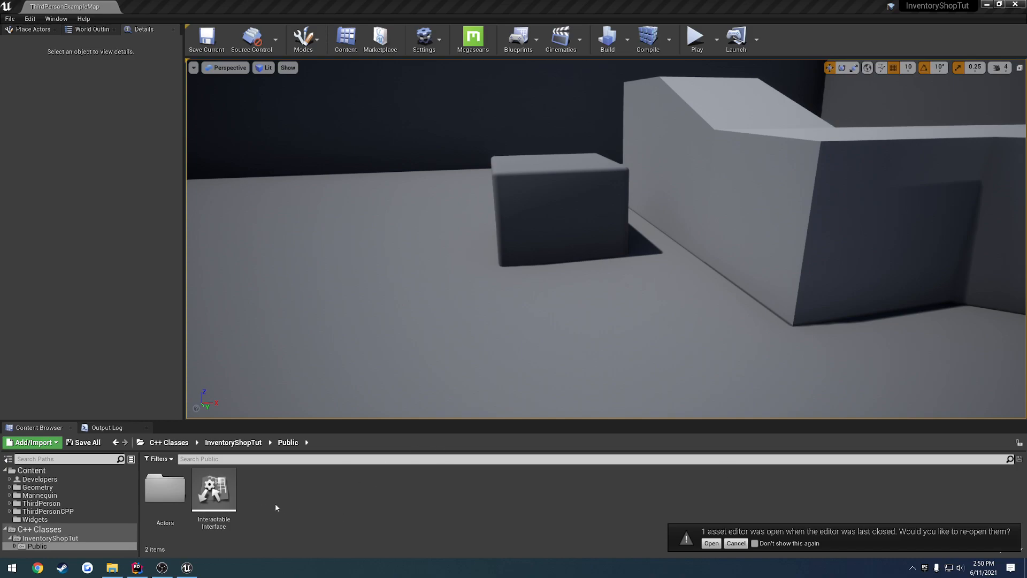
pyautogui.rightClick(164, 487)
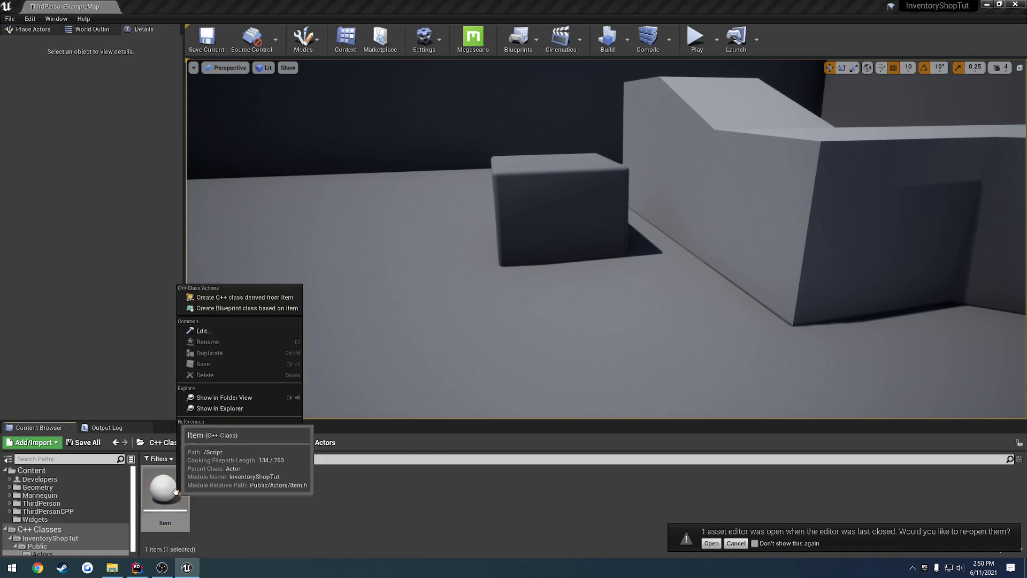
pyautogui.click(247, 308)
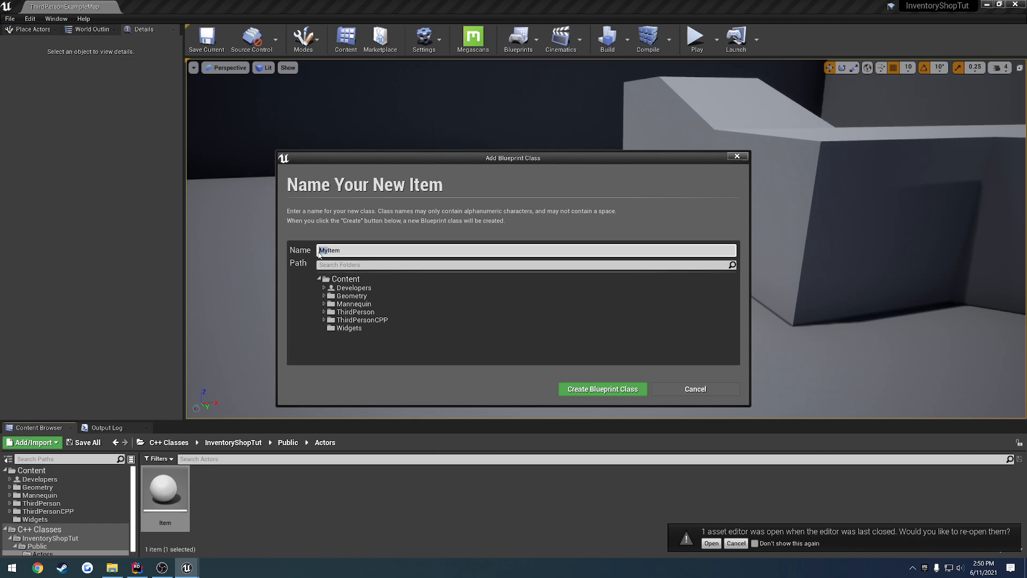
pyautogui.write('BP_Item')
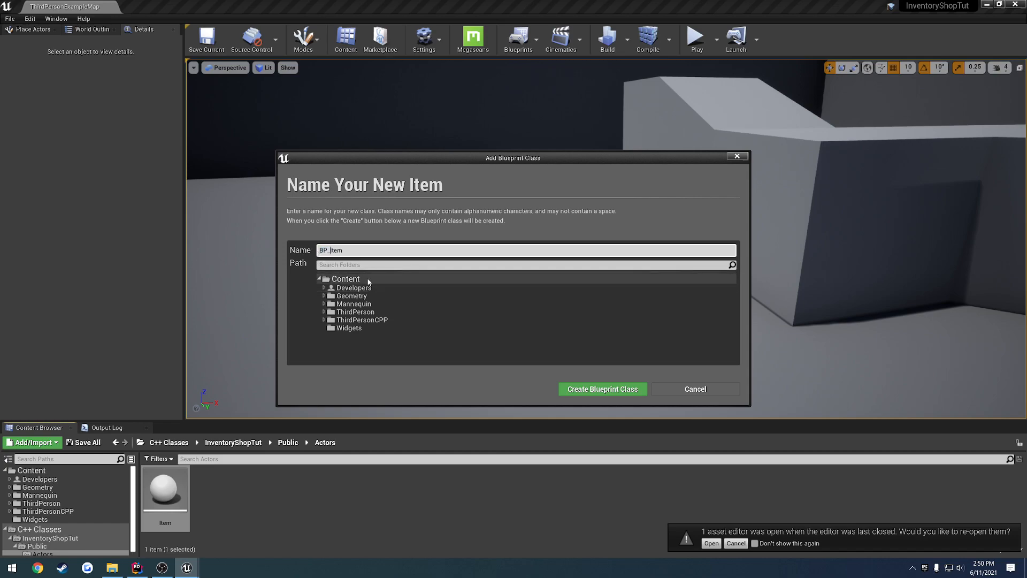
pyautogui.click(345, 278)
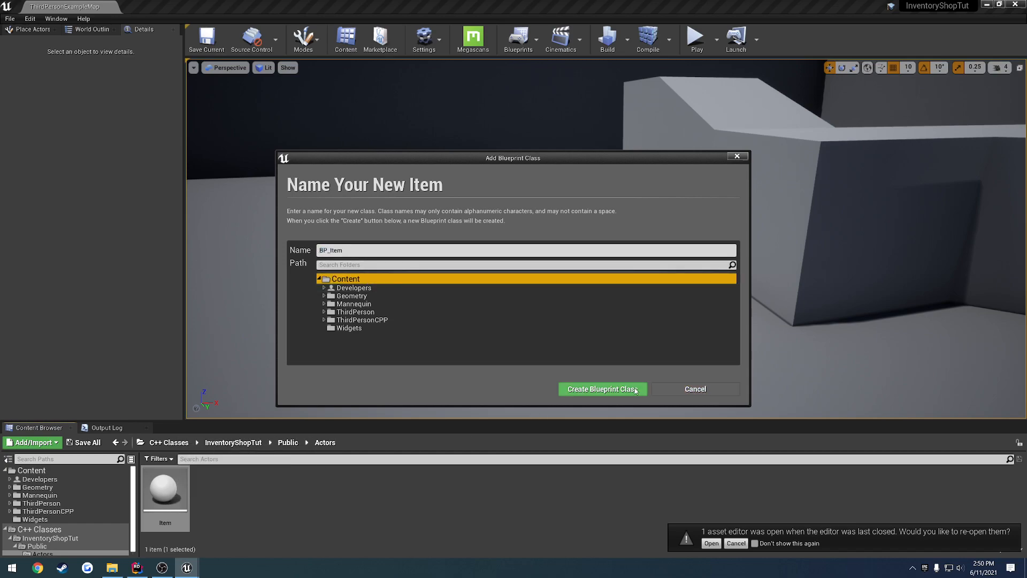
pyautogui.click(601, 389)
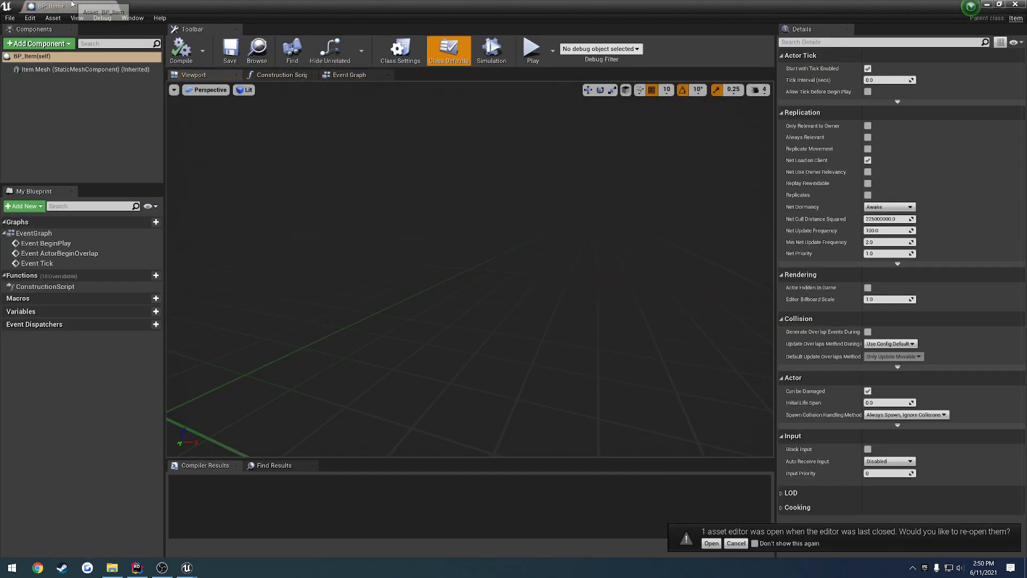
# Step: Set BP_Item's Item Mesh to 1M_Cube and save the Blueprint
pyautogui.click(711, 543)
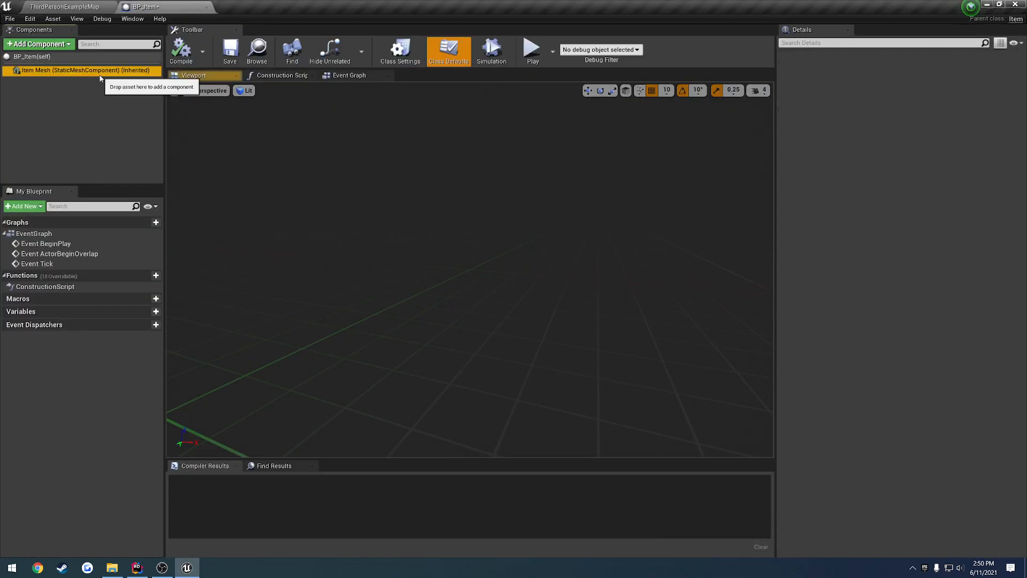
pyautogui.click(82, 70)
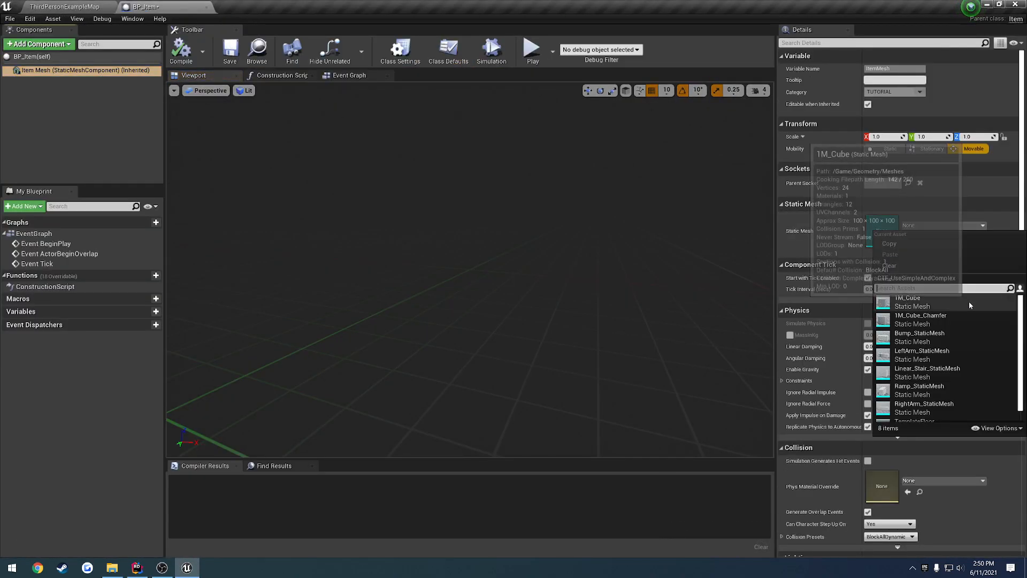
pyautogui.click(907, 298)
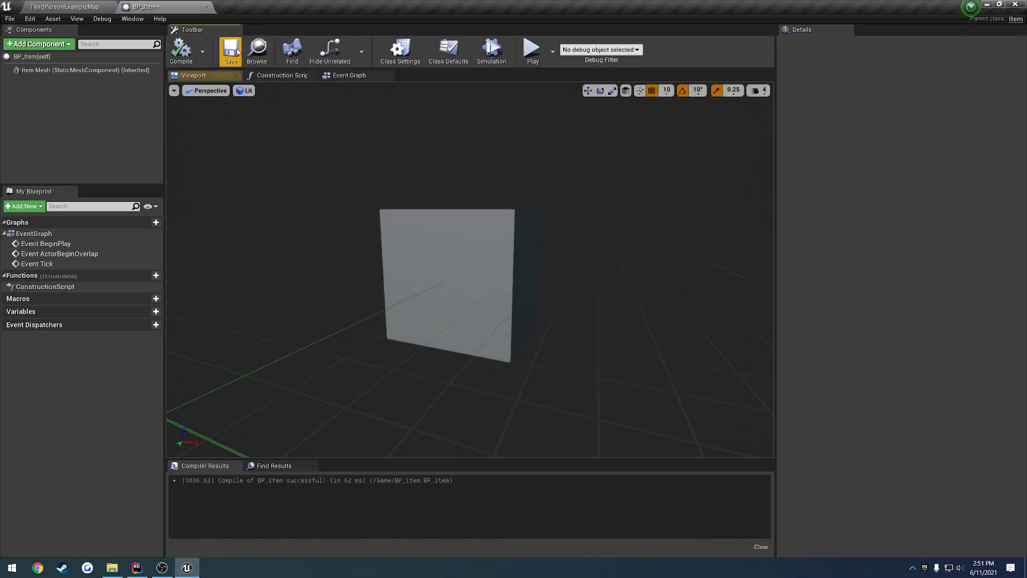
pyautogui.click(84, 70)
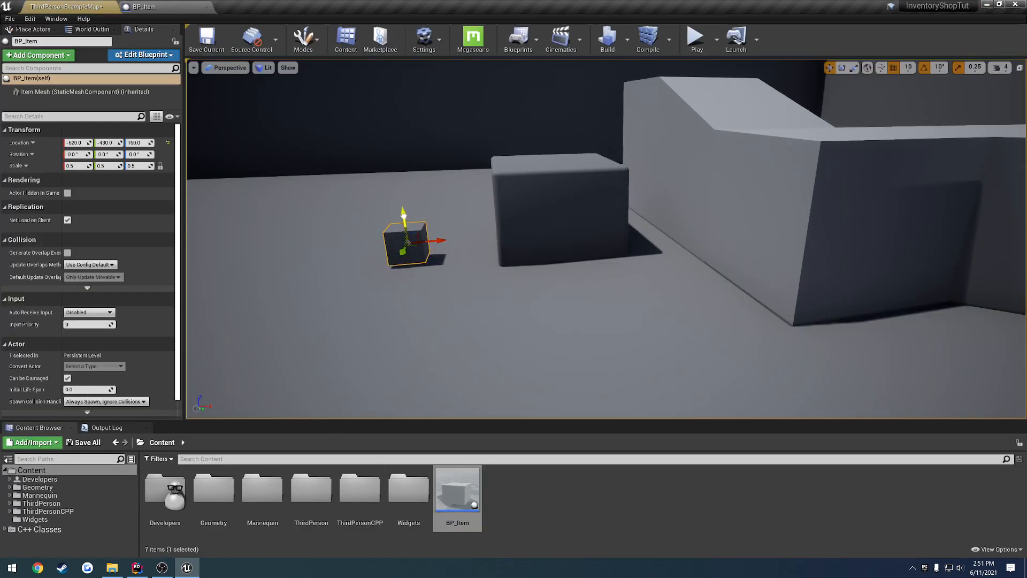
# Step: Set the play Net Mode to Play As Listen Server, then switch back to Rider
pyautogui.click(715, 41)
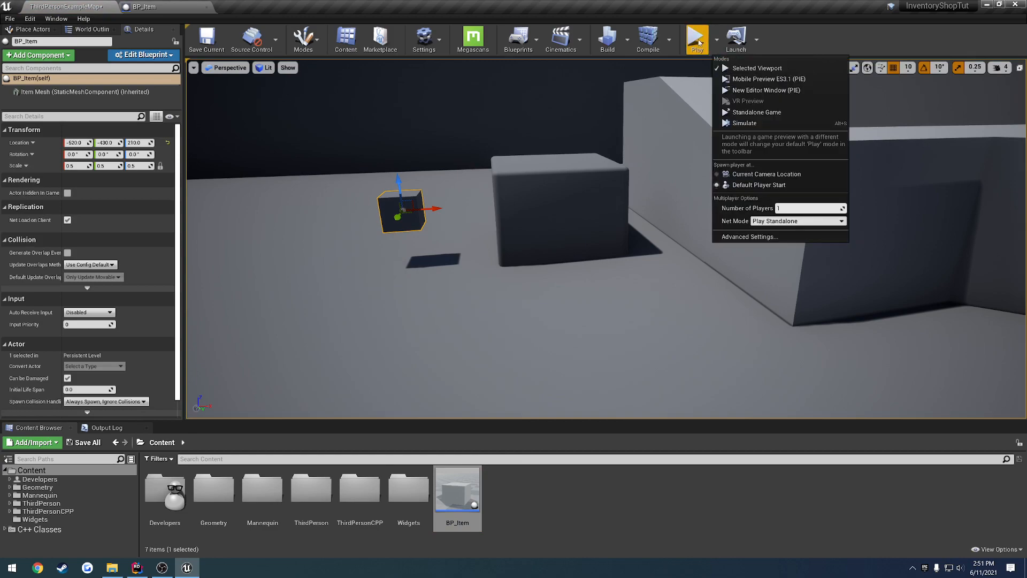
pyautogui.click(797, 221)
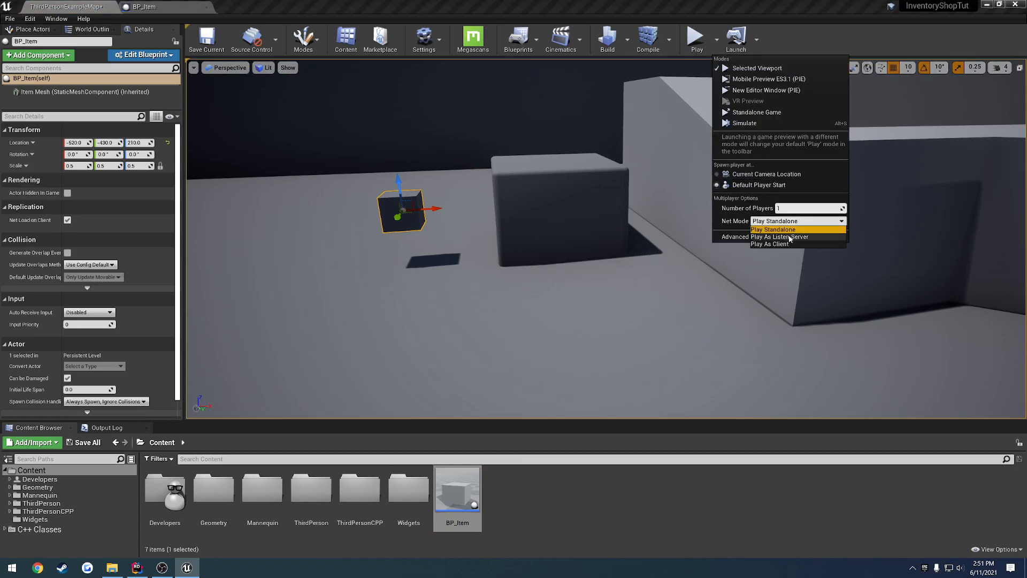
pyautogui.click(780, 236)
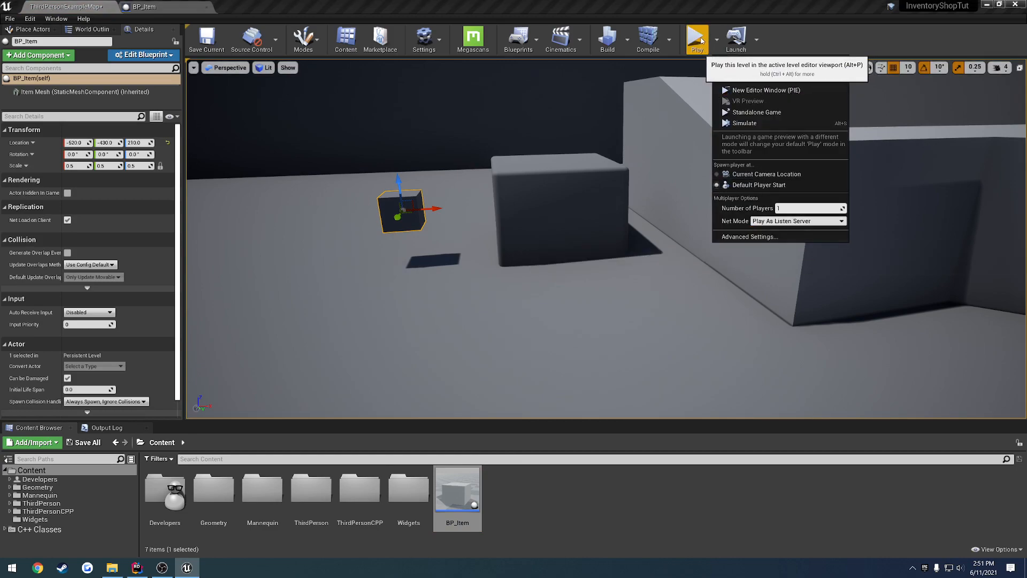
pyautogui.click(697, 39)
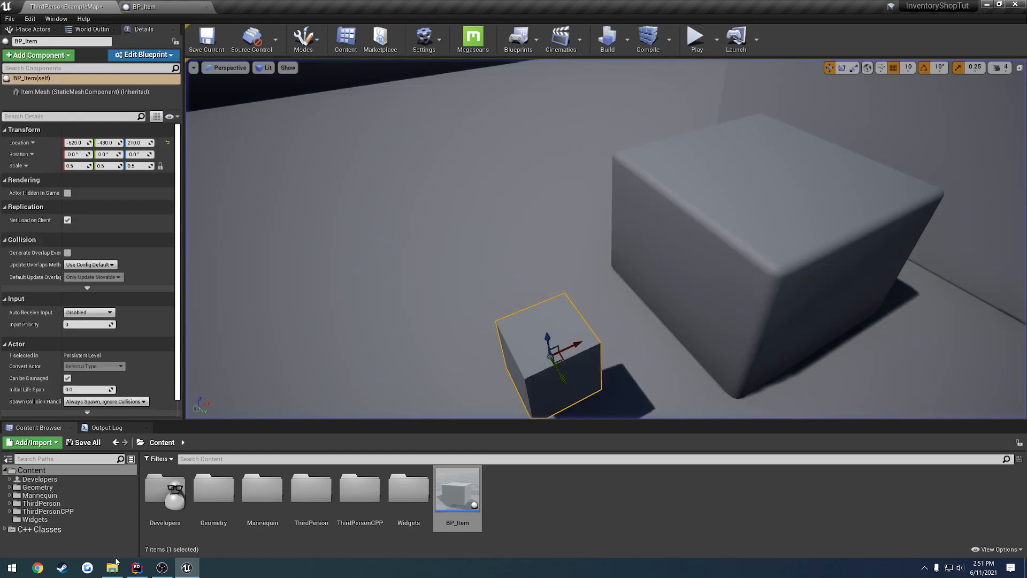
pyautogui.click(136, 567)
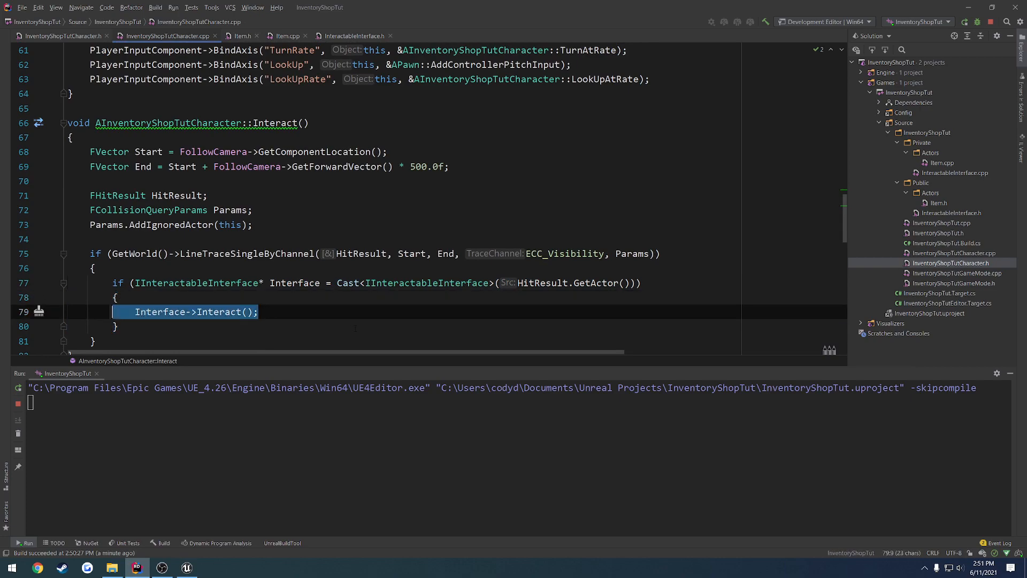
pyautogui.click(353, 35)
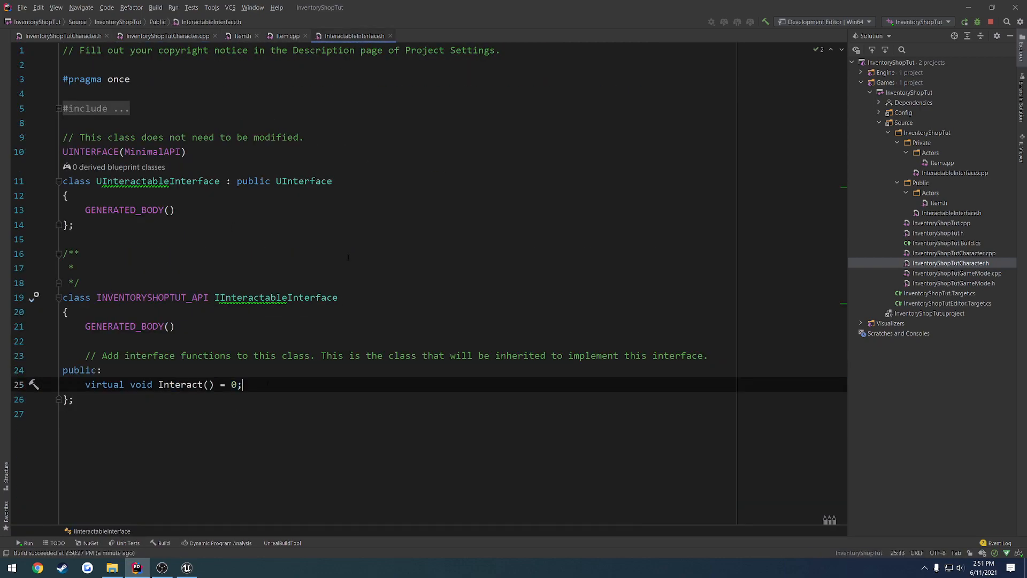
pyautogui.click(165, 36)
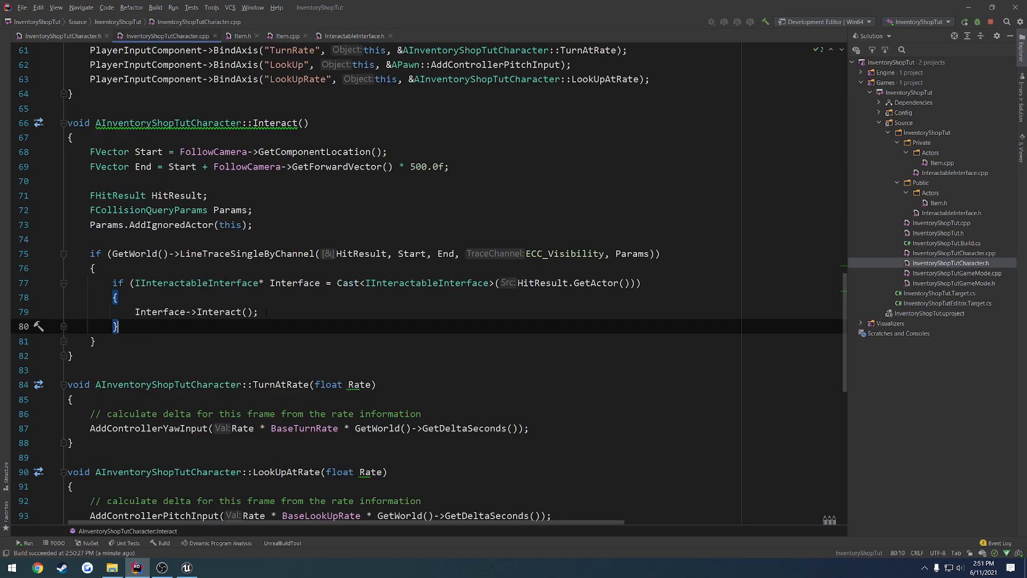
pyautogui.click(241, 35)
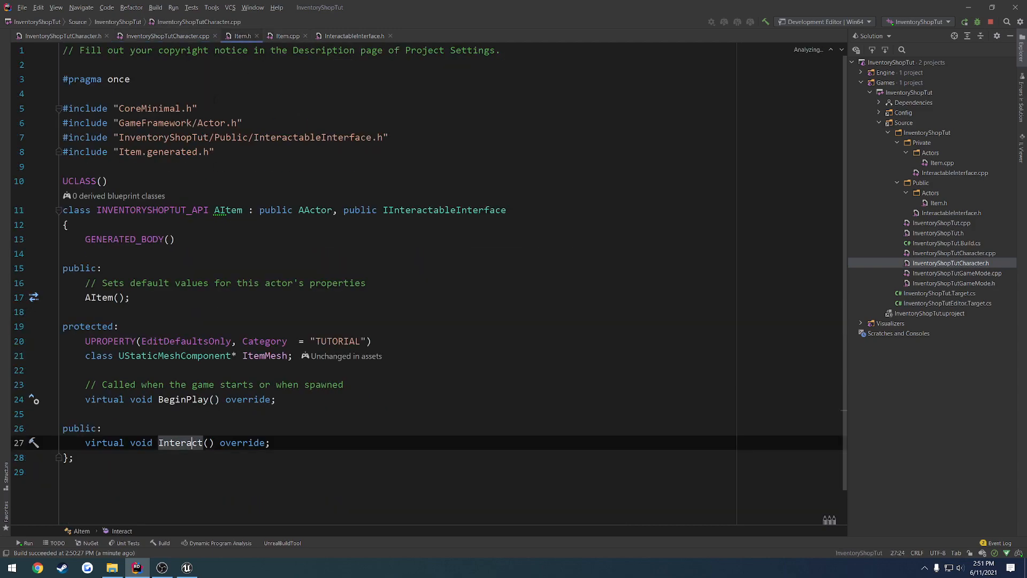
pyautogui.doubleClick(459, 210)
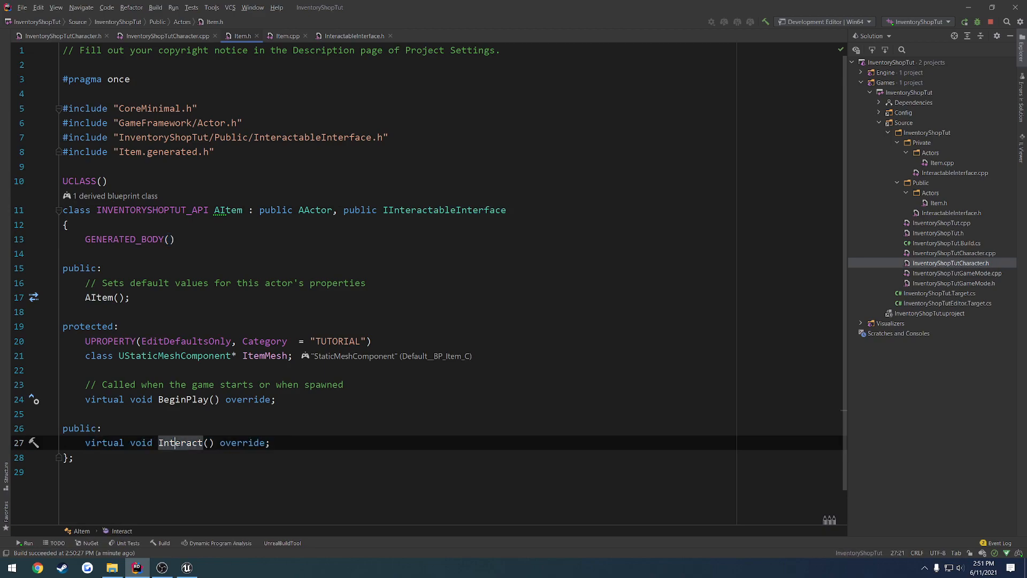
pyautogui.click(286, 35)
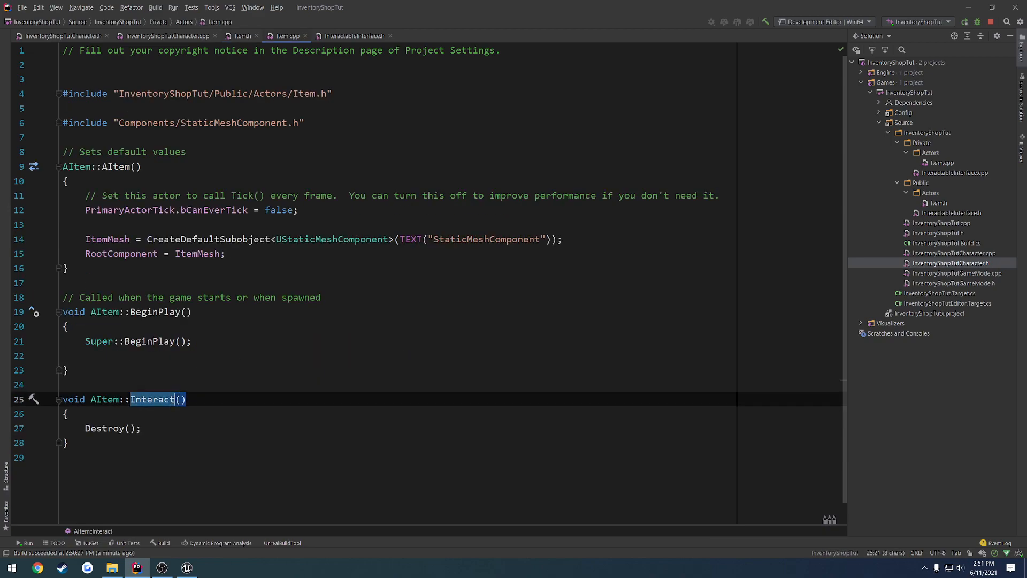
pyautogui.click(167, 35)
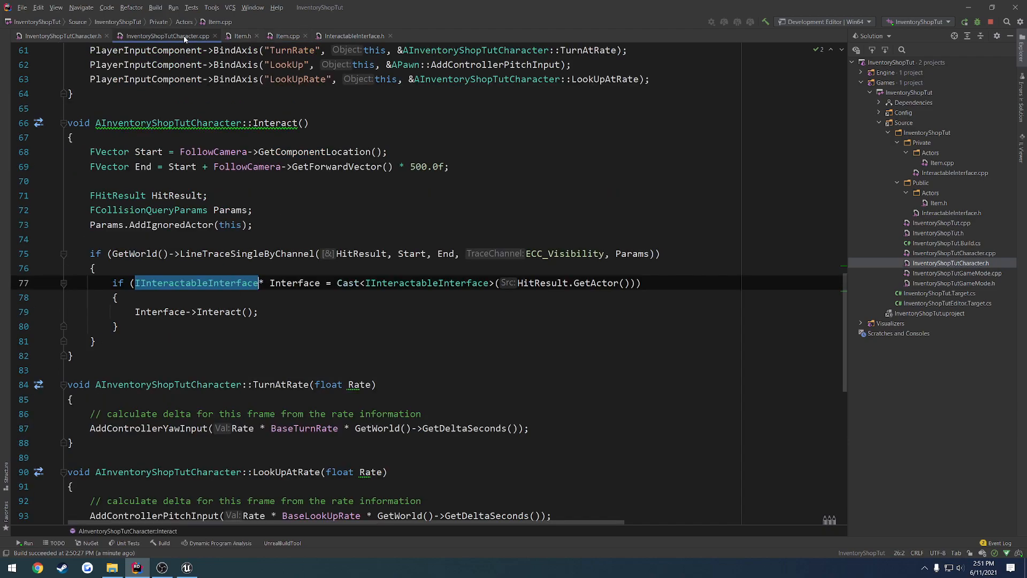